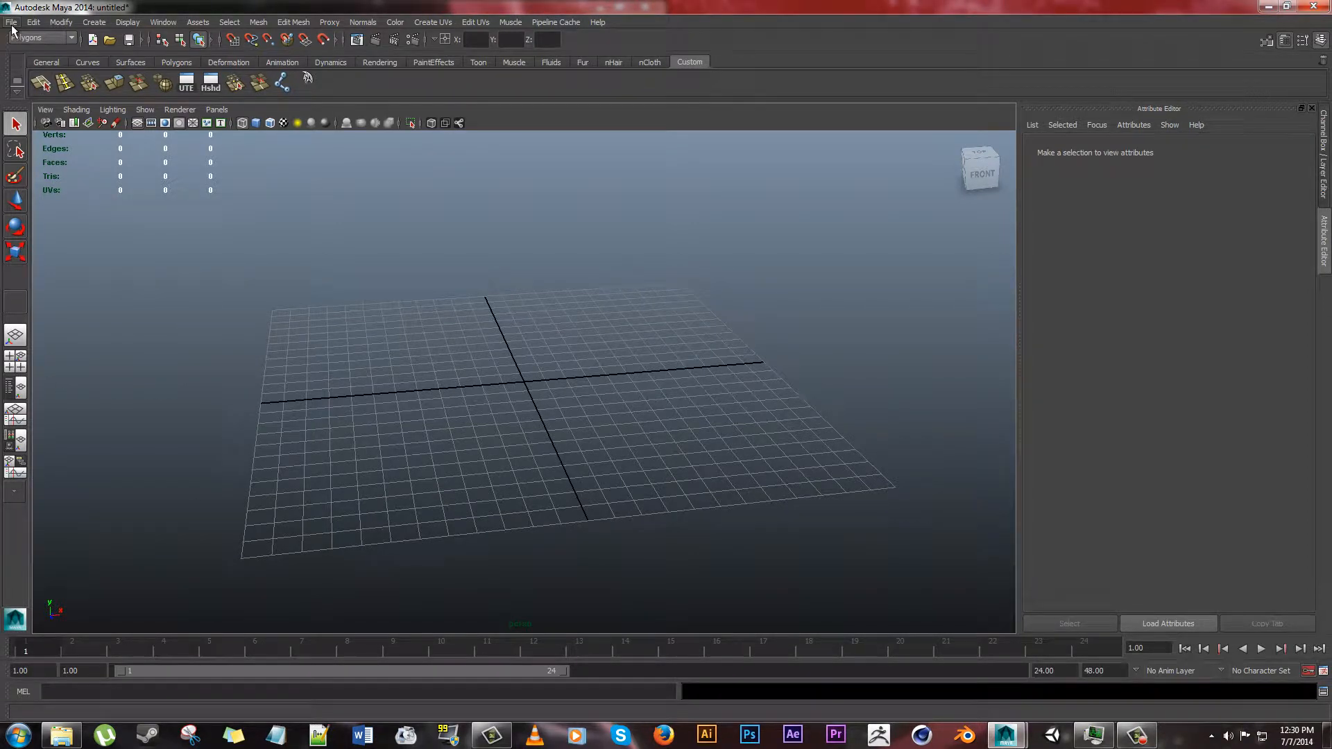
- Switch to the Polygons menu set and create a polygon cube from the shelf
left_click(41, 39)
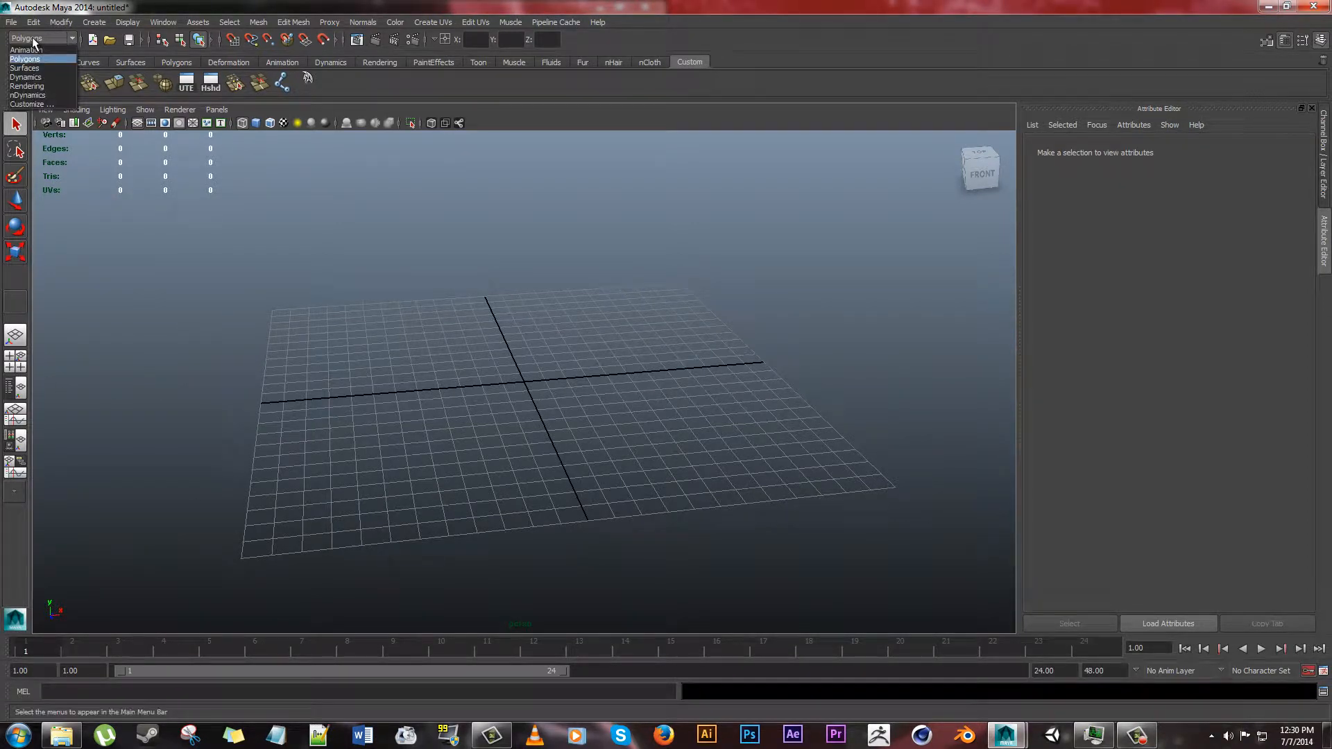
left_click(25, 58)
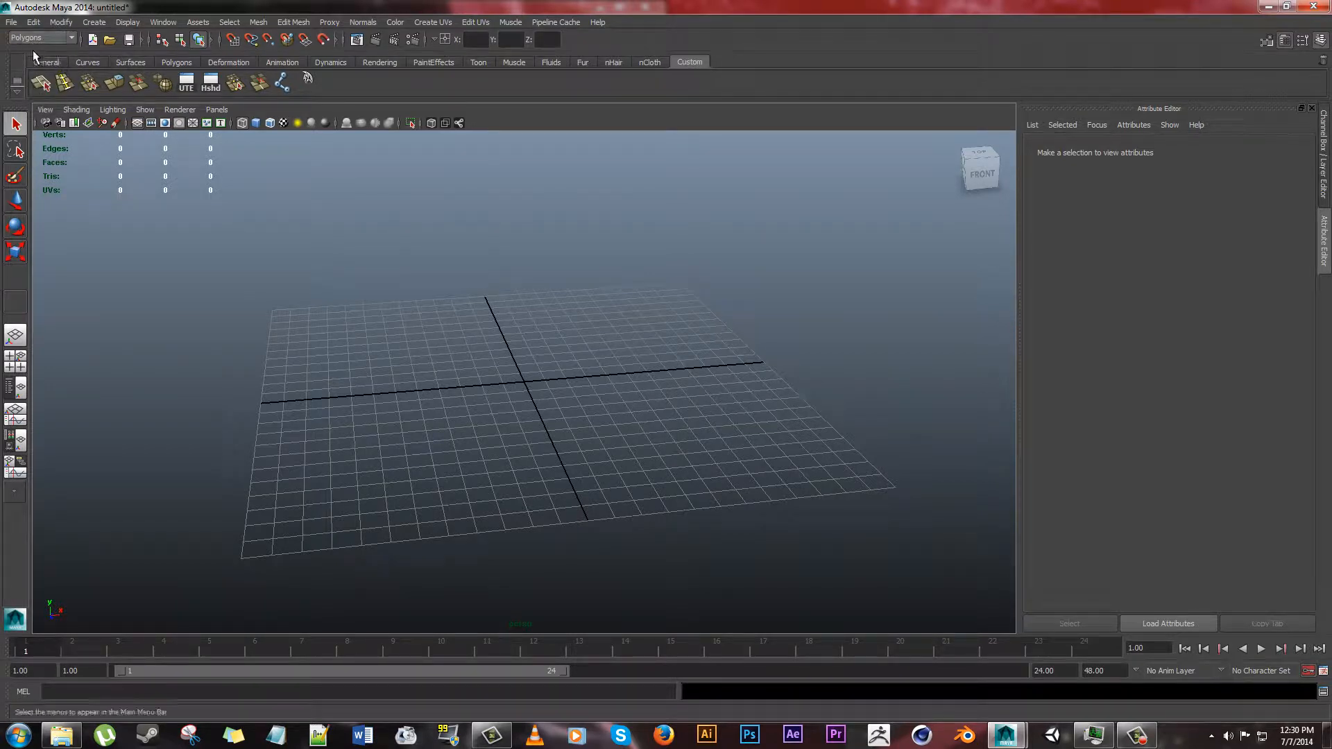
left_click(176, 63)
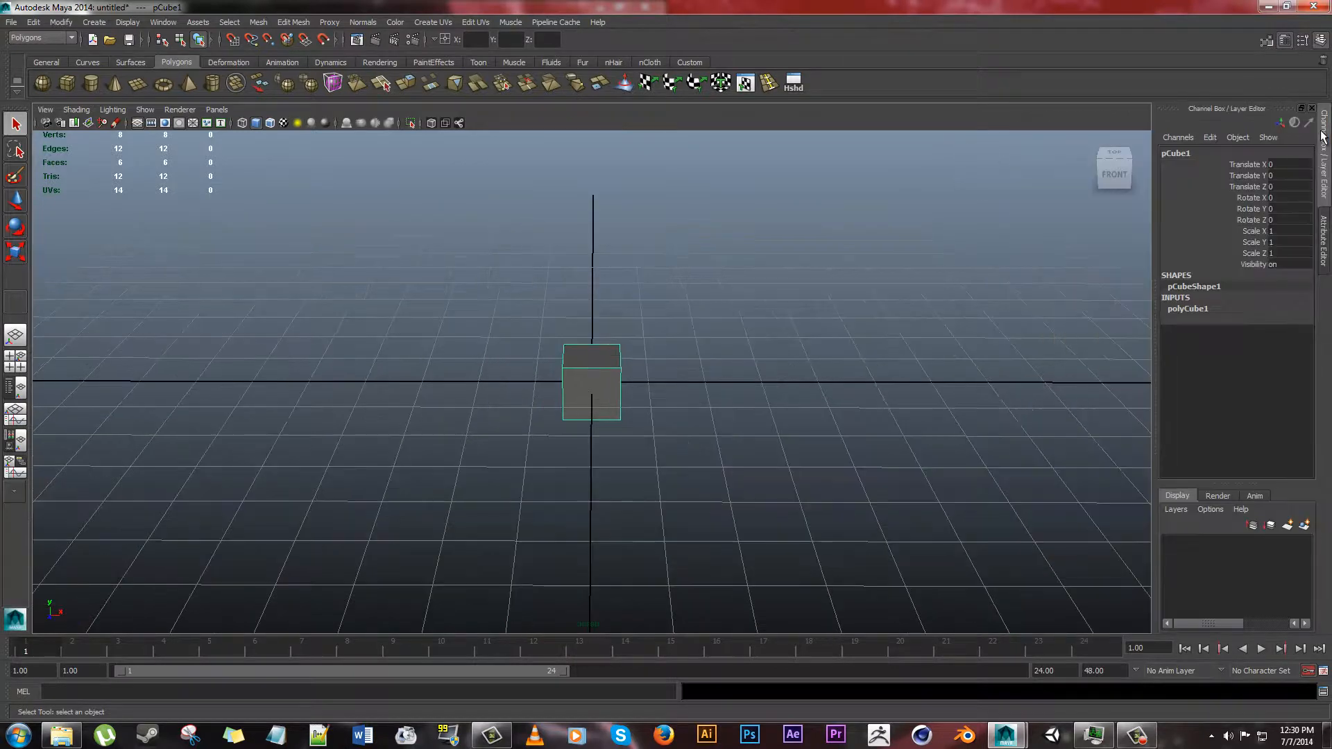
- Set polyCube1 to width 10, height 5 and depth 5 in the Channel Box
left_click(1187, 308)
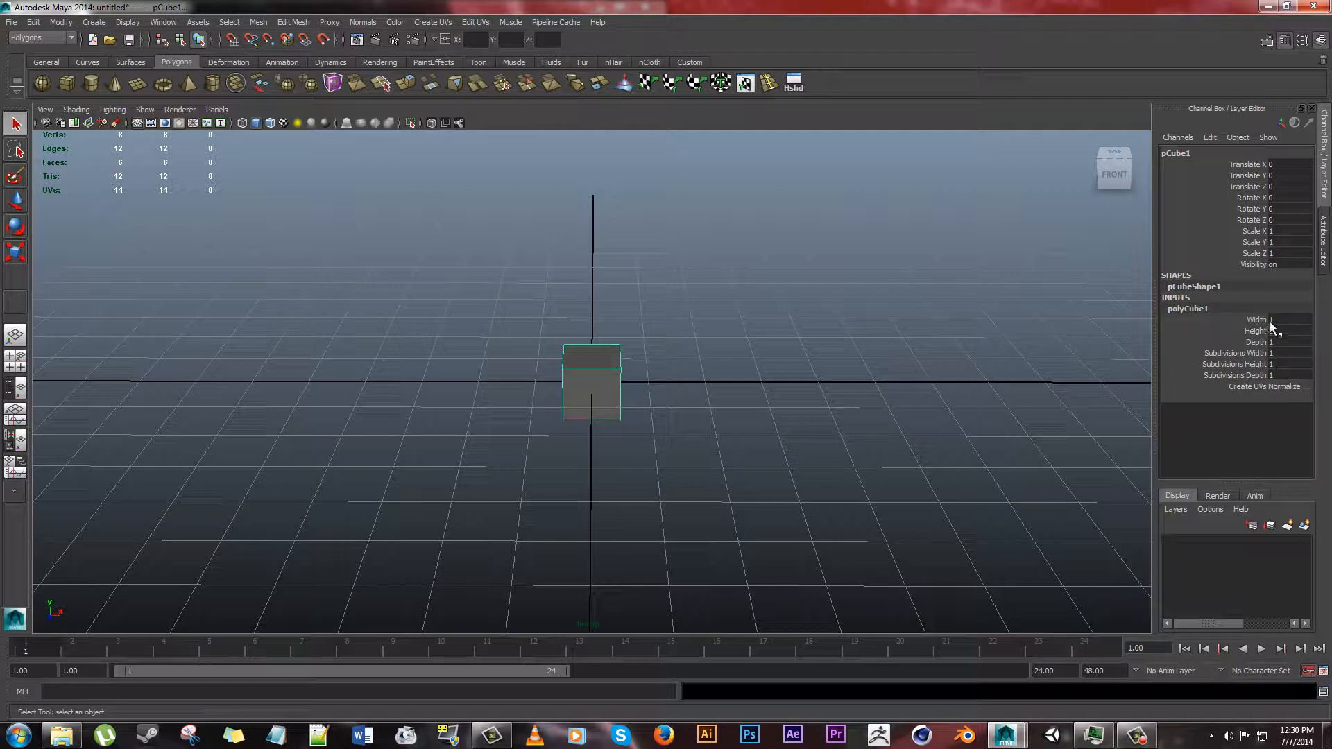
left_click(1282, 320)
type("5")
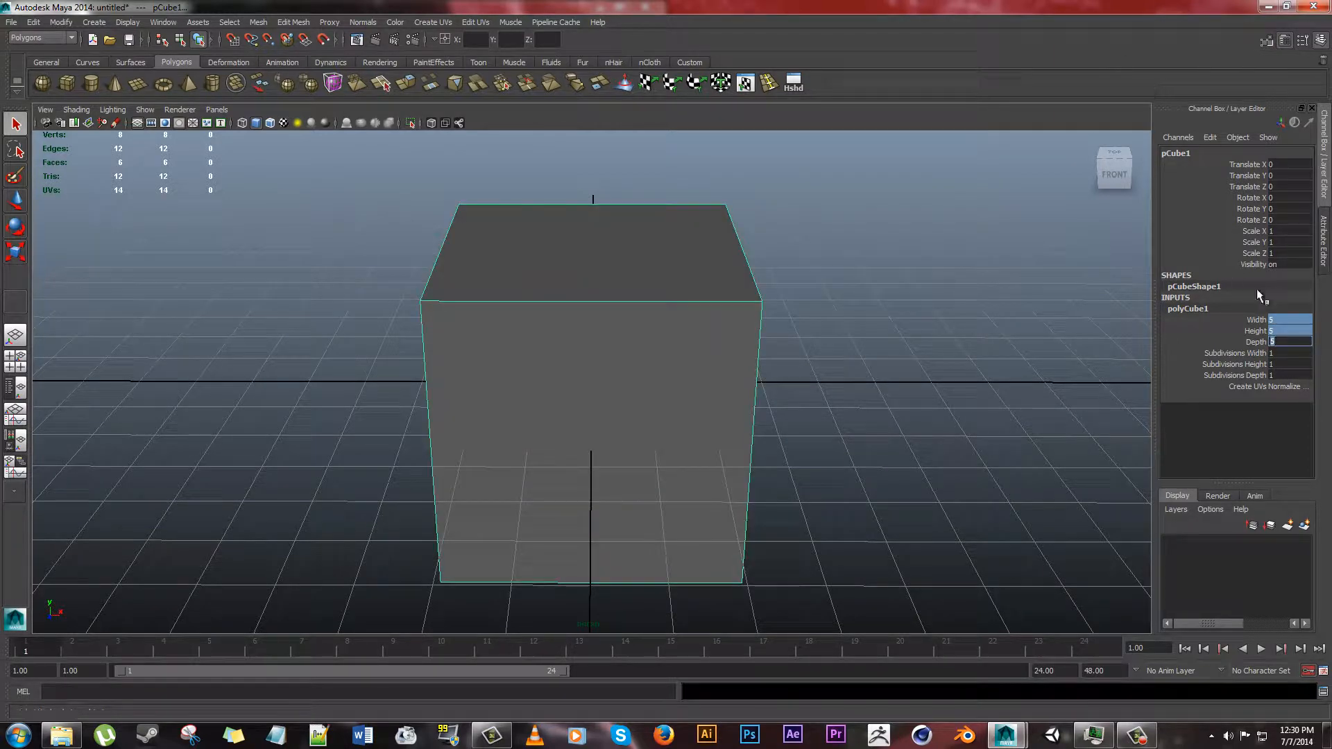
left_click(1282, 341)
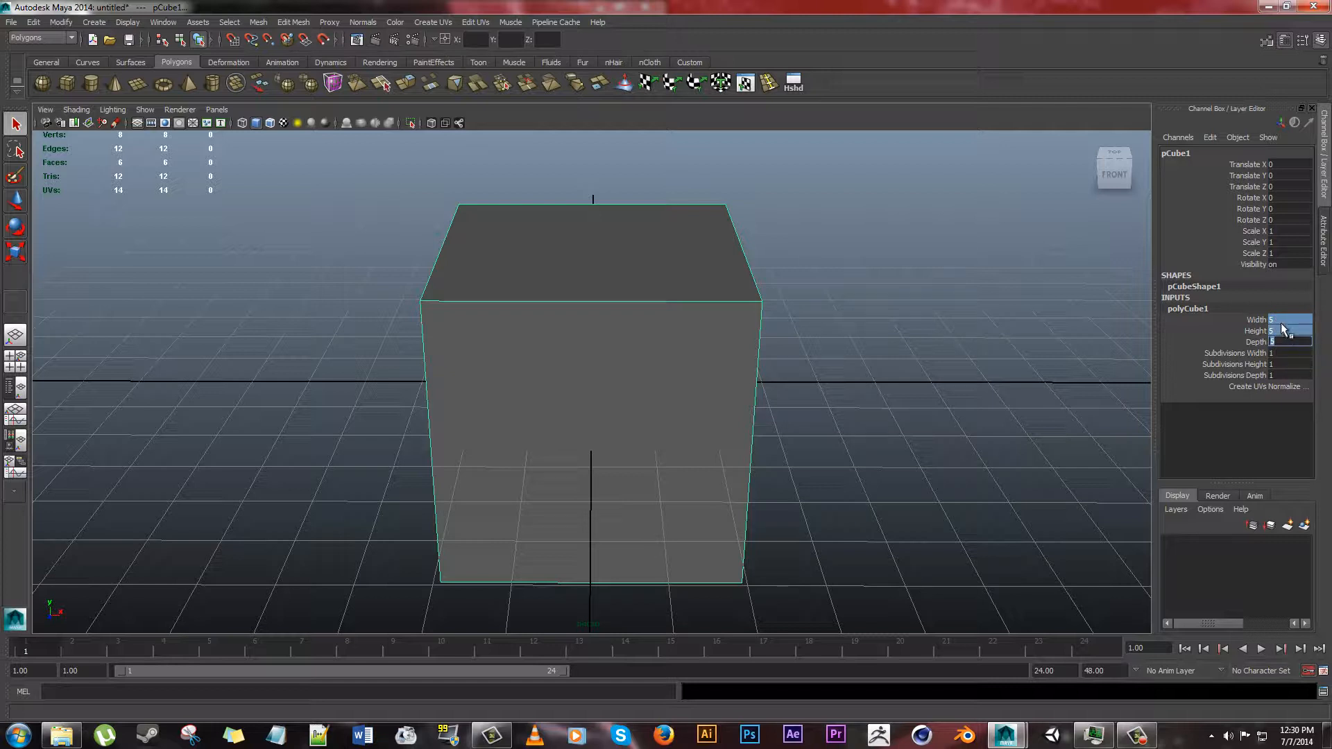
left_click(1288, 342)
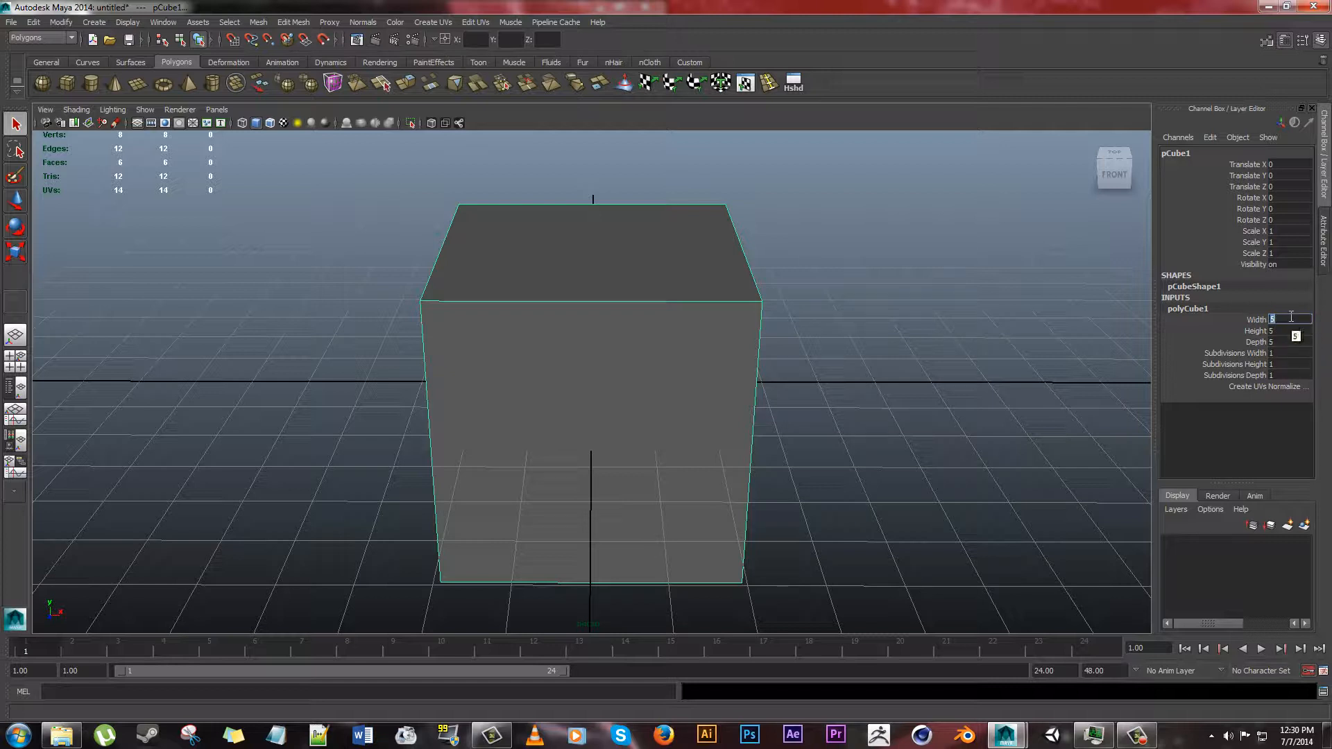
type("10")
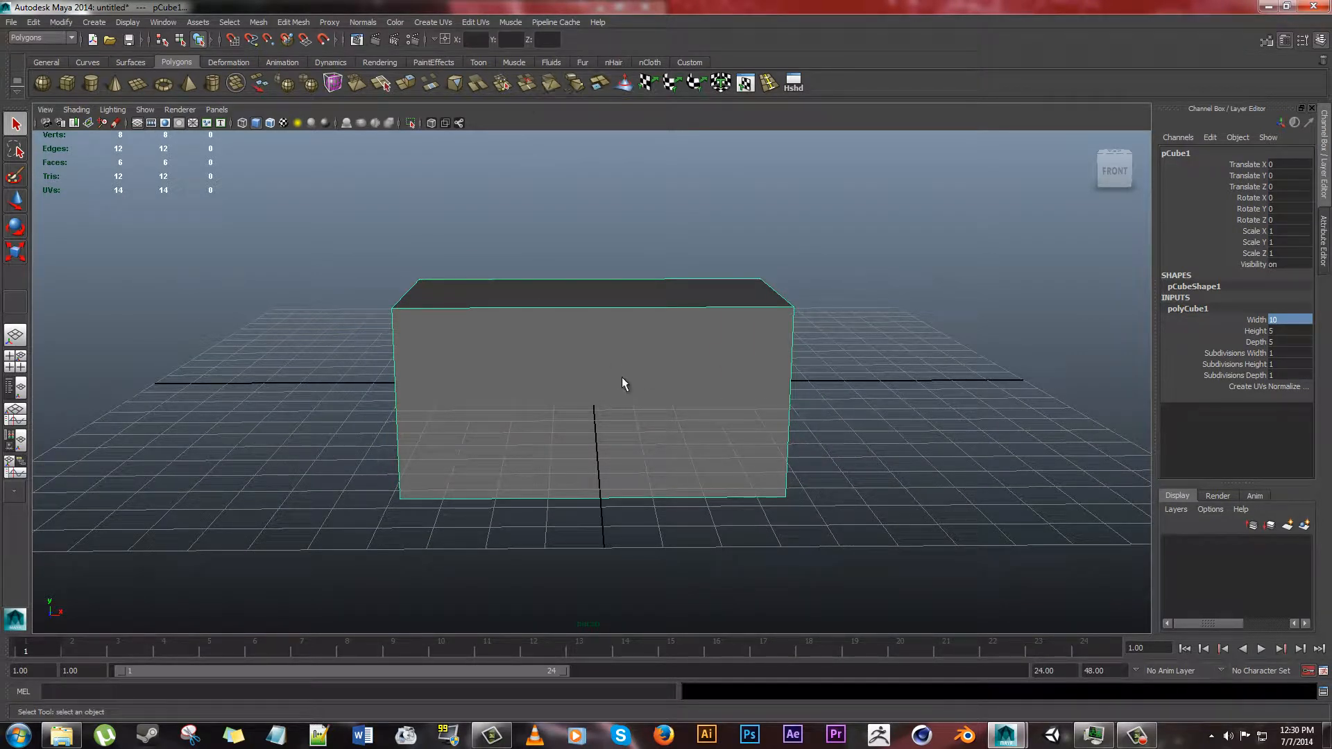
- Delete the box's UVs, restore them, and show them in the UV Texture Editor
left_click(475, 21)
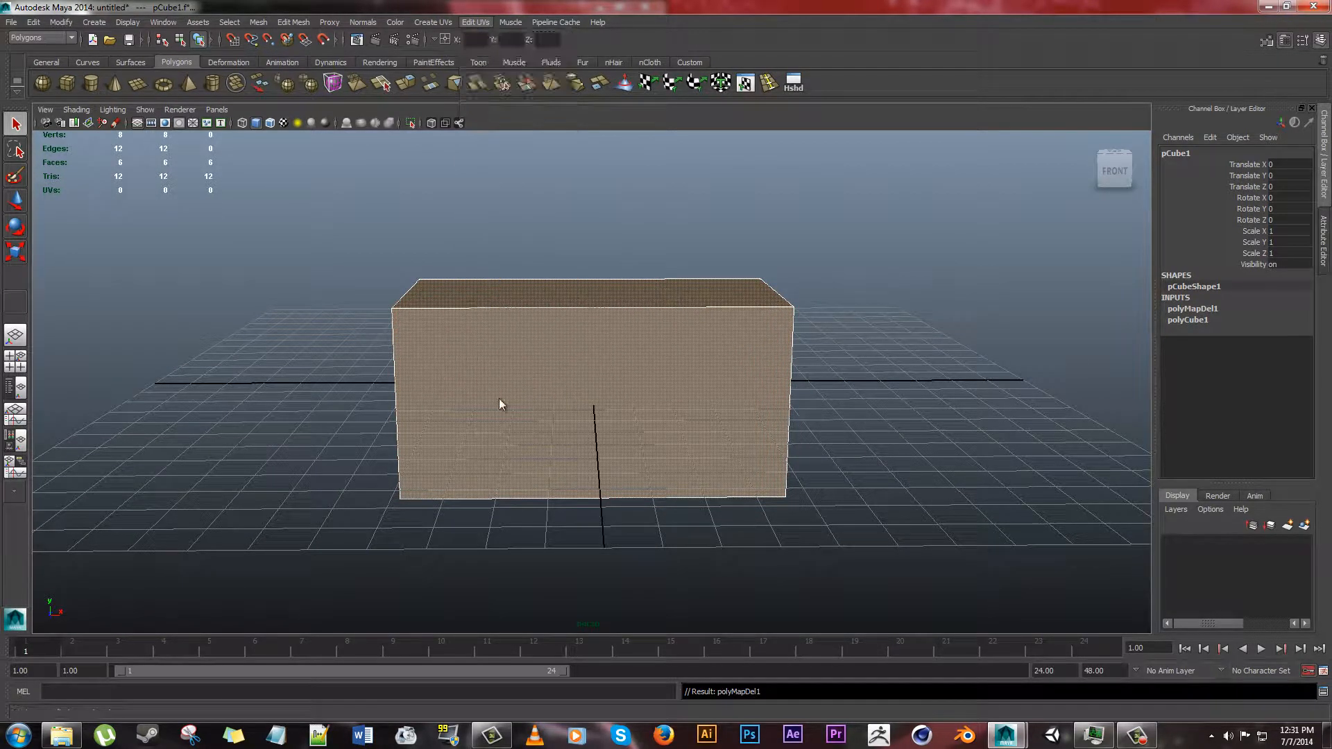
left_click(476, 22)
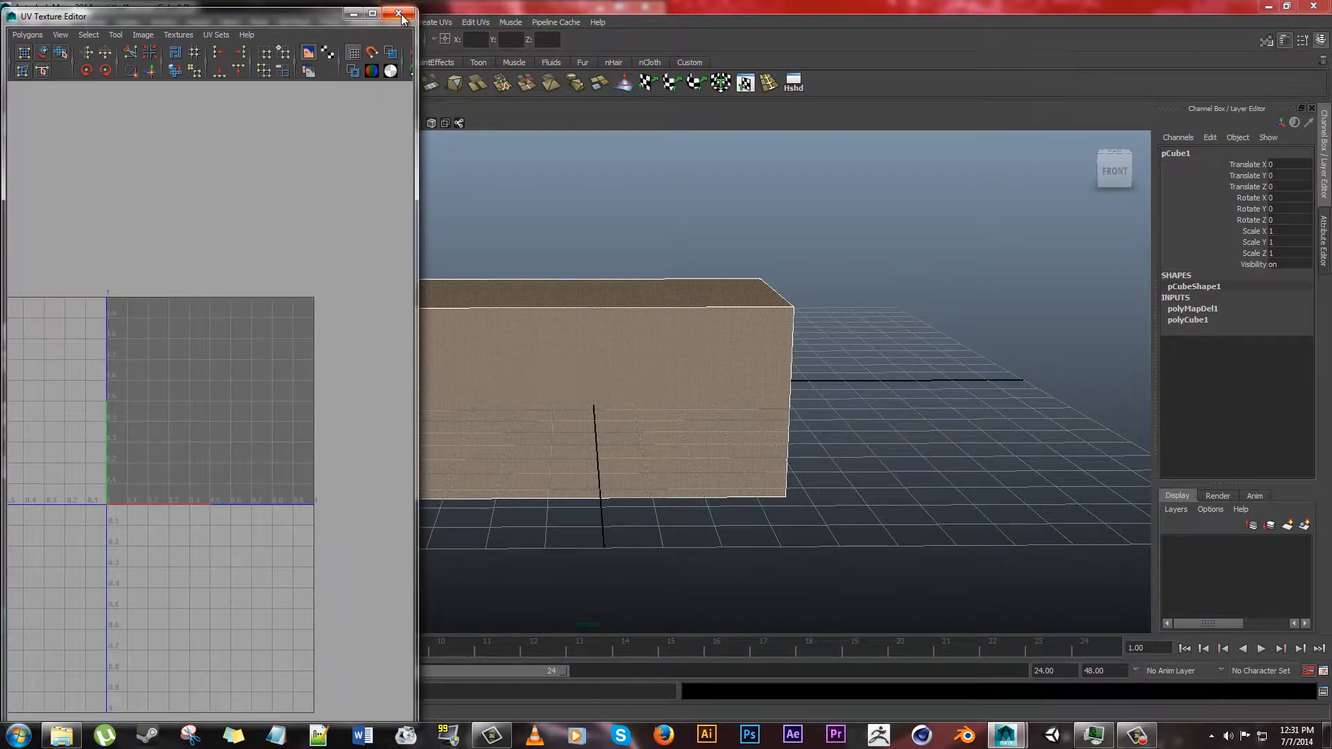
left_click(401, 15)
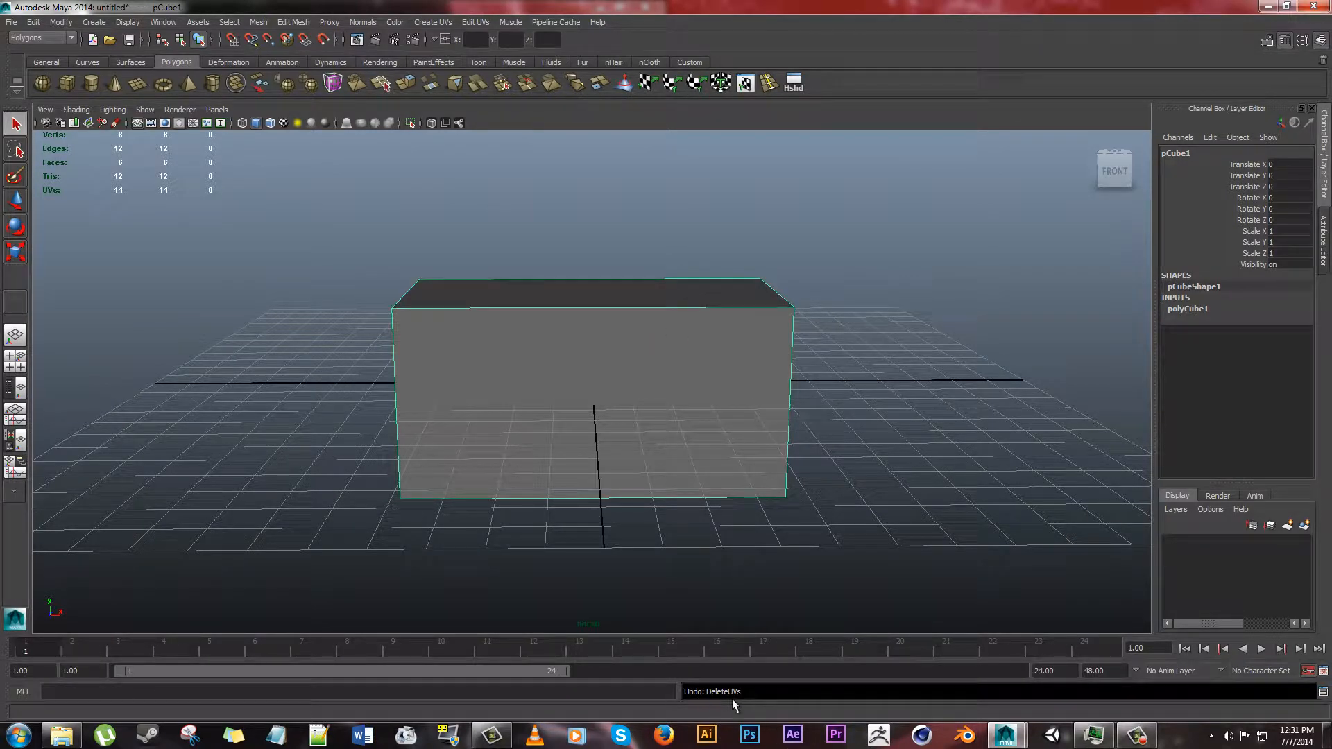
left_click(474, 21)
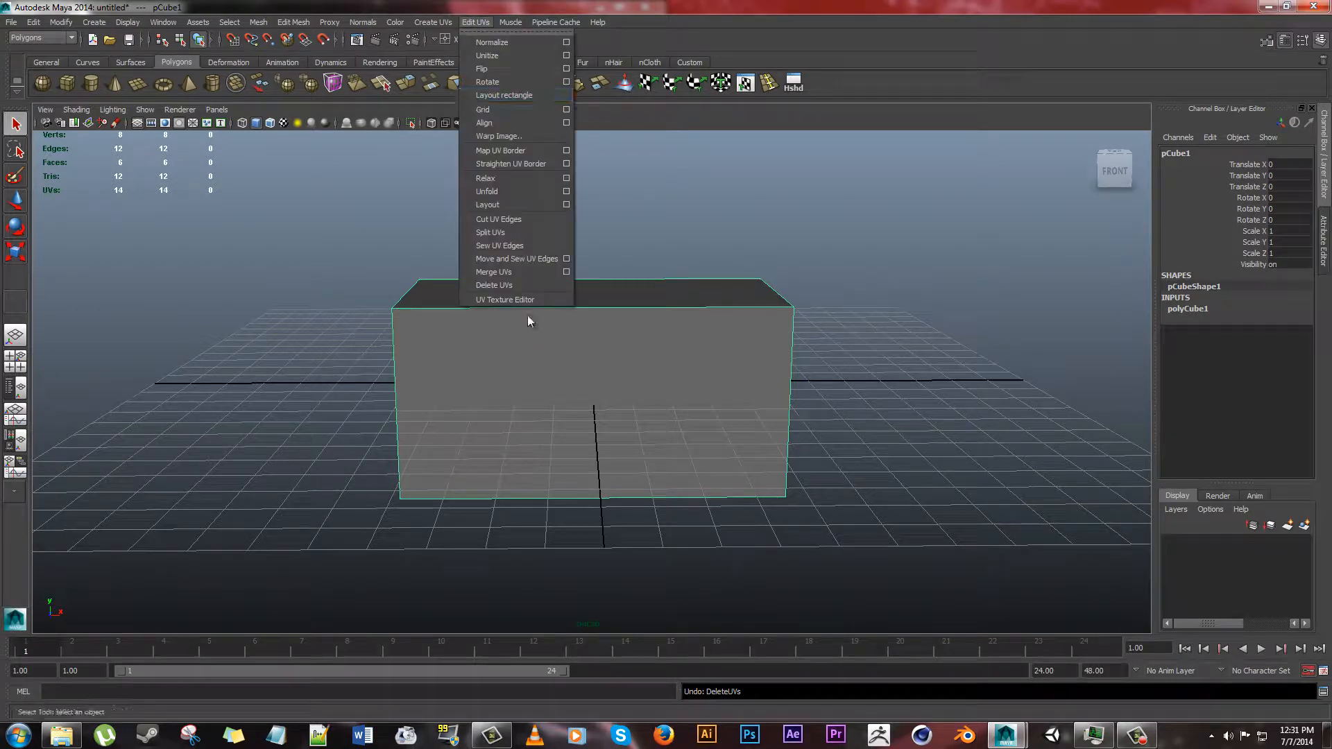
left_click(505, 300)
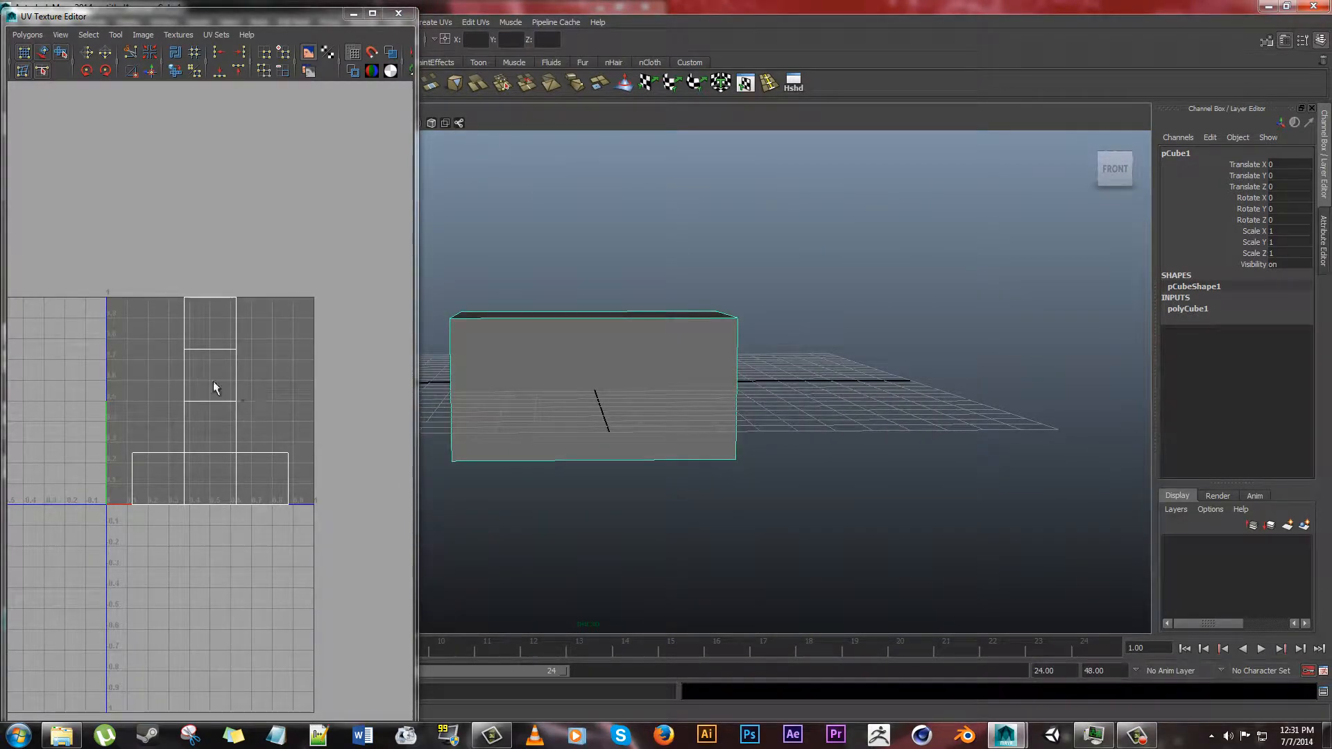
mouse_move(225, 404)
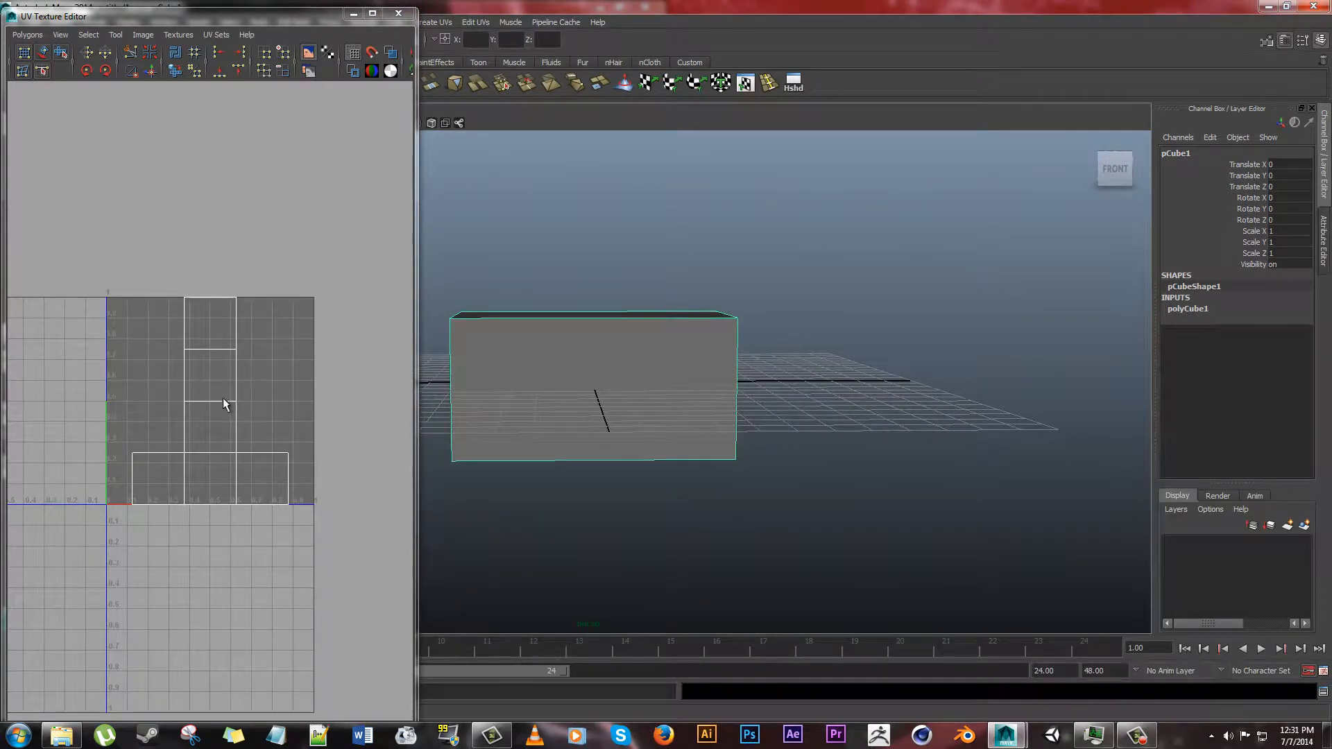
- Assign a new Lambert material to the box and show its material attributes
right_click(596, 383)
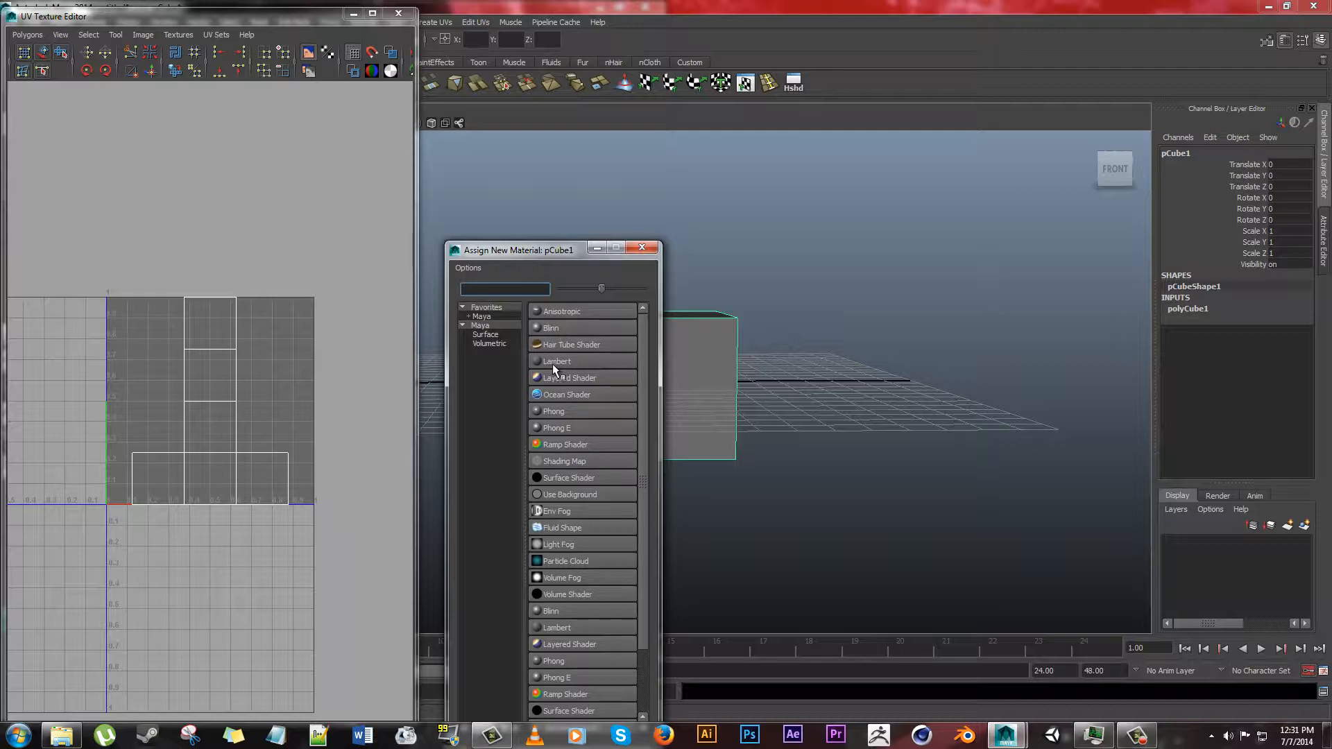
left_click(555, 361)
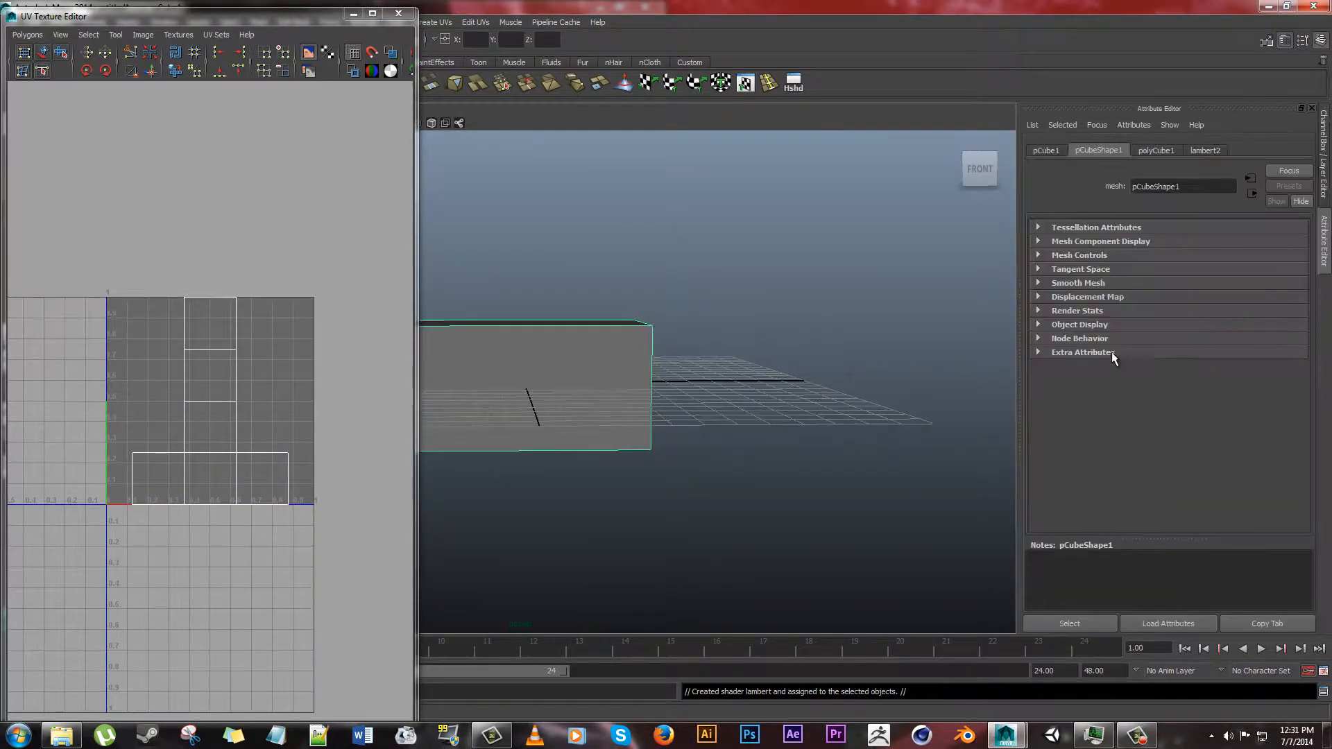
right_click(535, 387)
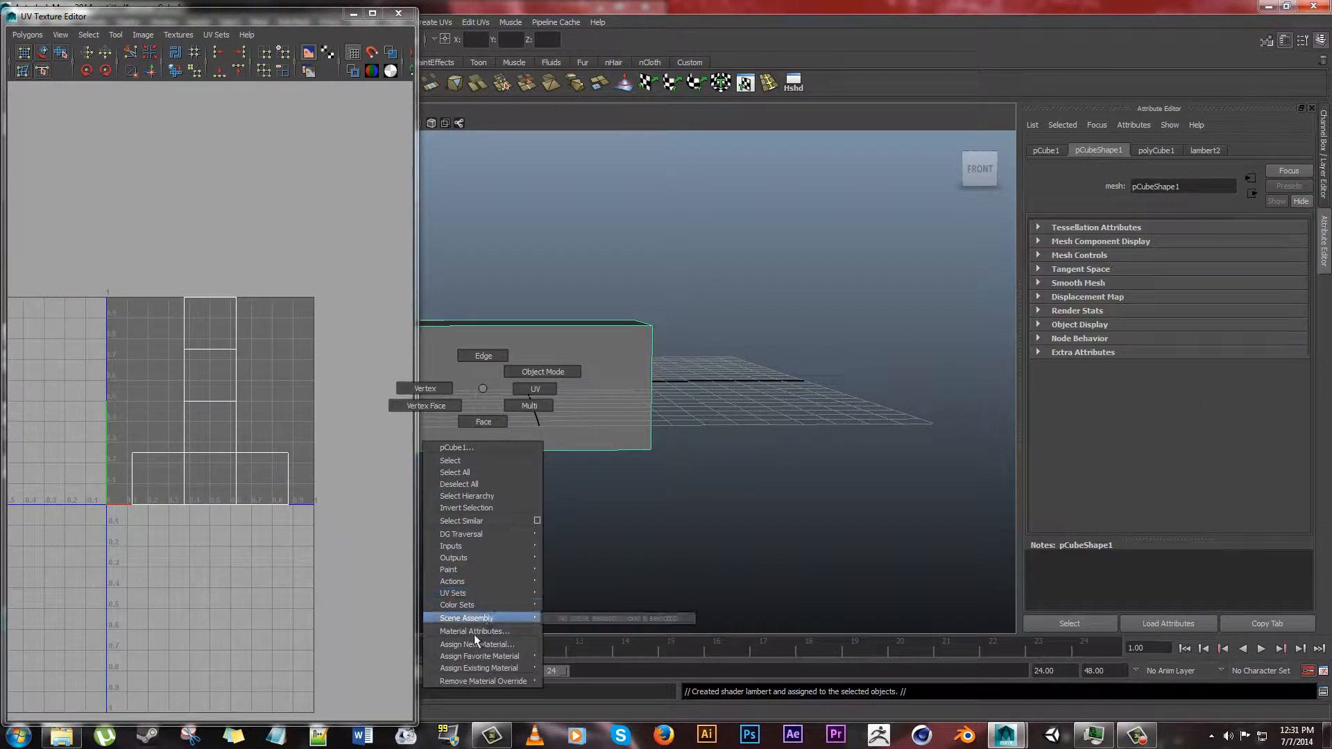
left_click(474, 630)
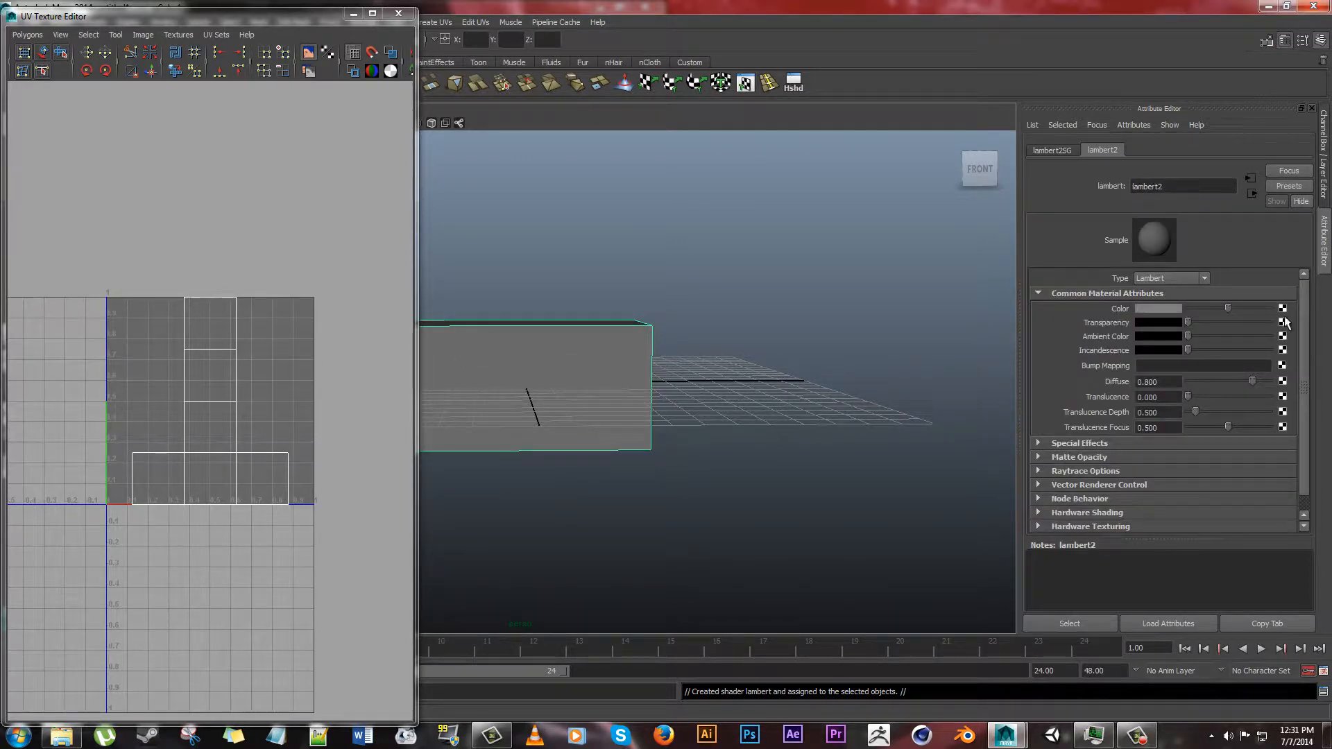
- Map the Lambert colour to a file texture, browsing to Pictures for uvgrid1024px-dark.png
left_click(1282, 308)
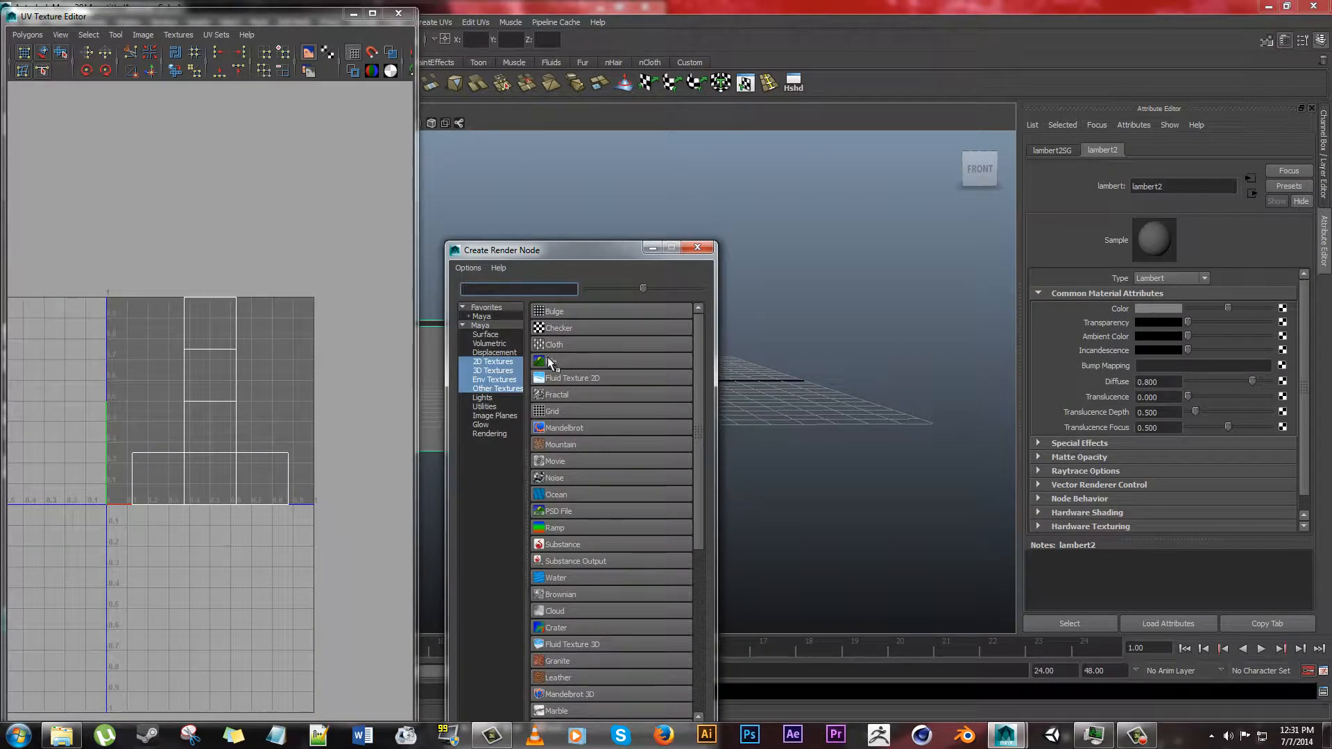
left_click(554, 361)
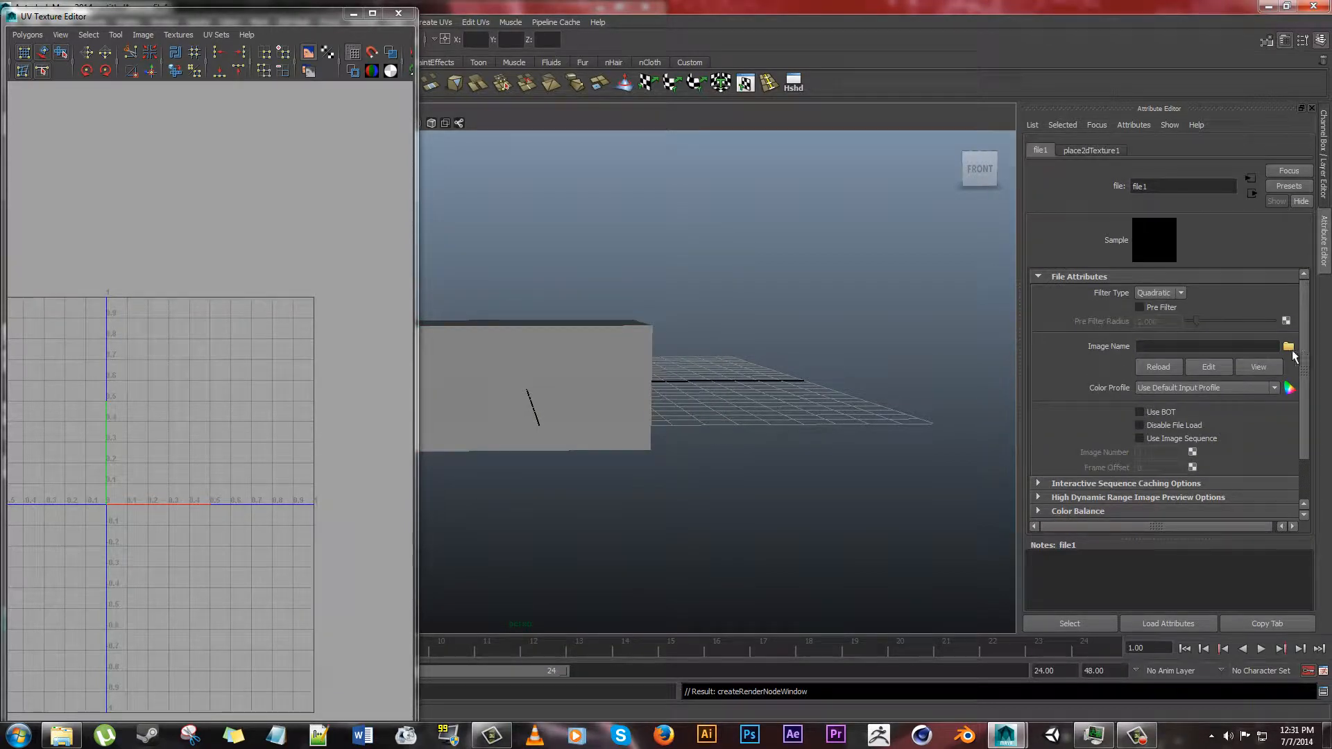
left_click(1289, 345)
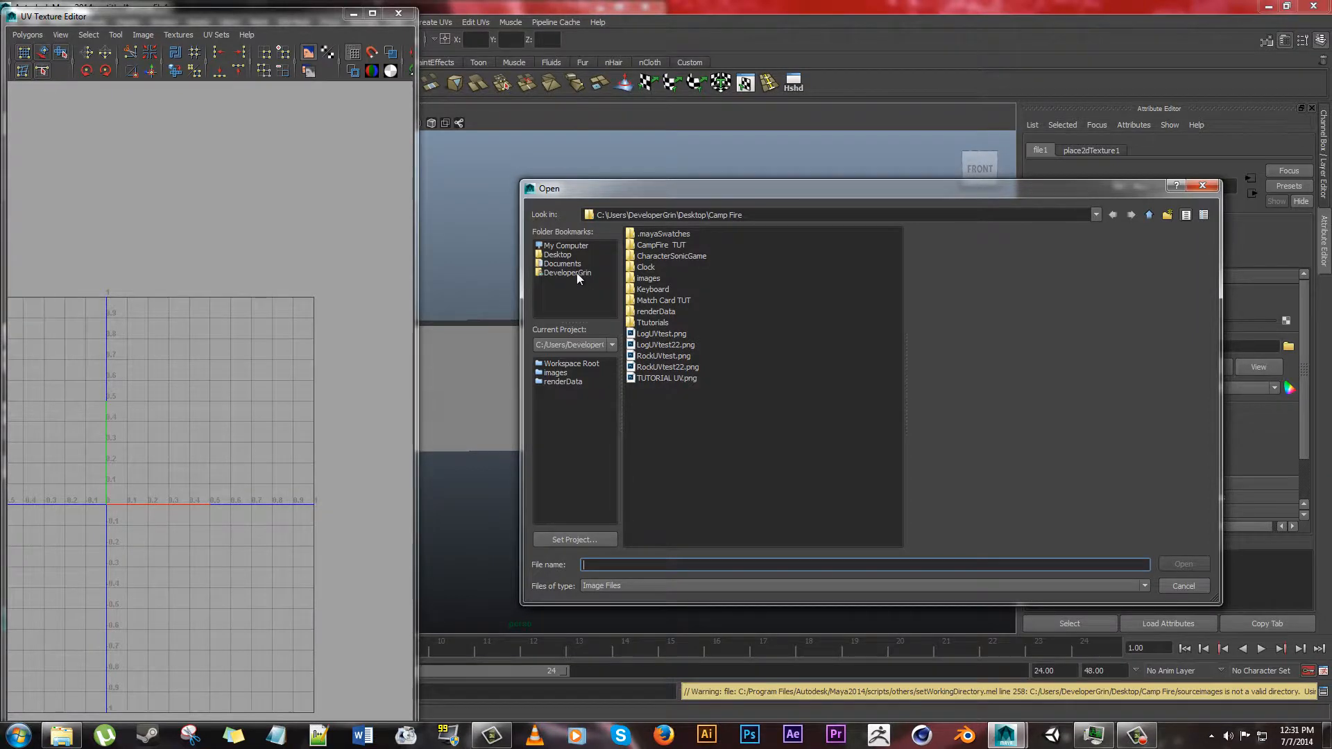
left_click(566, 273)
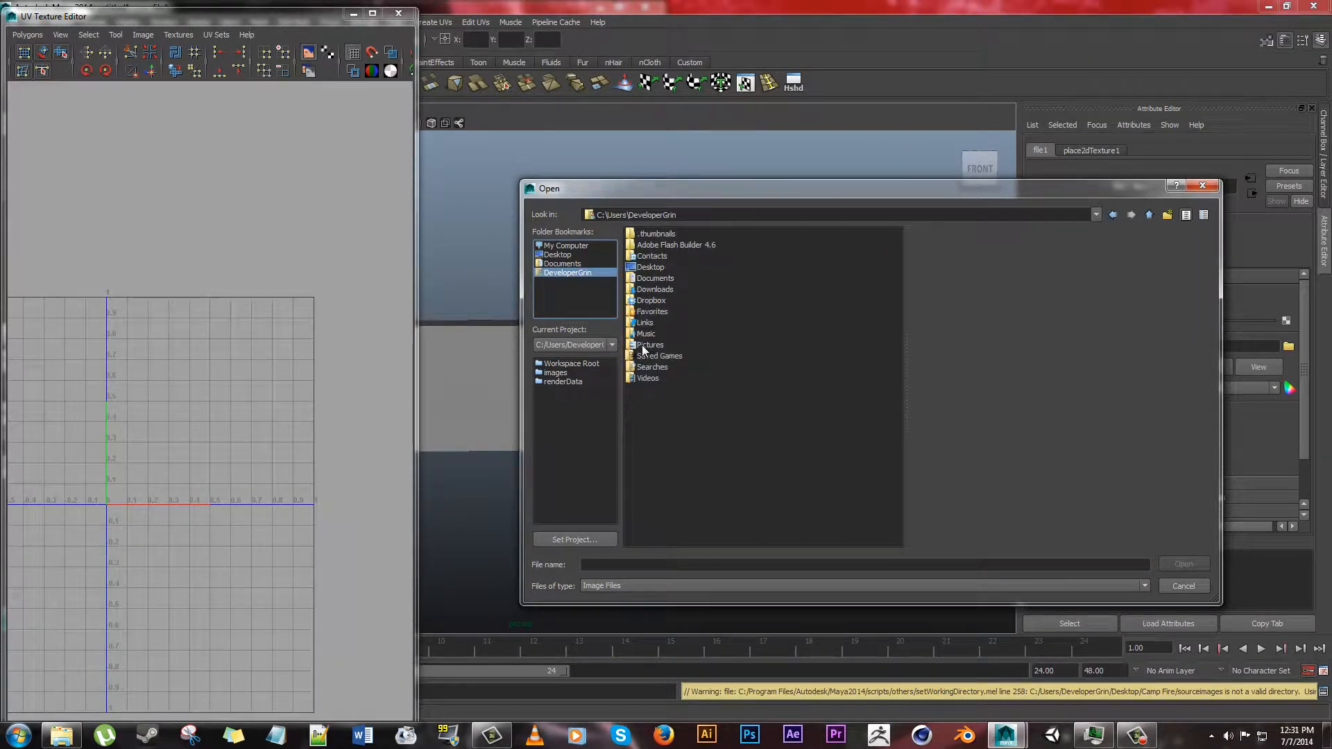
double_click(651, 345)
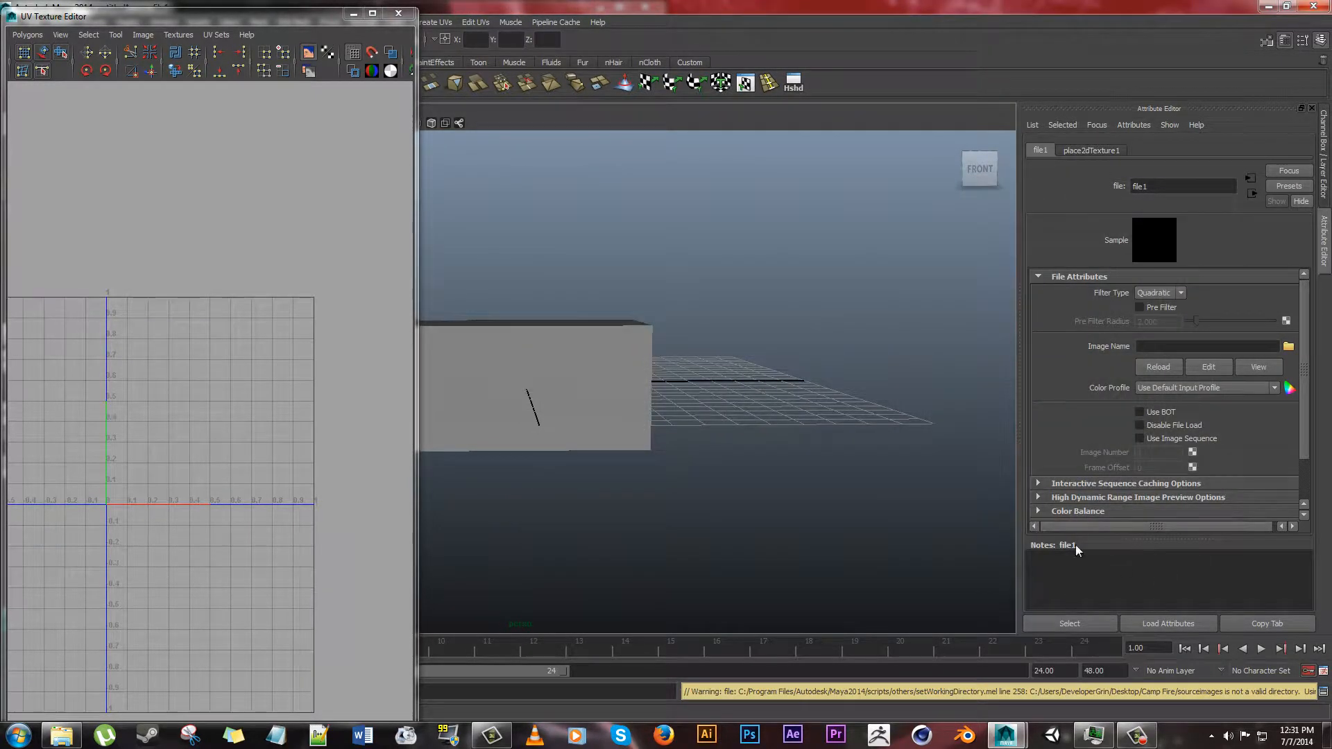
left_click(1287, 347)
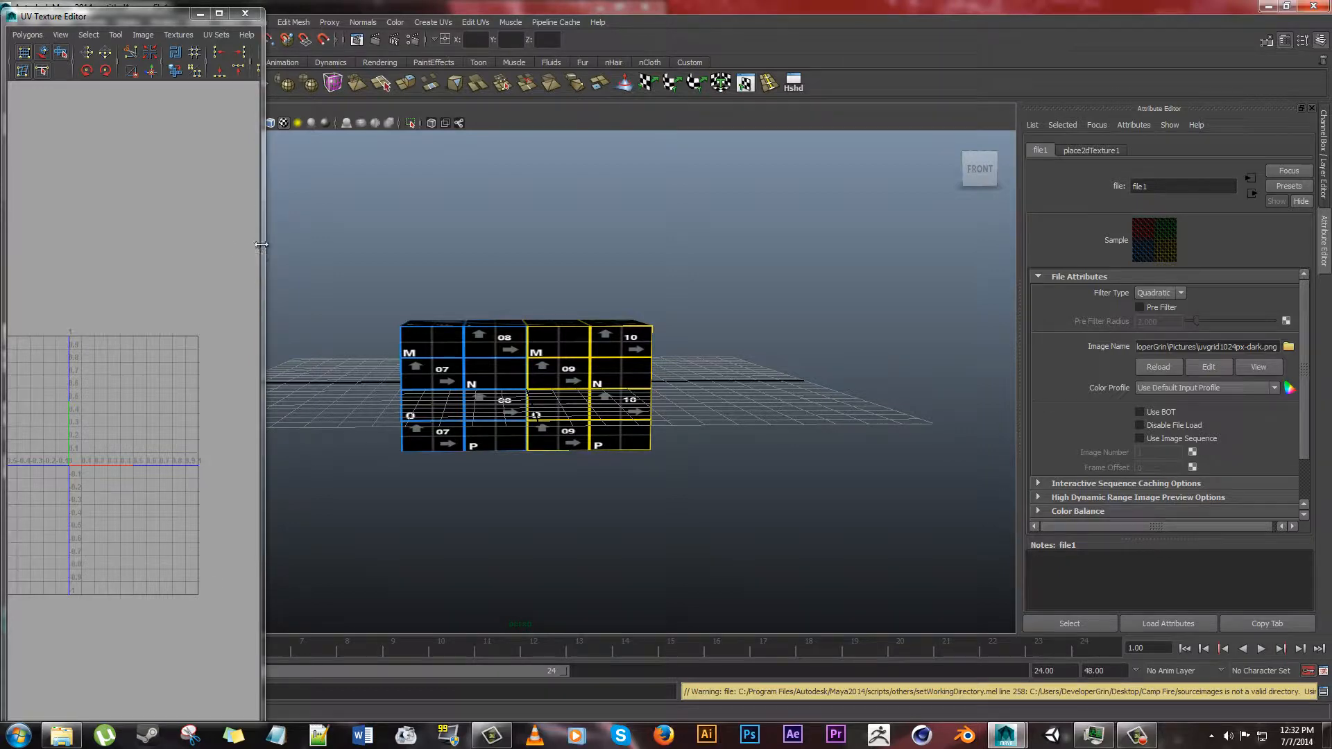
- Widen the UV Texture Editor and reposition the box's UVs over the texture square
left_click_drag(263, 247, 367, 247)
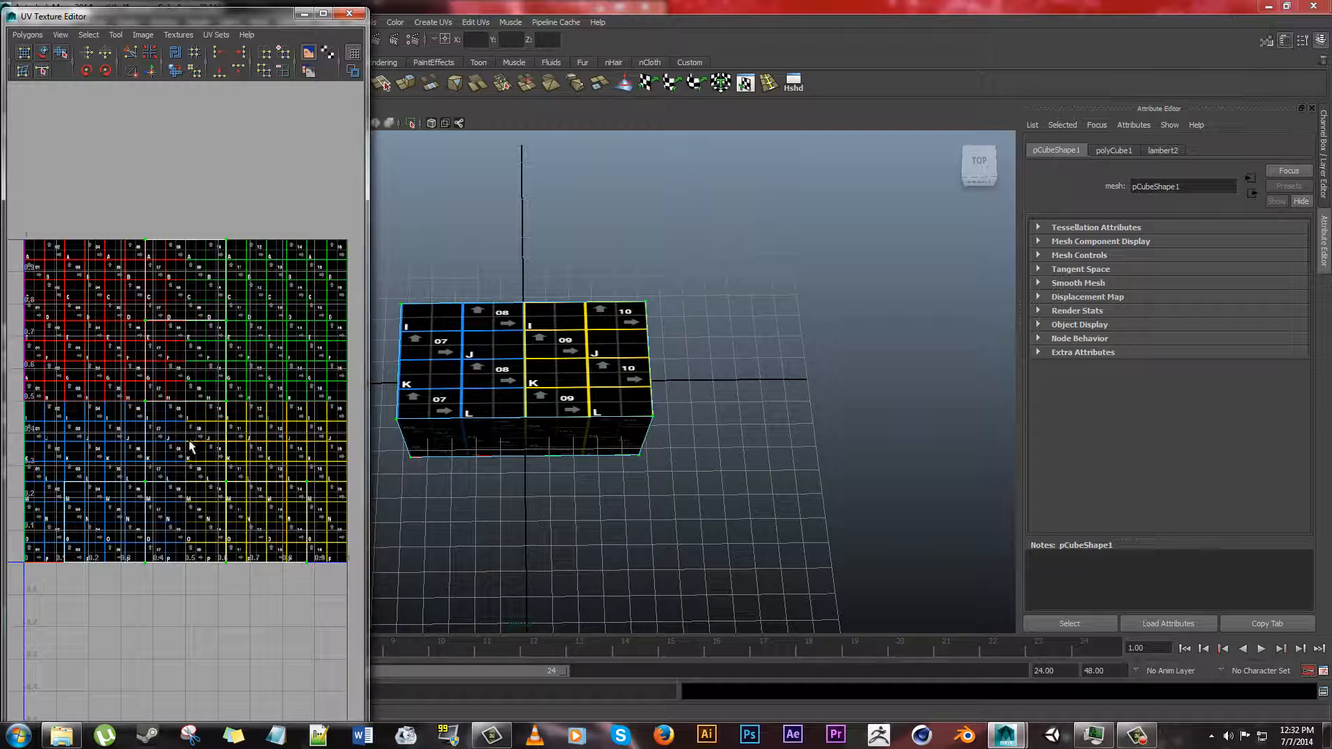
mouse_move(325, 572)
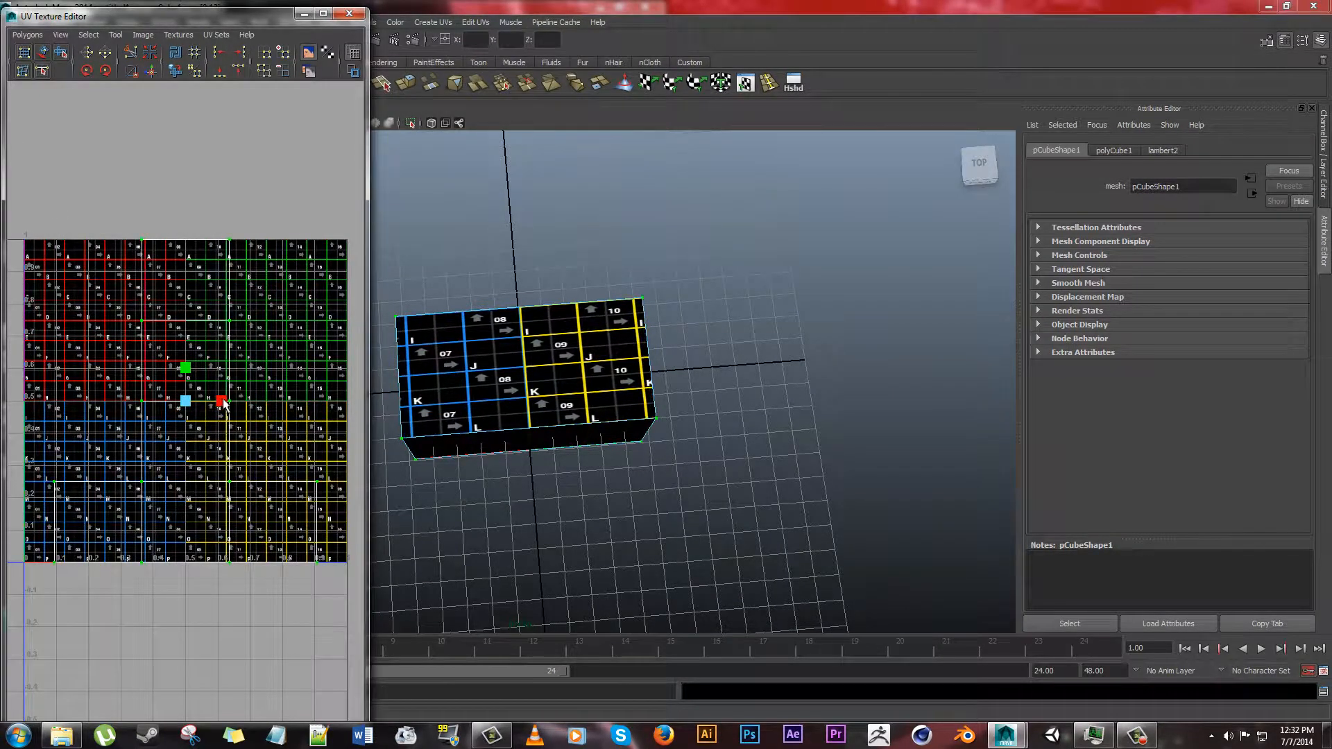
left_click_drag(219, 399, 237, 400)
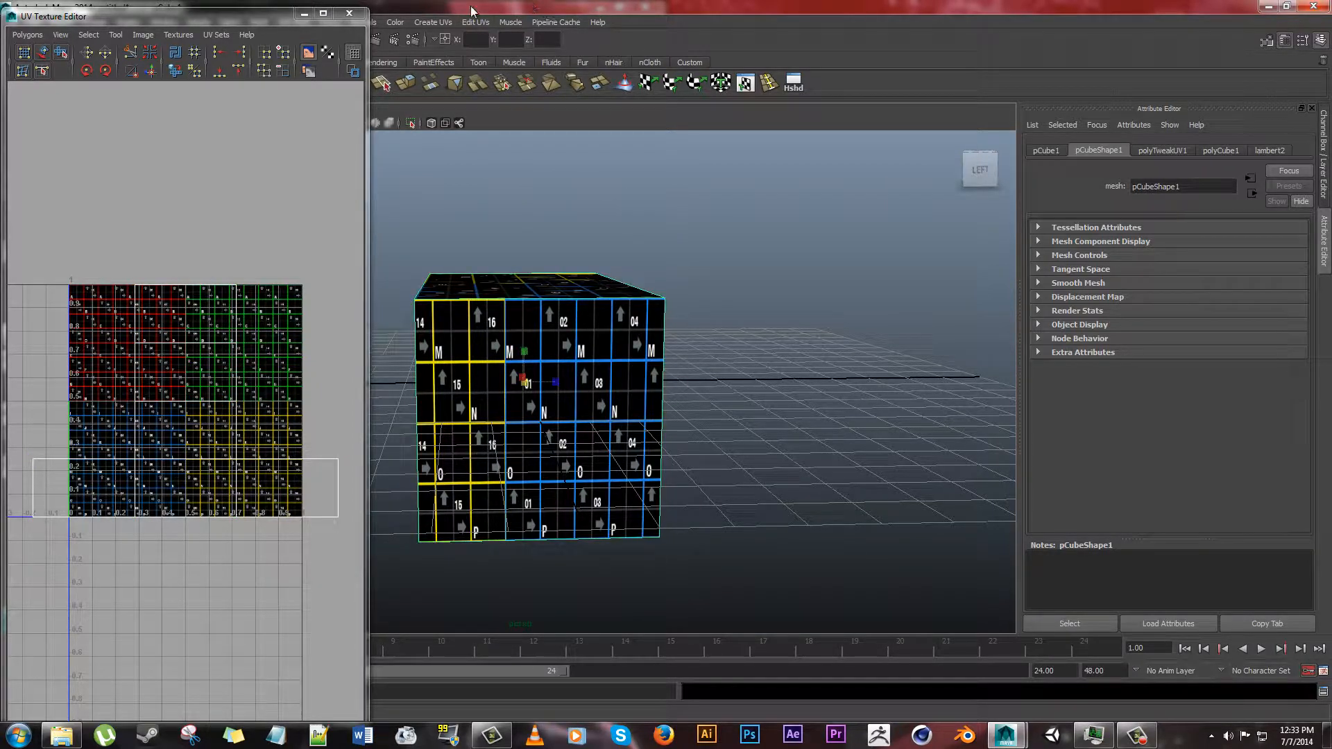
- Delete the box's UVs and switch to face selection on the box
left_click(475, 22)
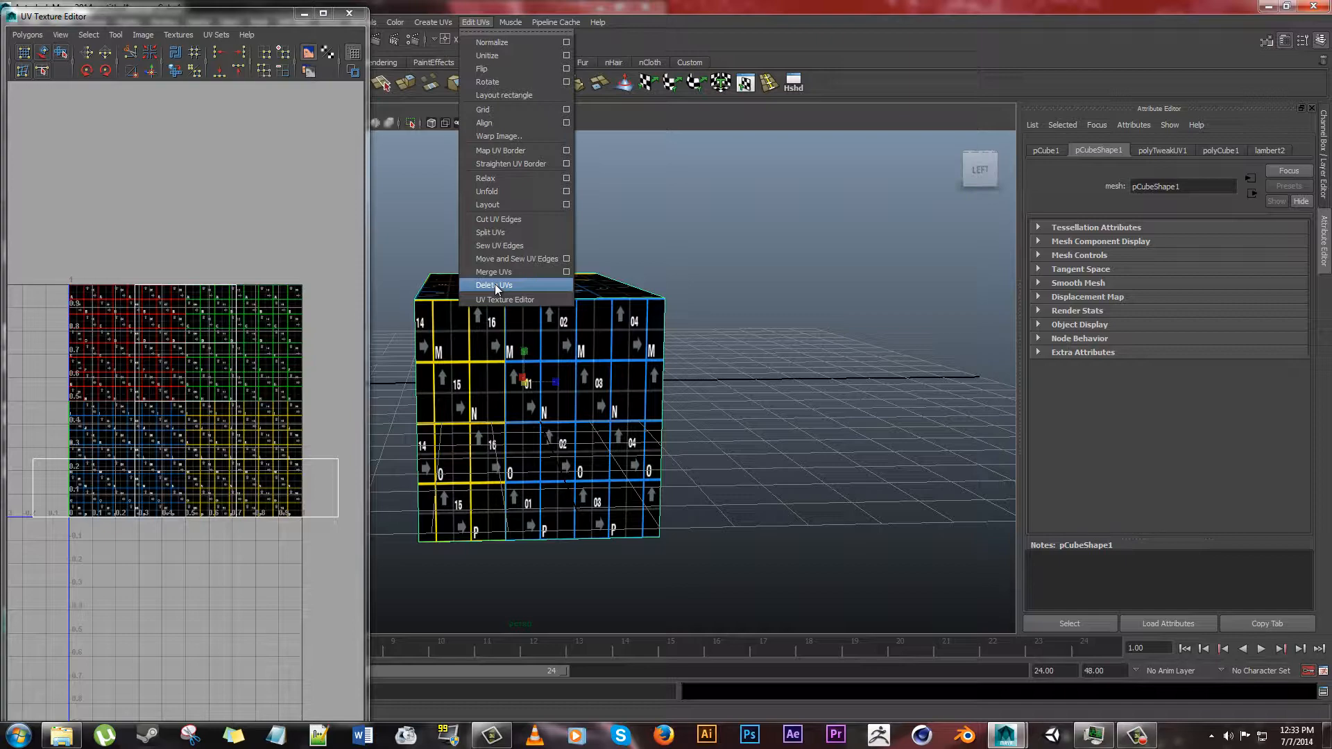
left_click(496, 285)
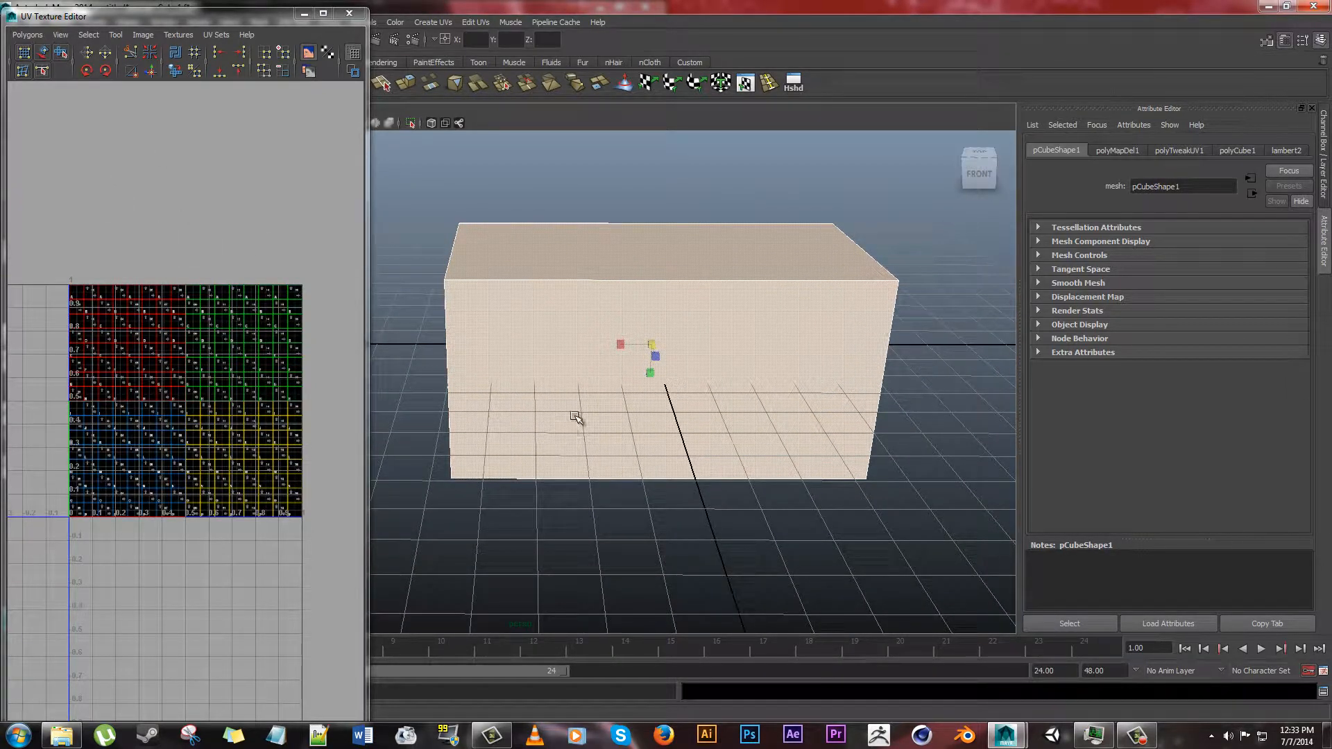
right_click(577, 416)
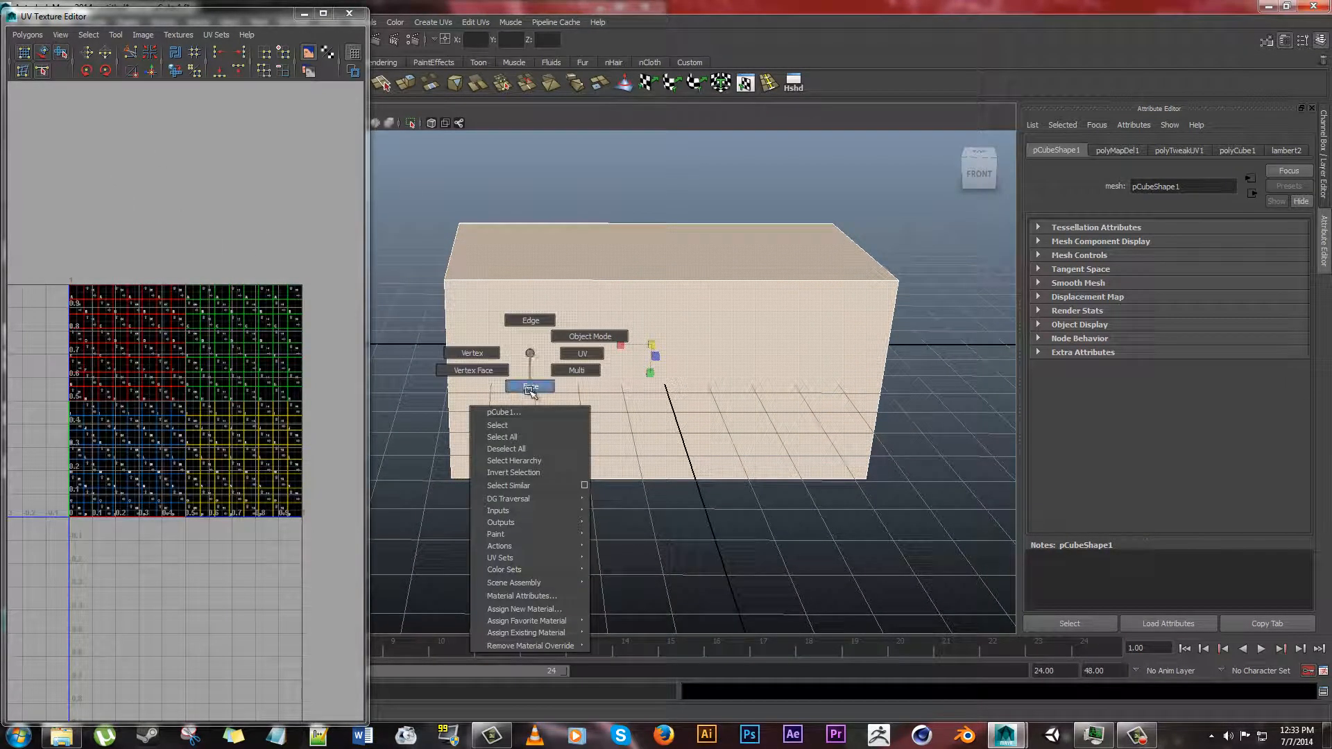
left_click(497, 424)
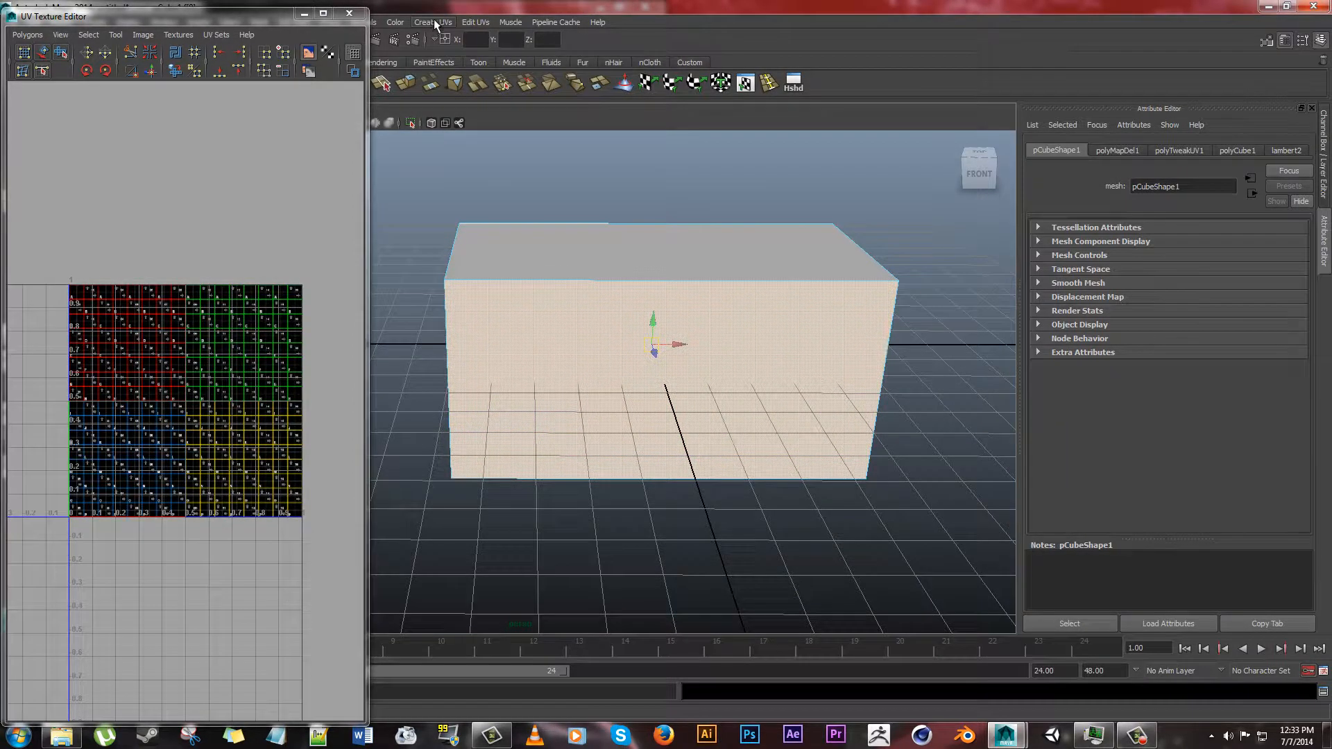
- Apply a trial planar projection along the Z axis to the box's front faces
left_click(433, 21)
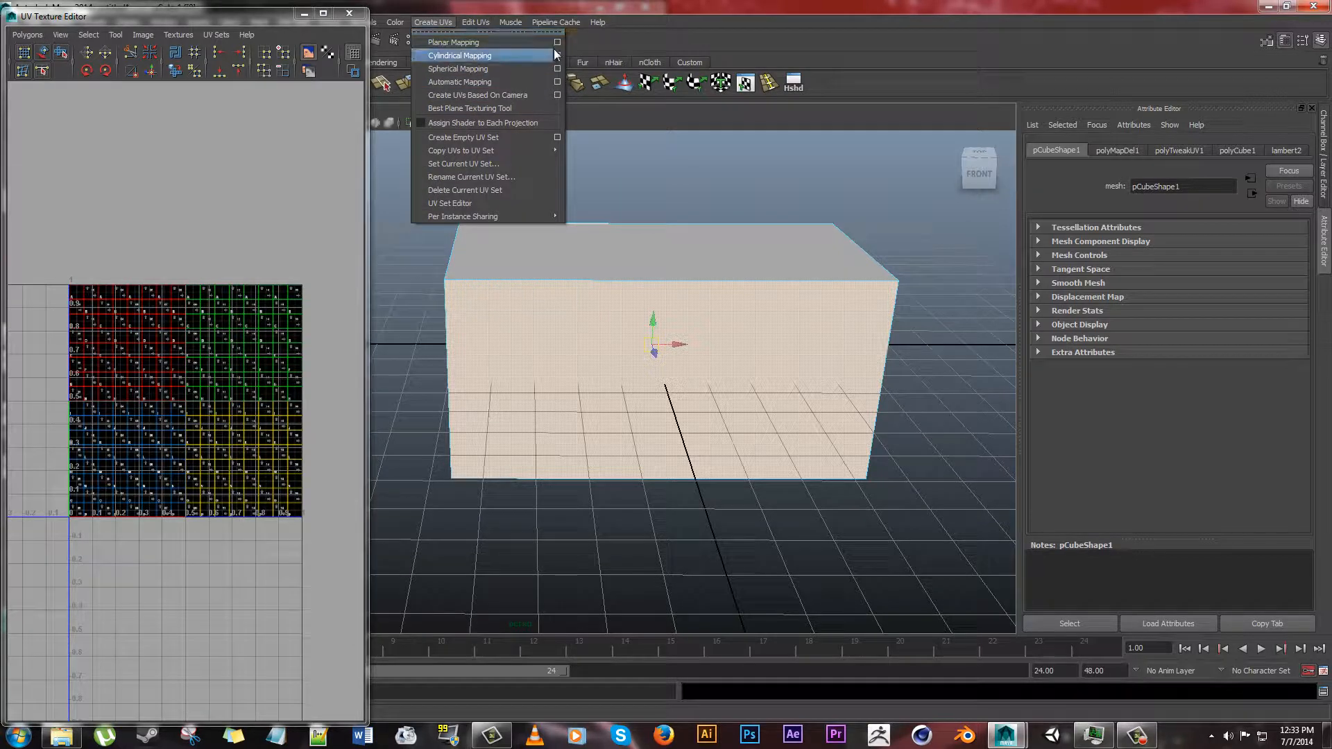
mouse_move(452, 42)
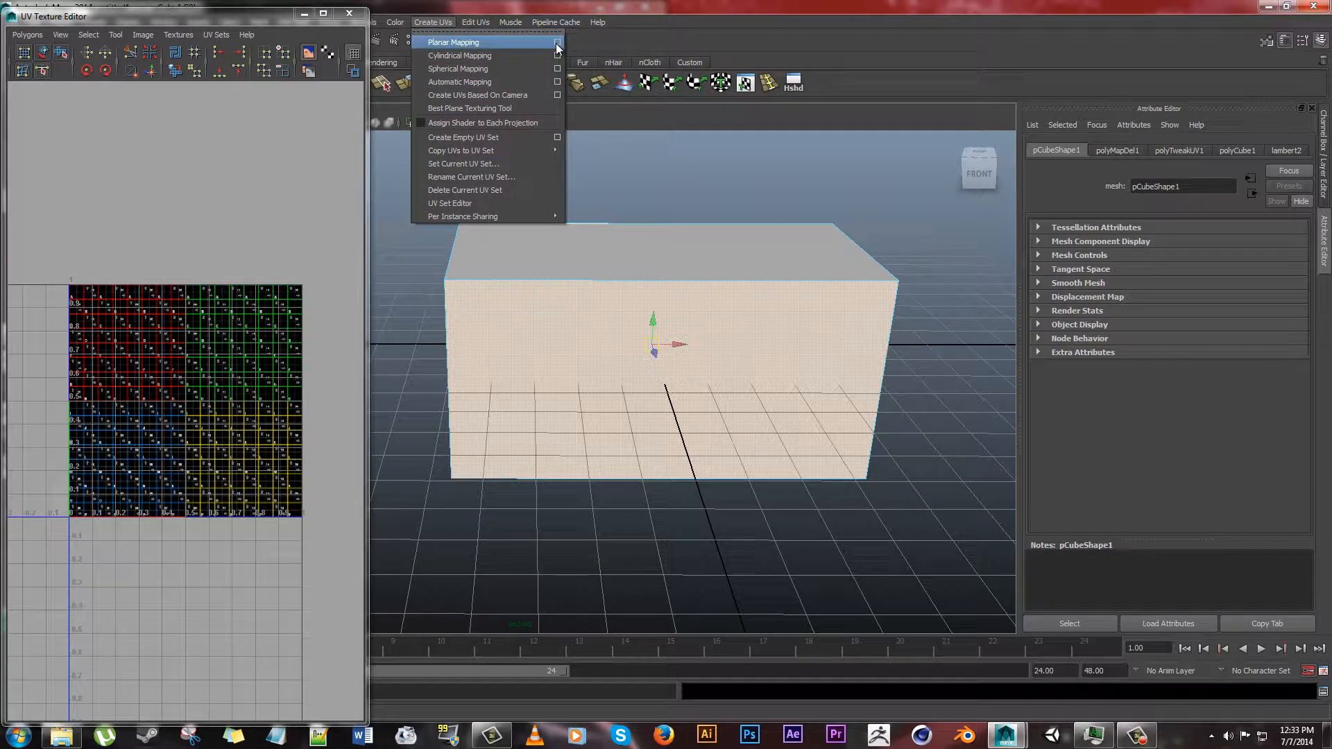
left_click(557, 41)
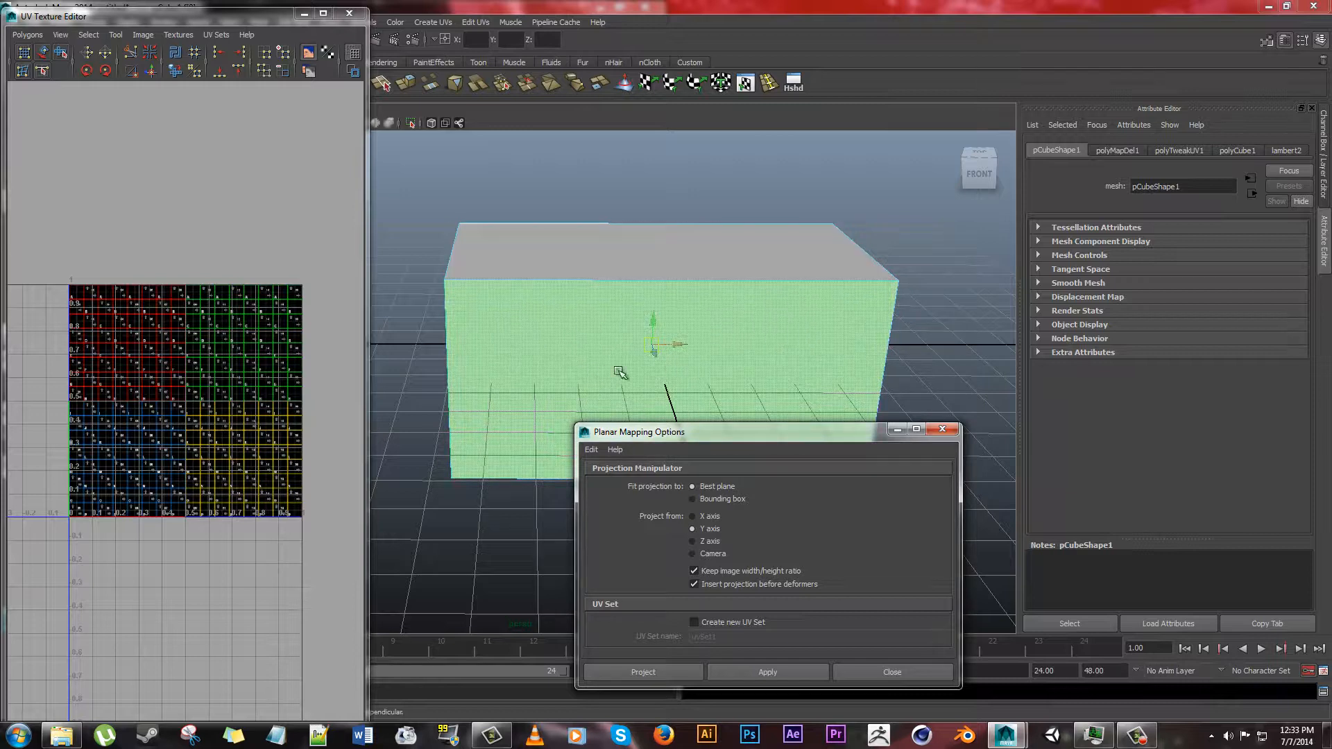
left_click(694, 541)
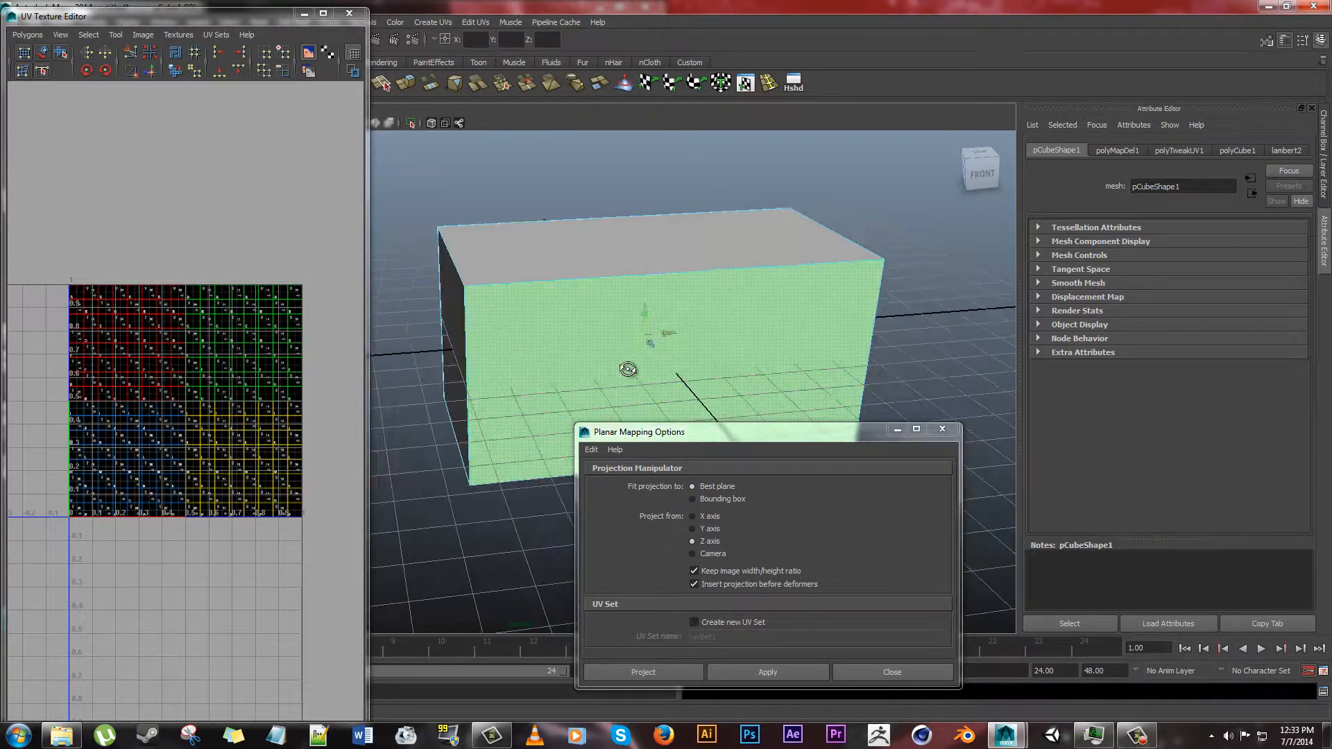
left_click(643, 672)
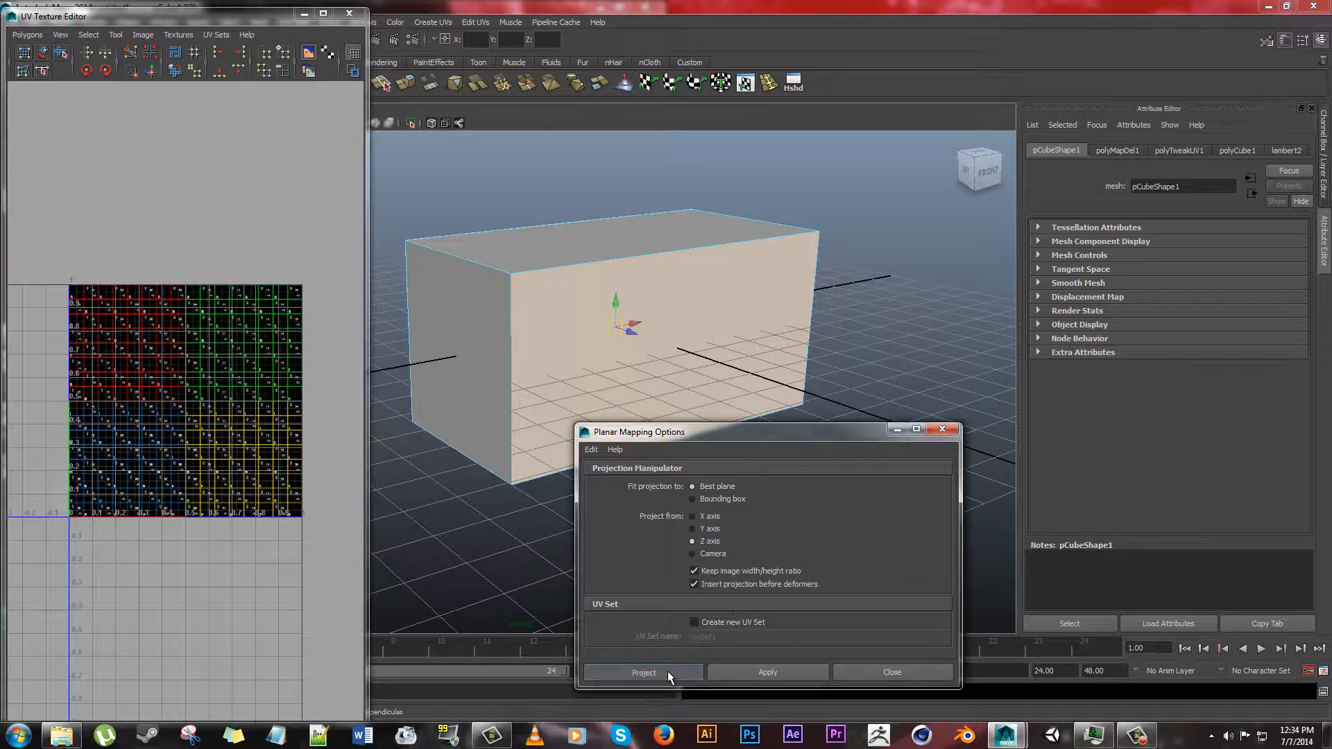
left_click(642, 671)
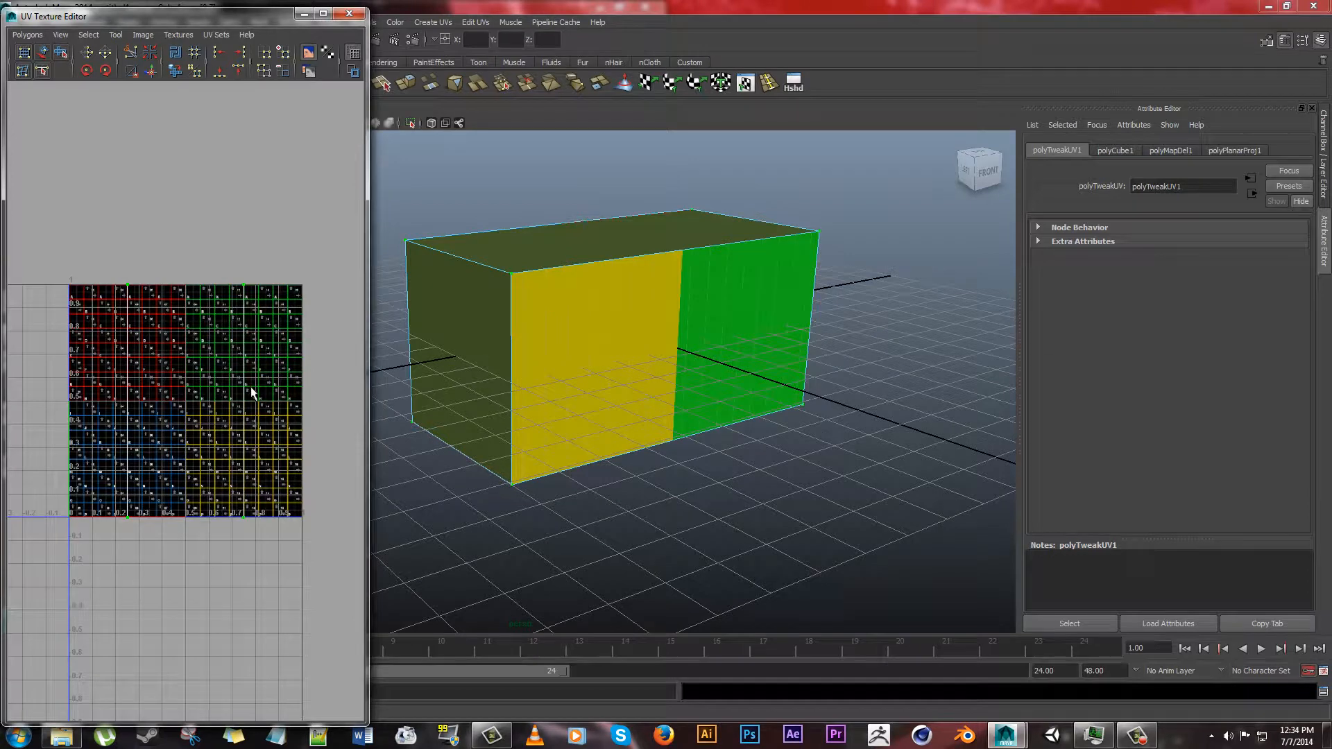
mouse_move(204, 432)
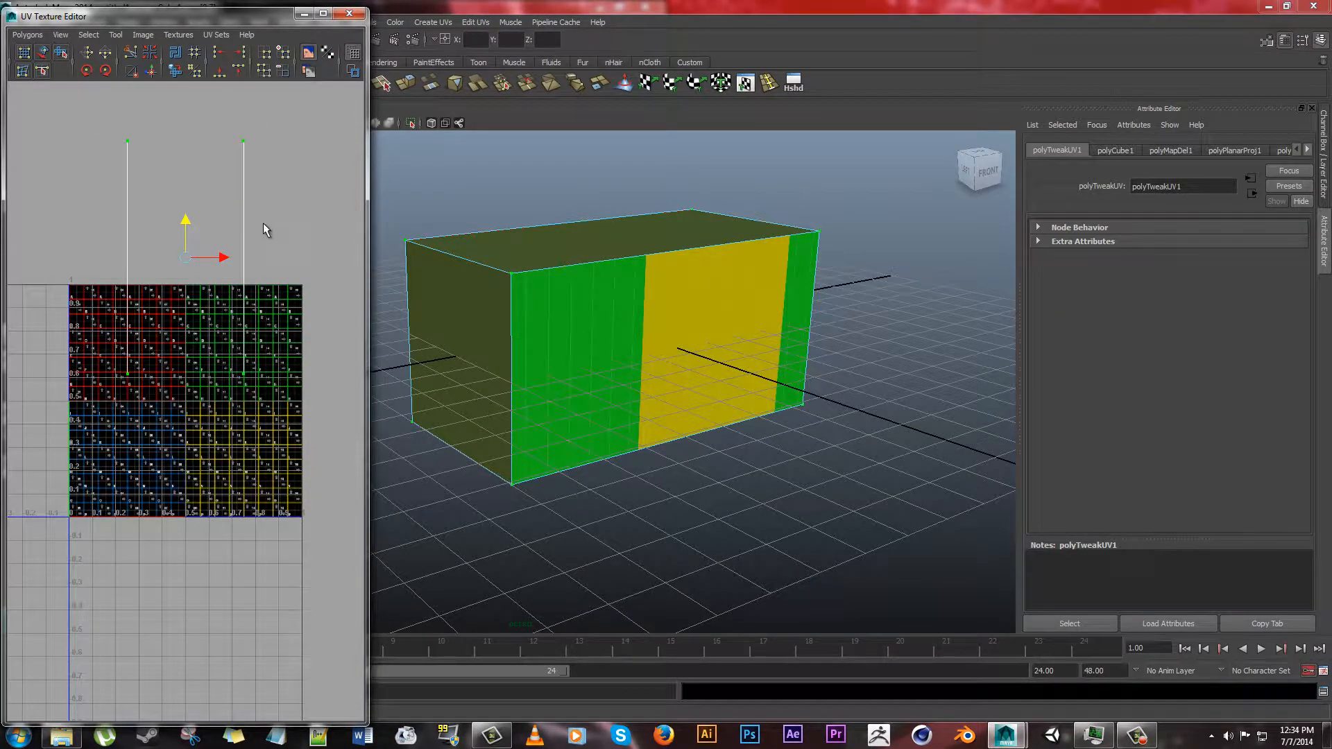
mouse_move(194, 384)
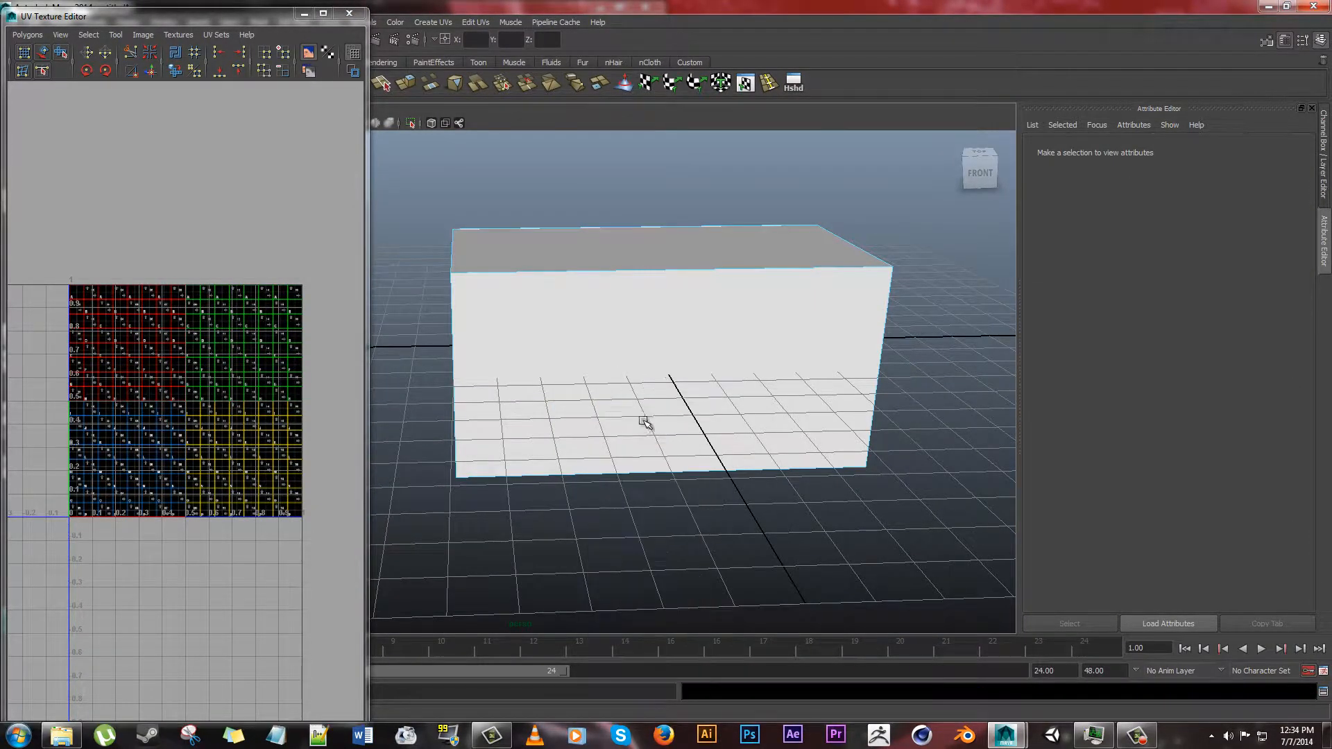
- Planar-project the front face along Z and rotate its UV shell counterclockwise twice
left_click(646, 423)
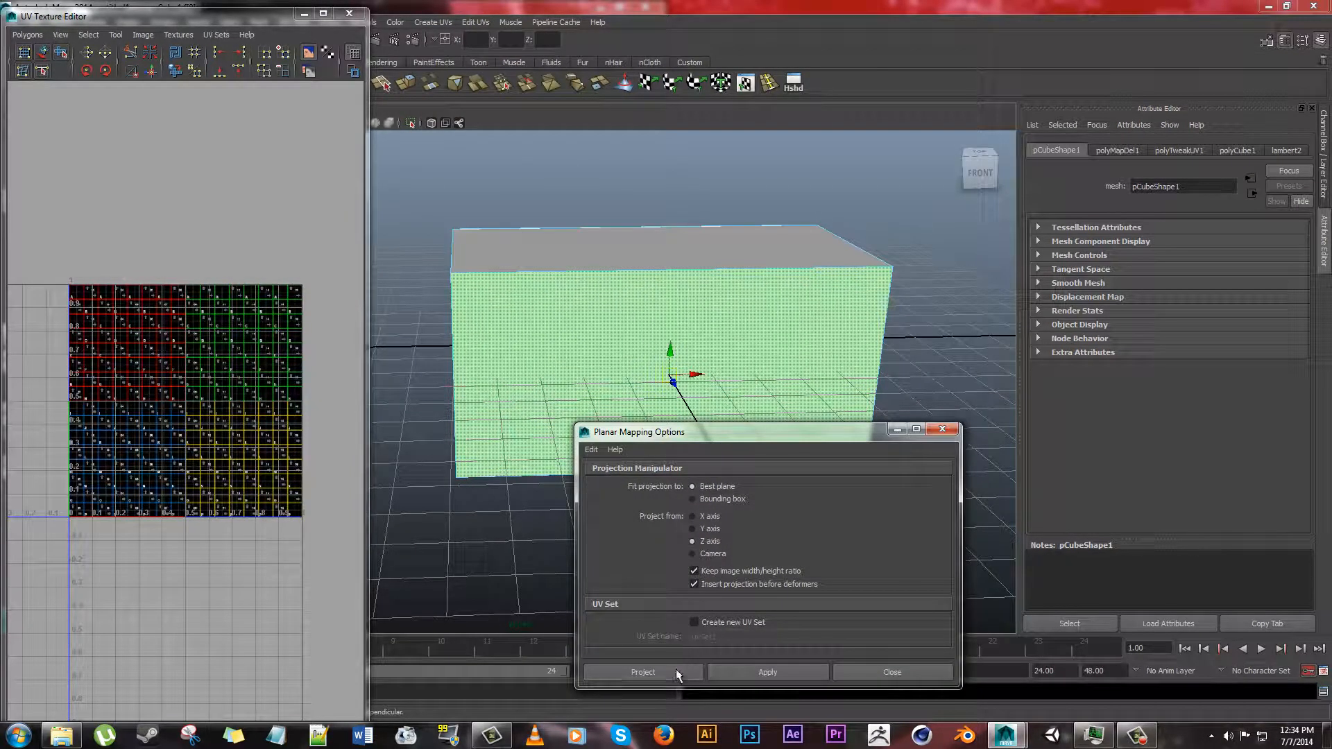
left_click(643, 671)
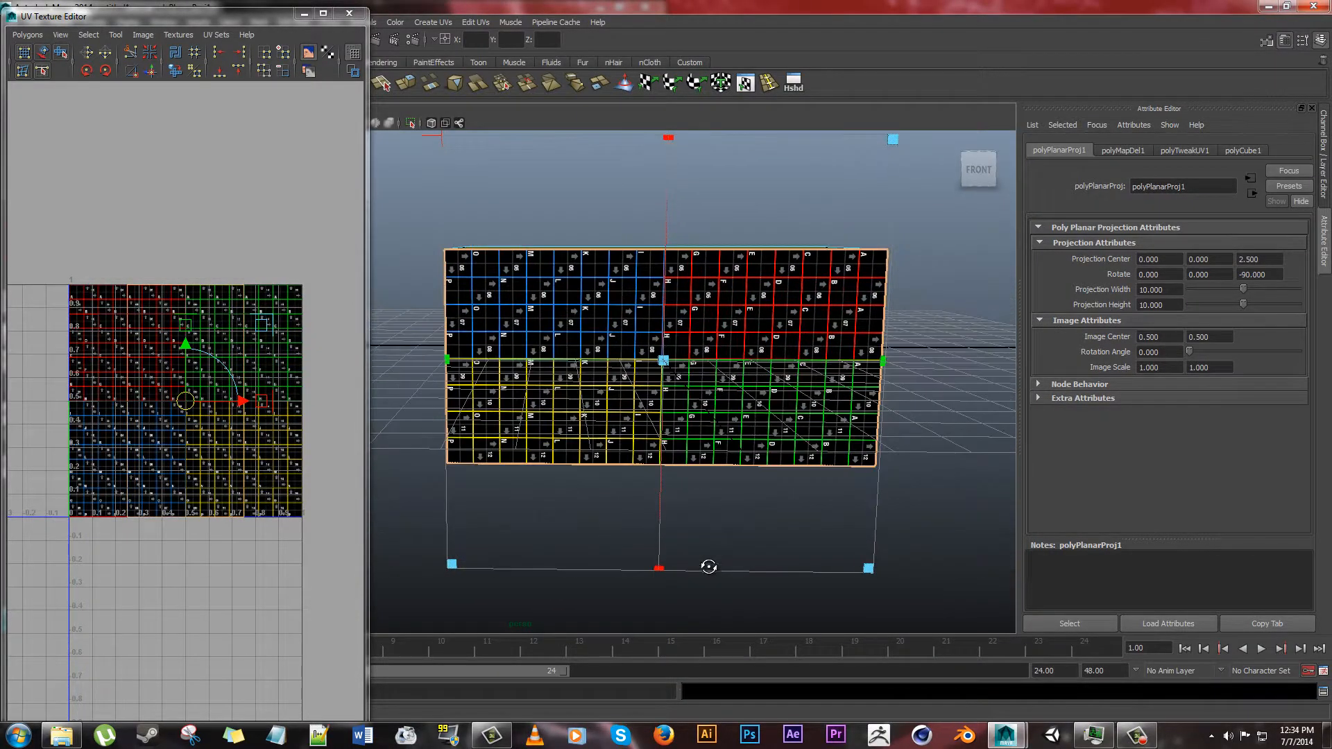
right_click(241, 500)
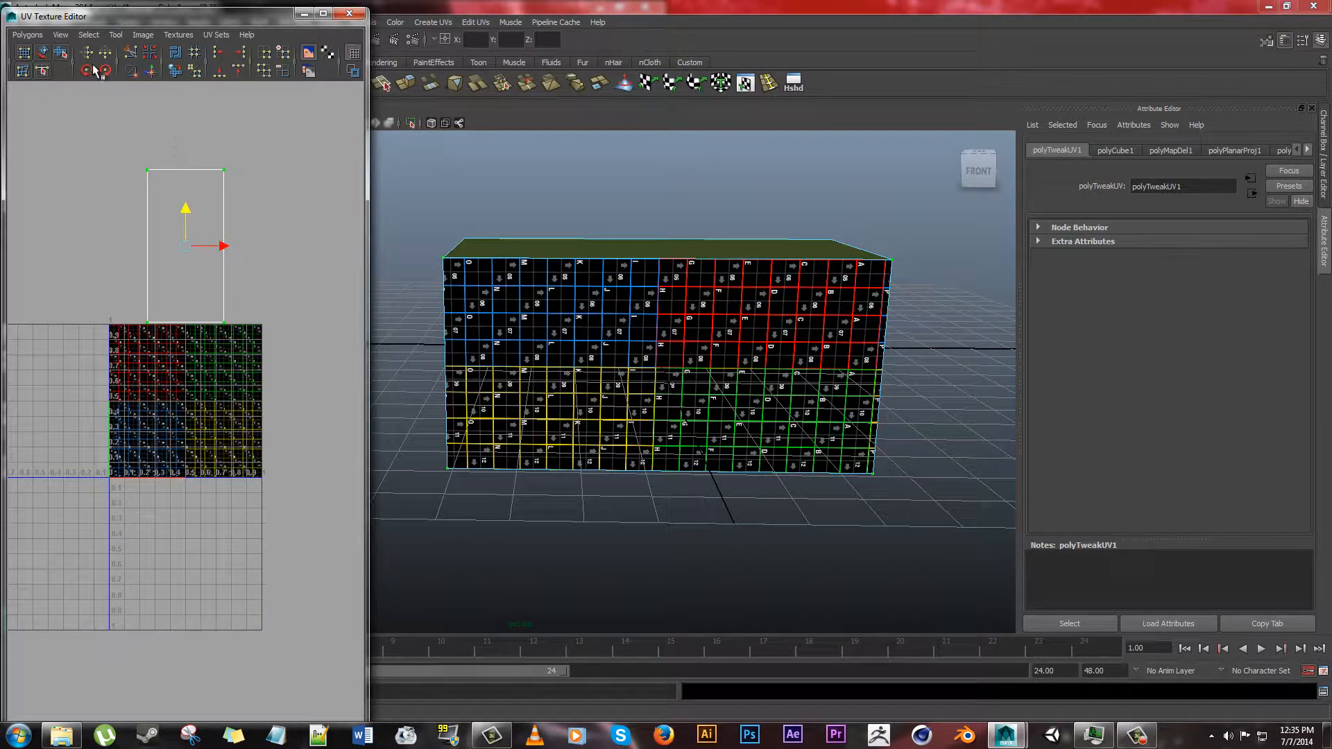
mouse_move(154, 216)
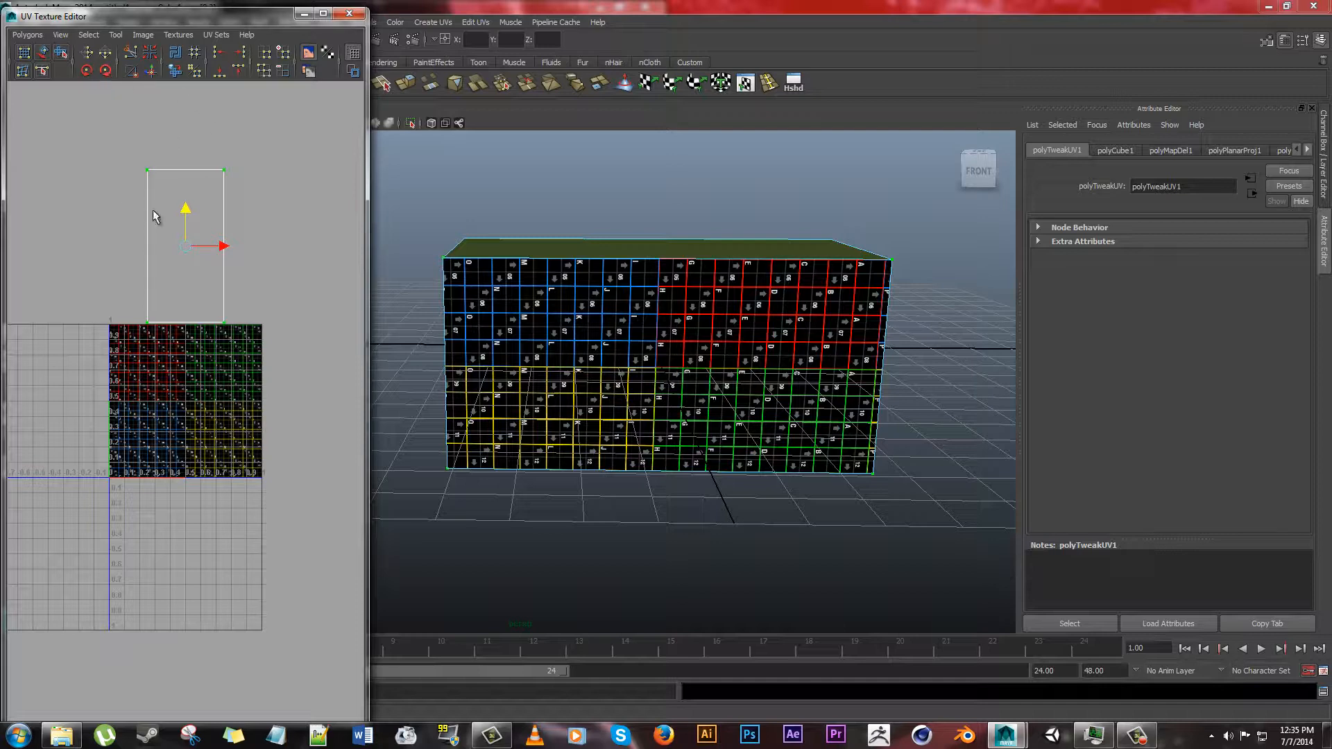
mouse_move(78, 178)
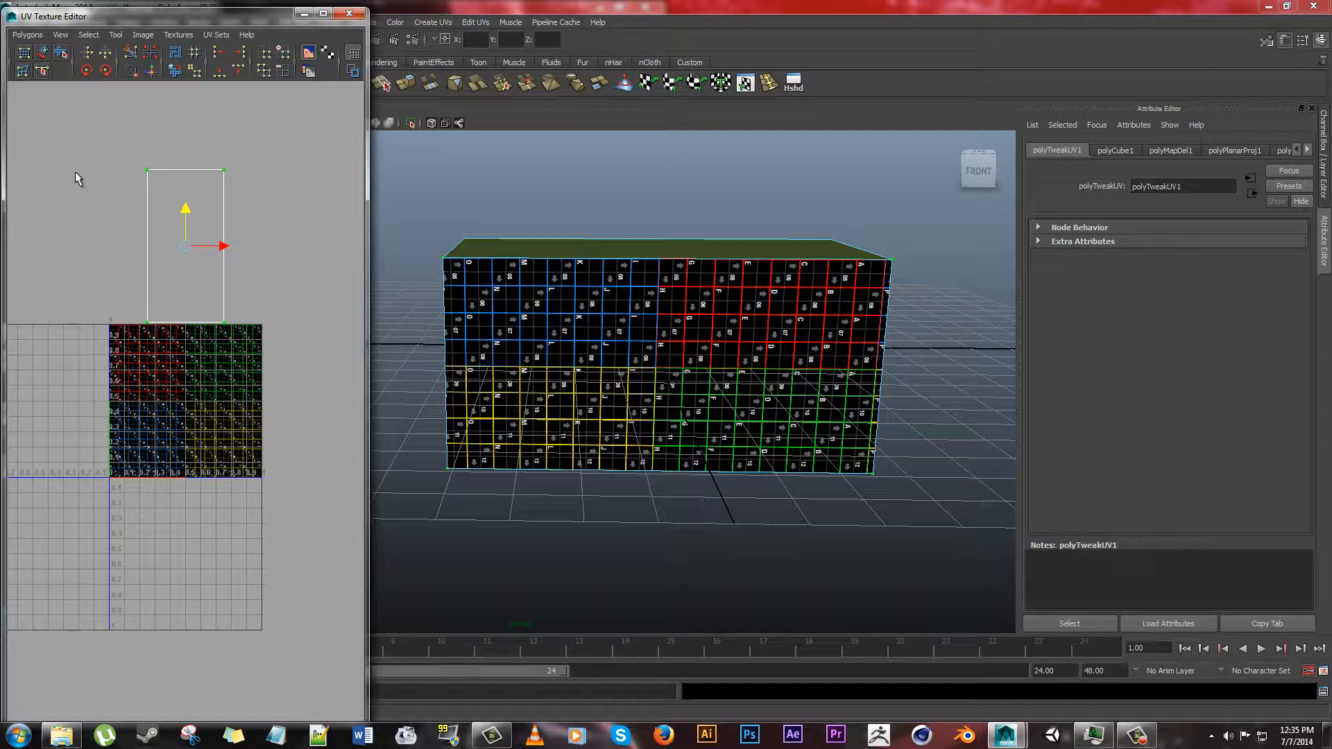
mouse_move(84, 71)
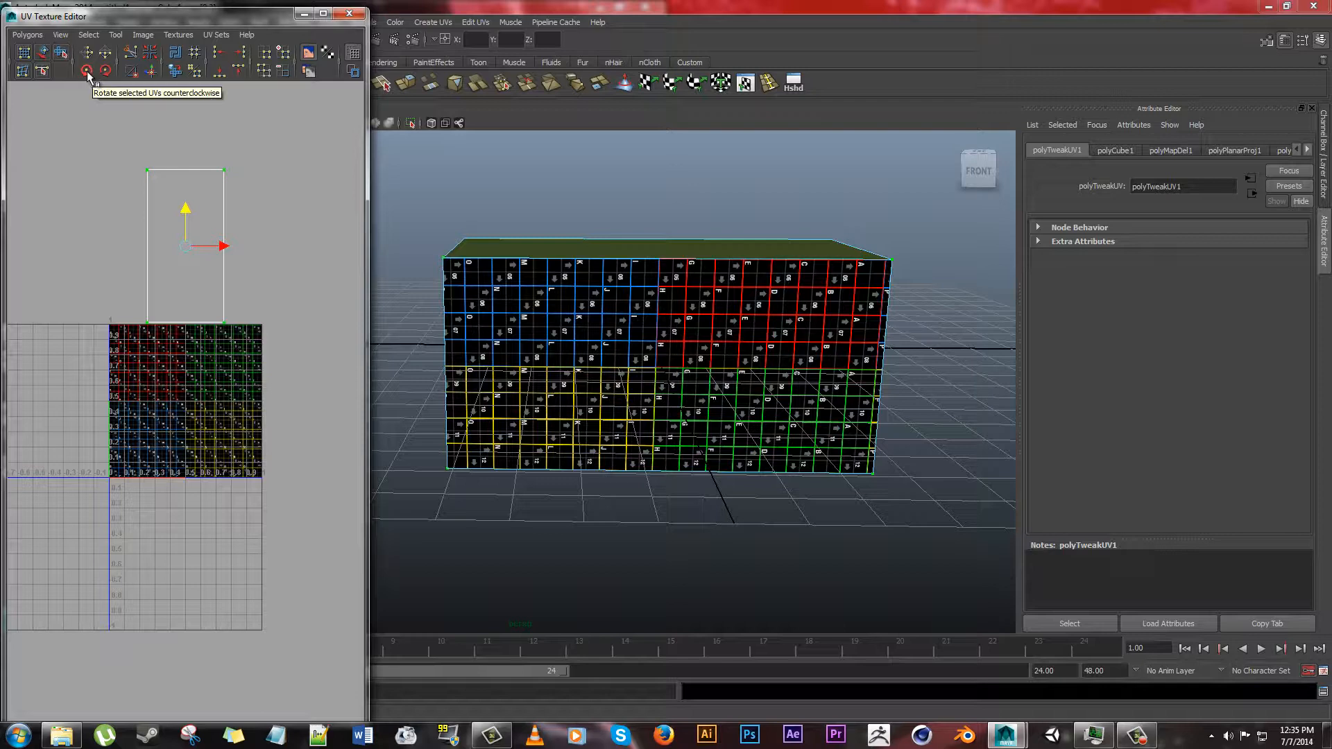
left_click(86, 71)
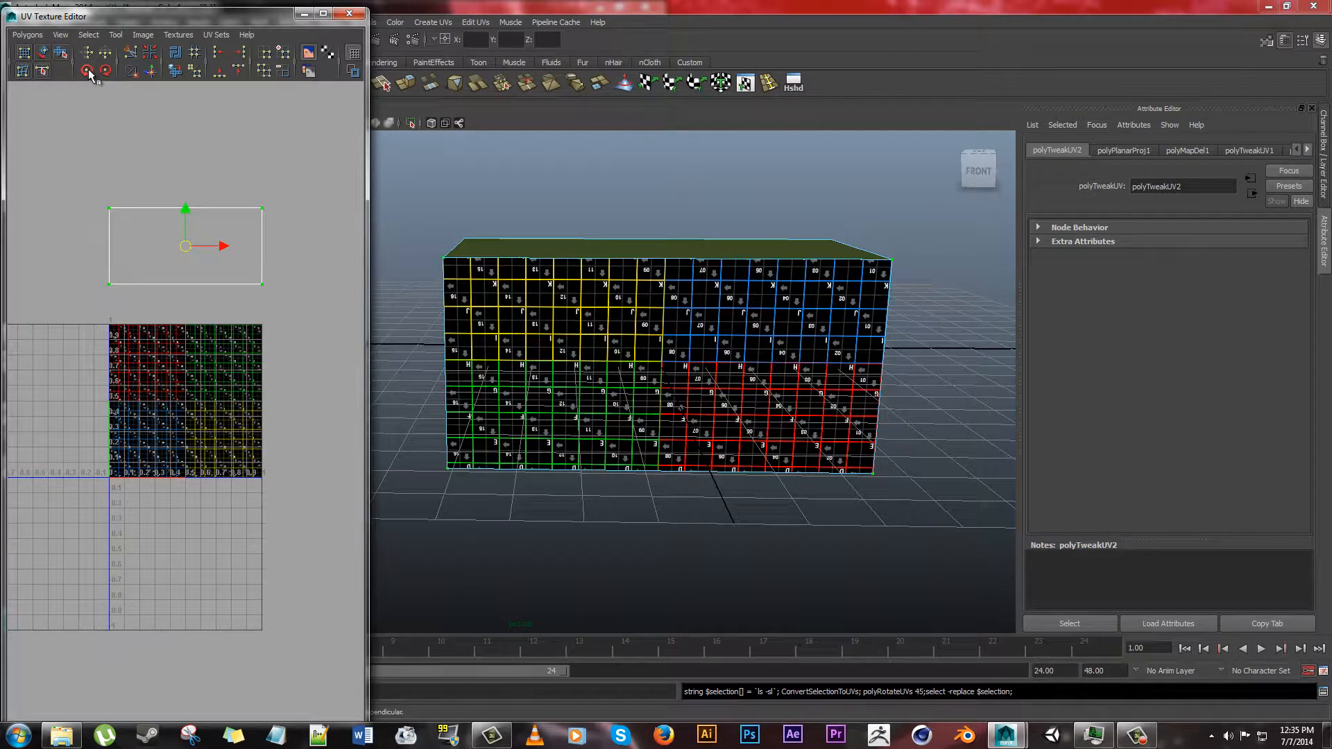
left_click(104, 70)
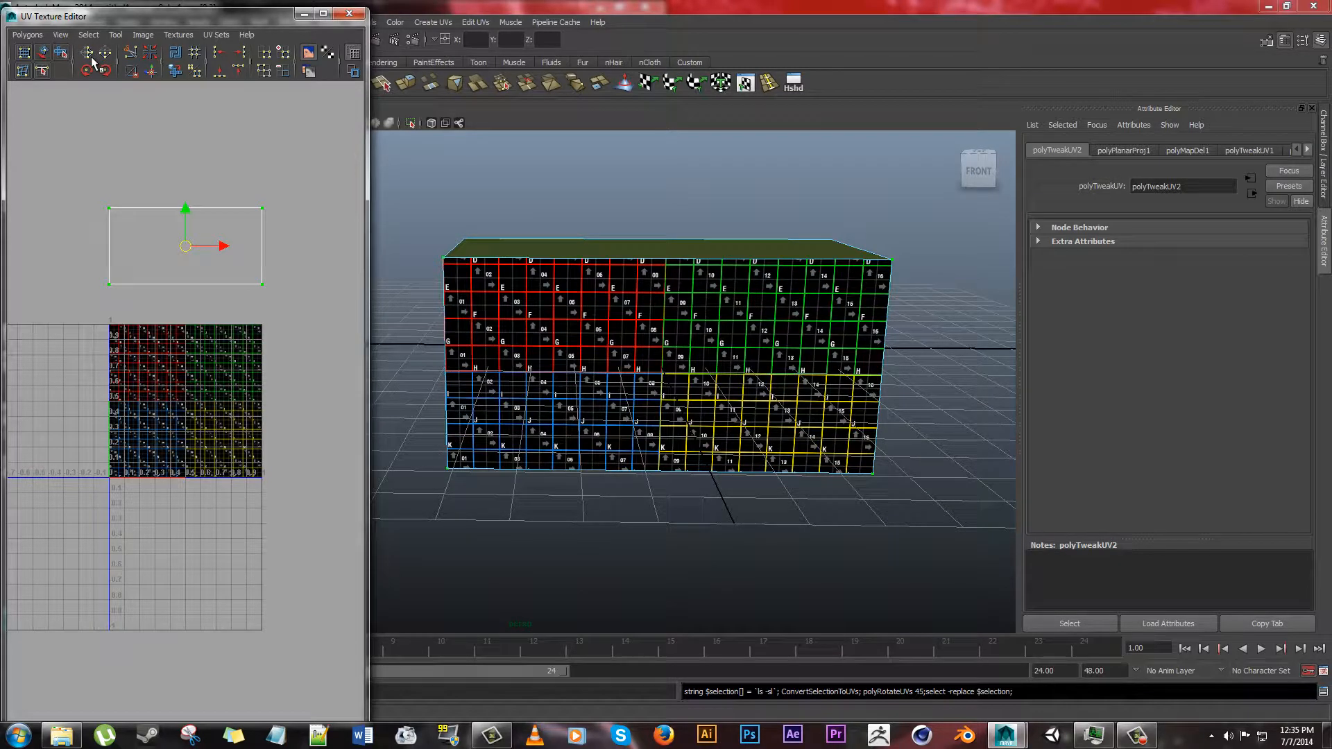
mouse_move(86, 73)
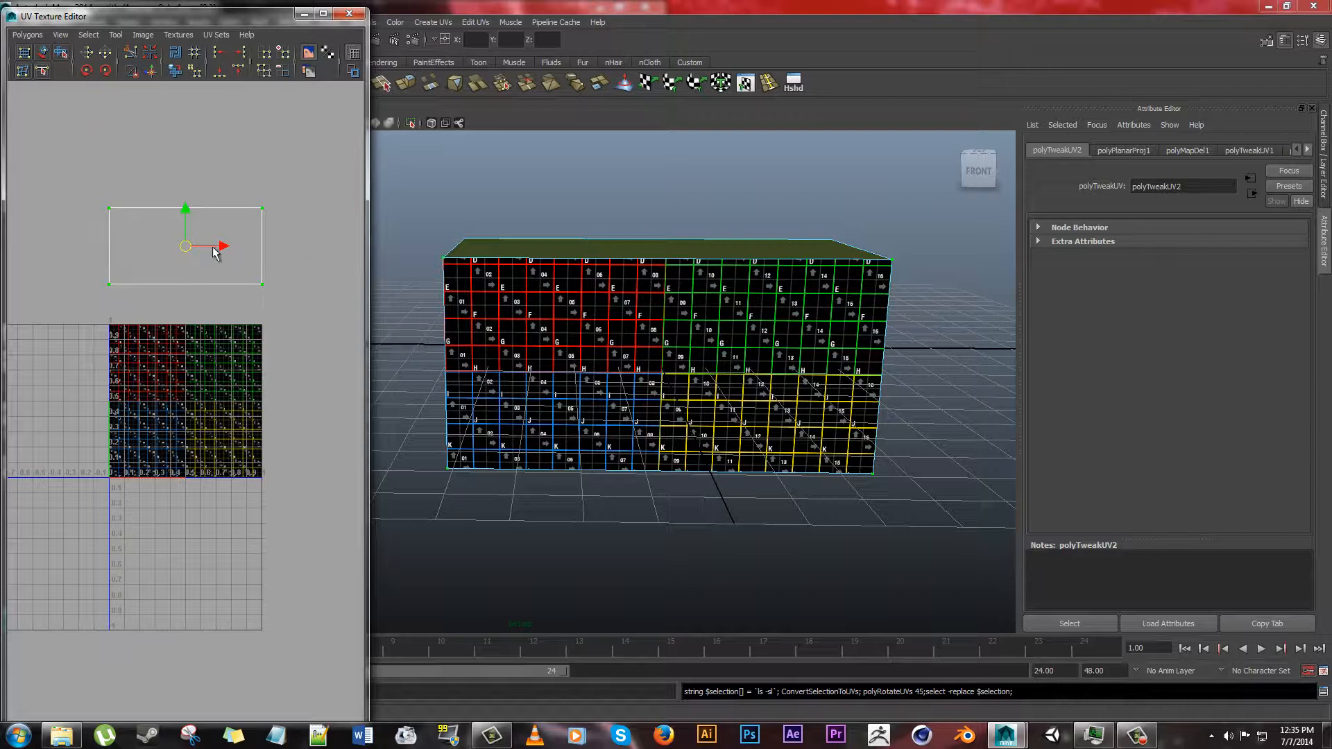
mouse_move(565, 340)
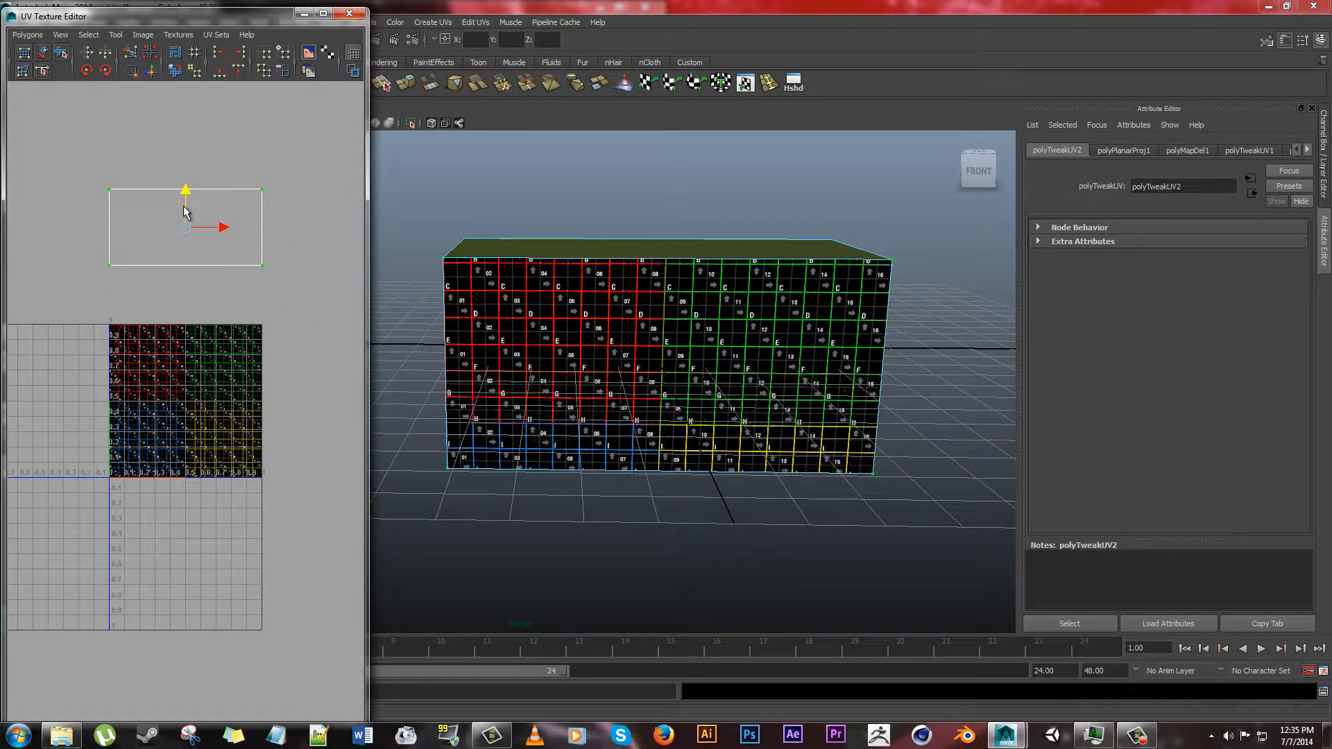
- Planar-project the top face along the Y axis and rotate its UVs clockwise twice
left_click_drag(185, 224, 184, 285)
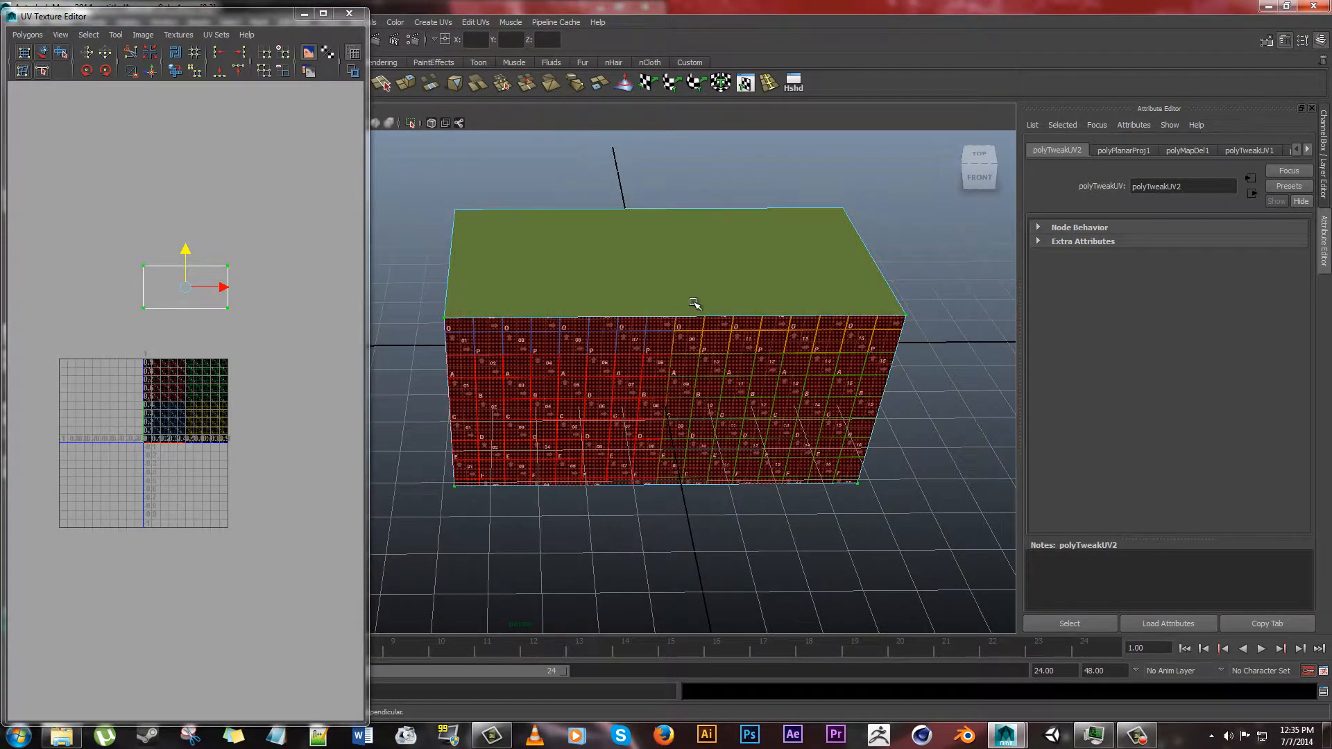
left_click(431, 22)
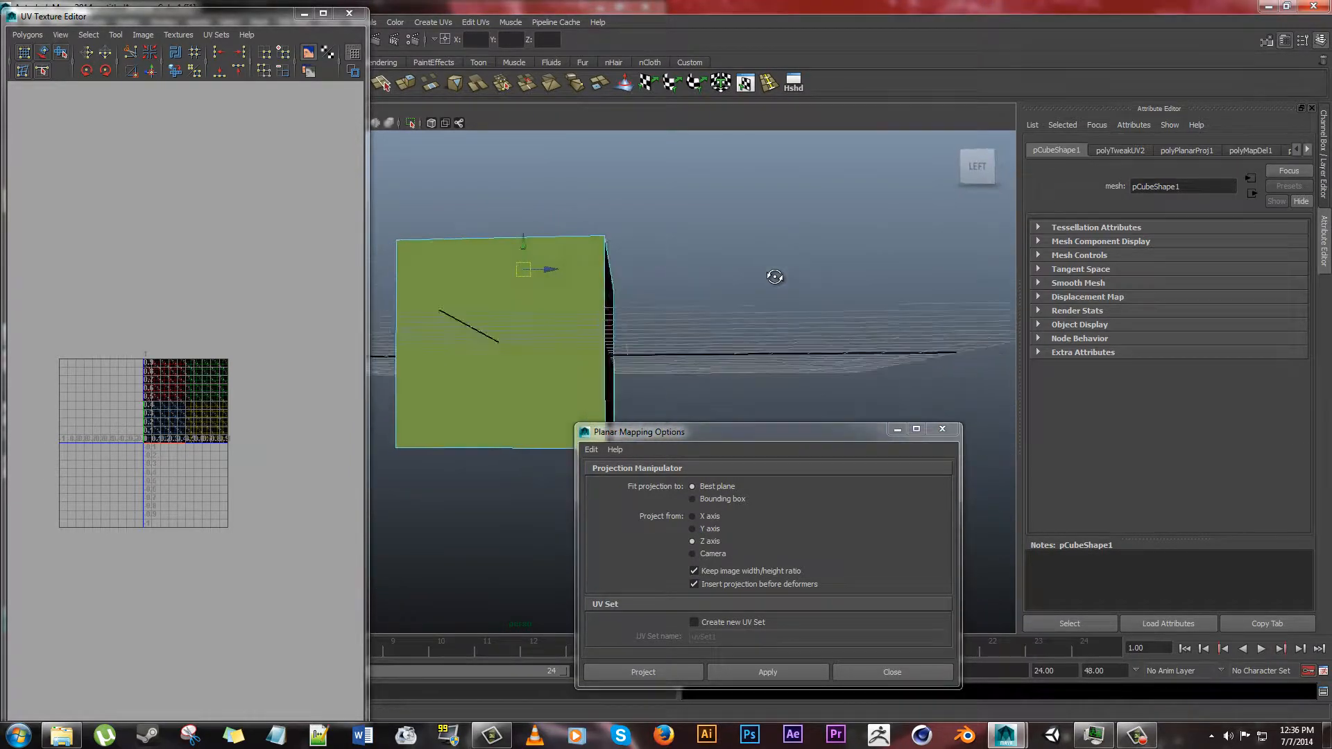
left_click_drag(774, 277, 638, 326)
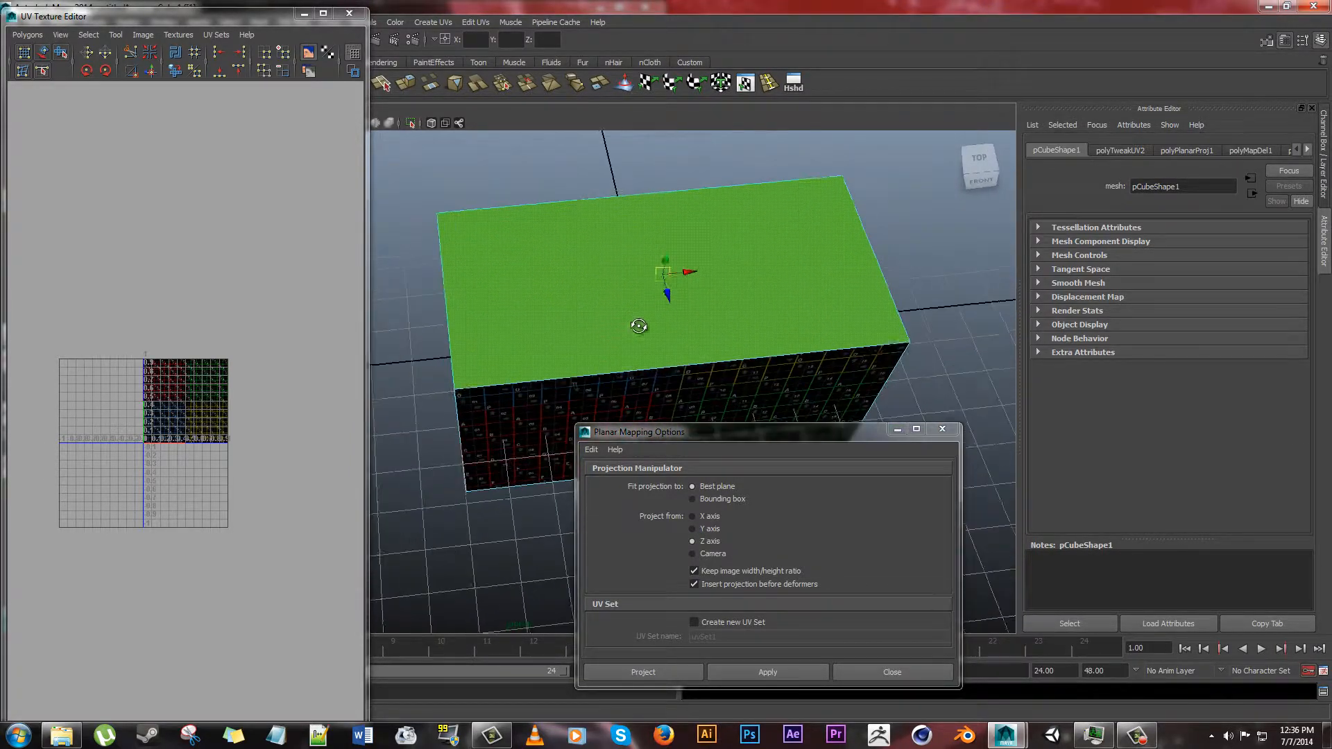
left_click(694, 529)
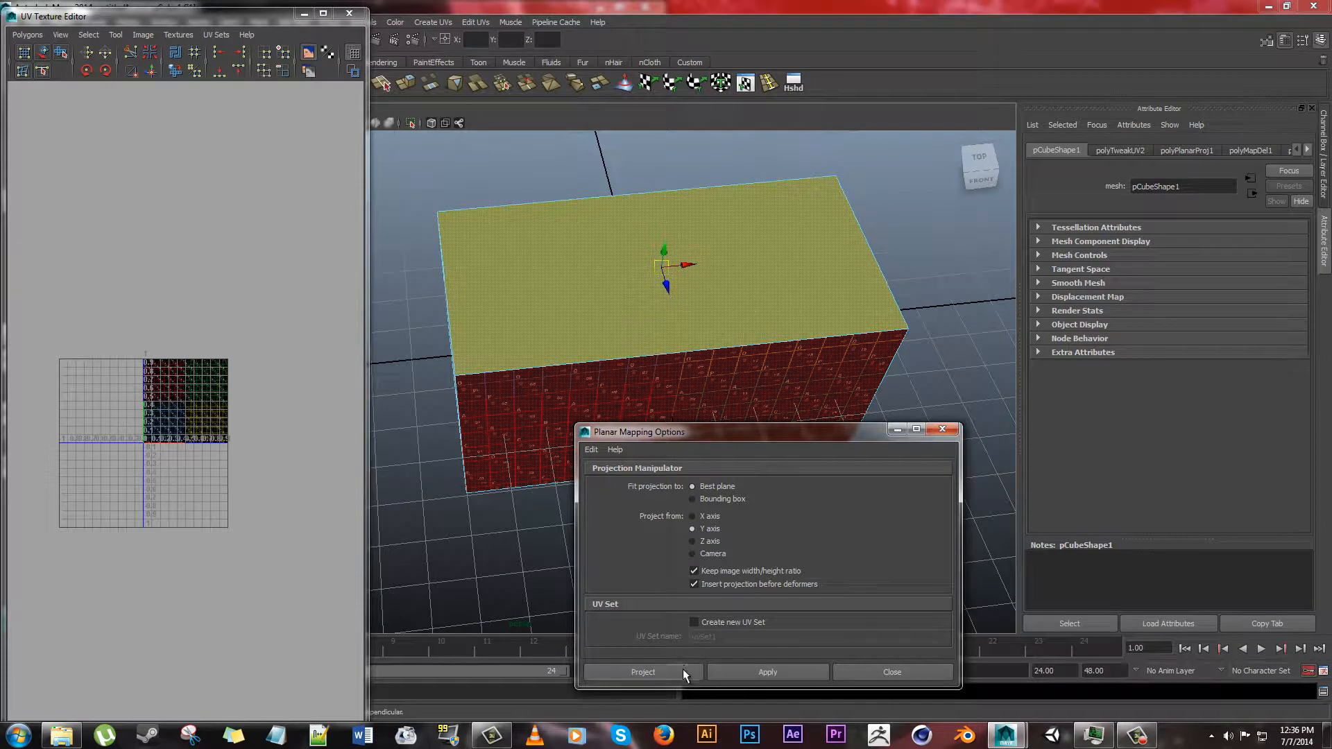
left_click(643, 671)
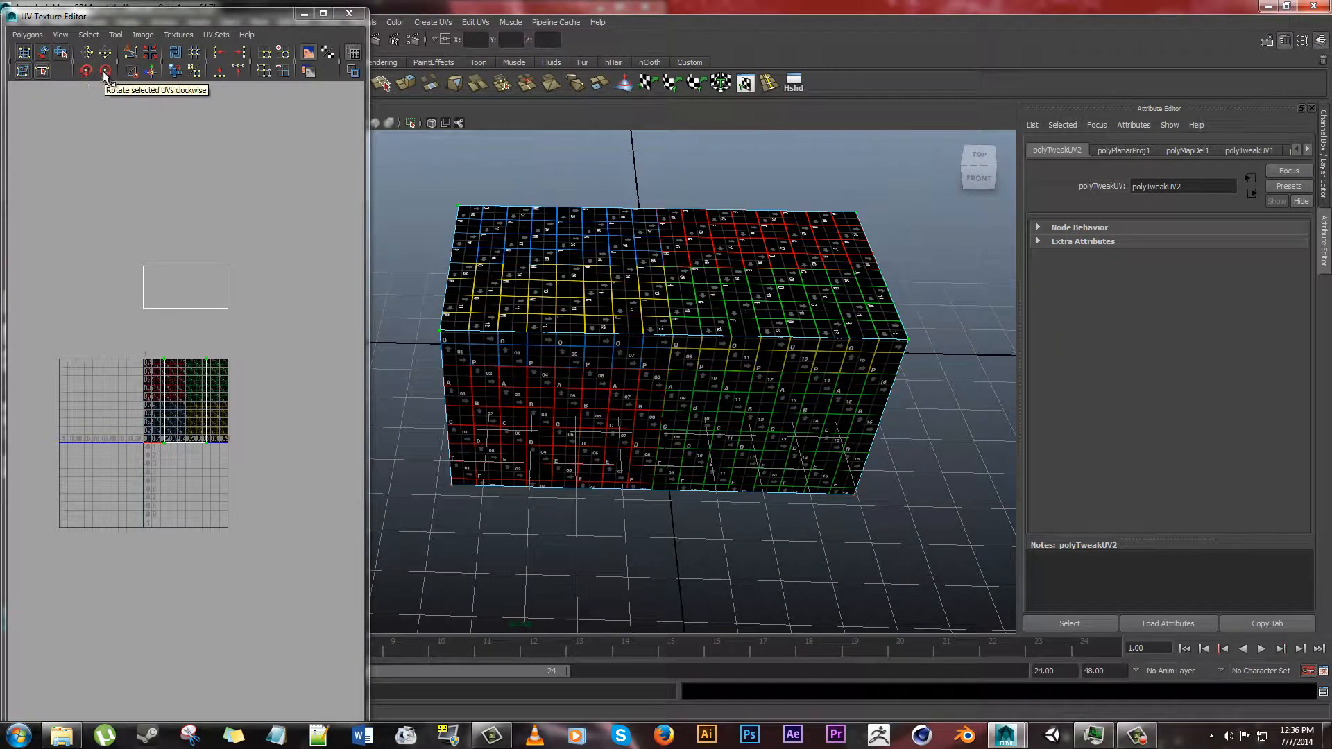
left_click(104, 71)
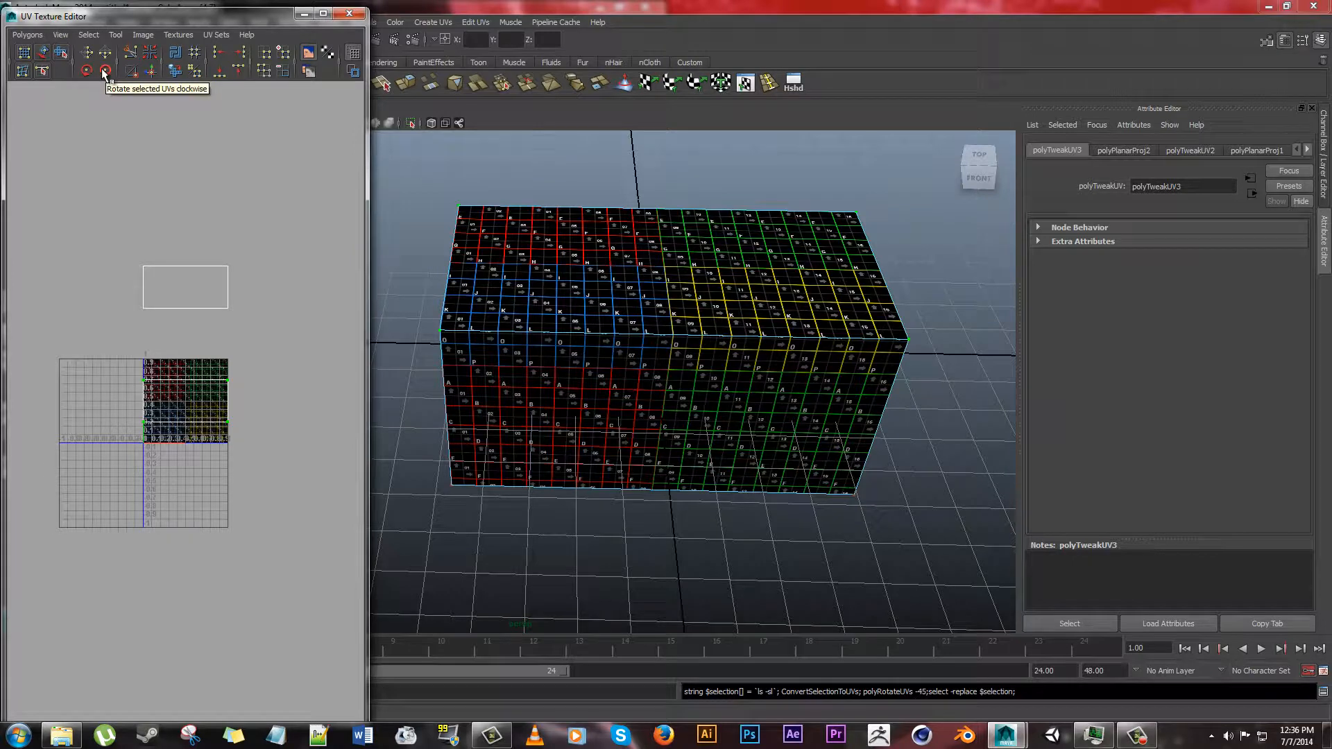
left_click(104, 71)
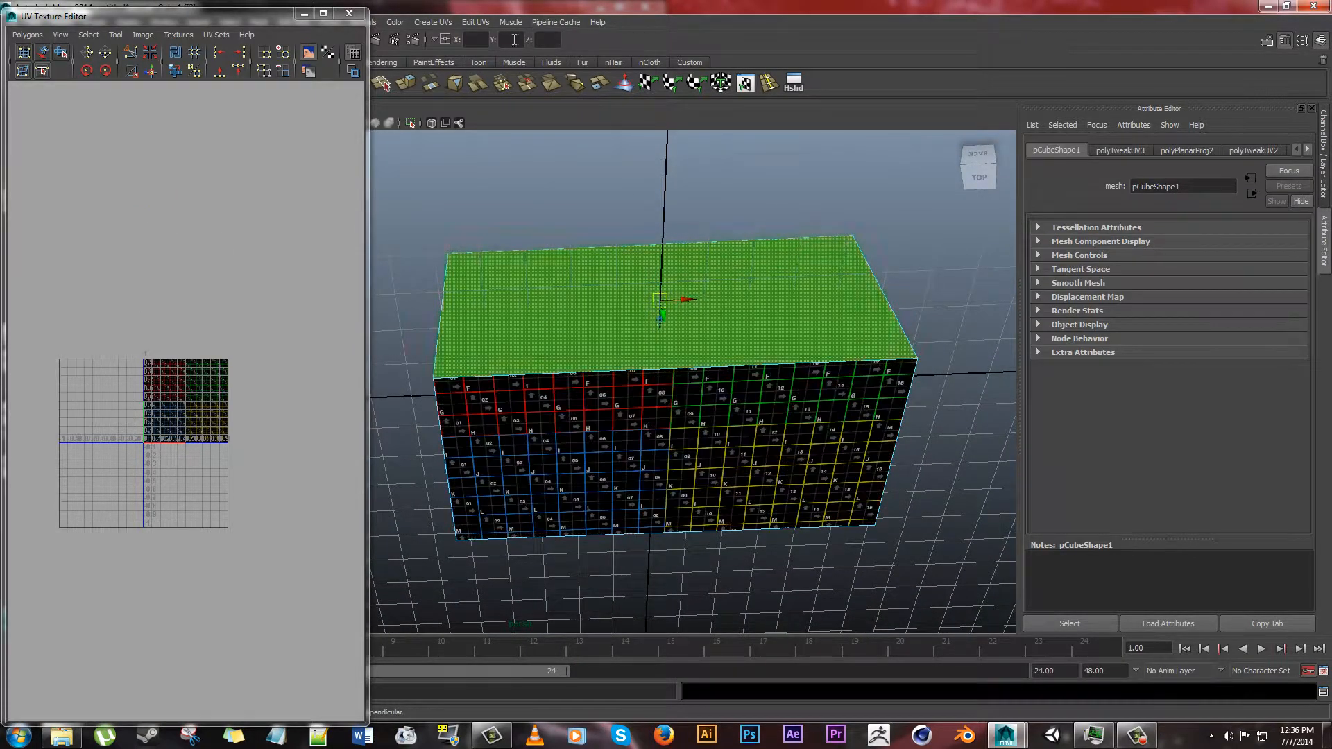
- Apply another planar projection to the top face from the Planar Mapping options
left_click(433, 21)
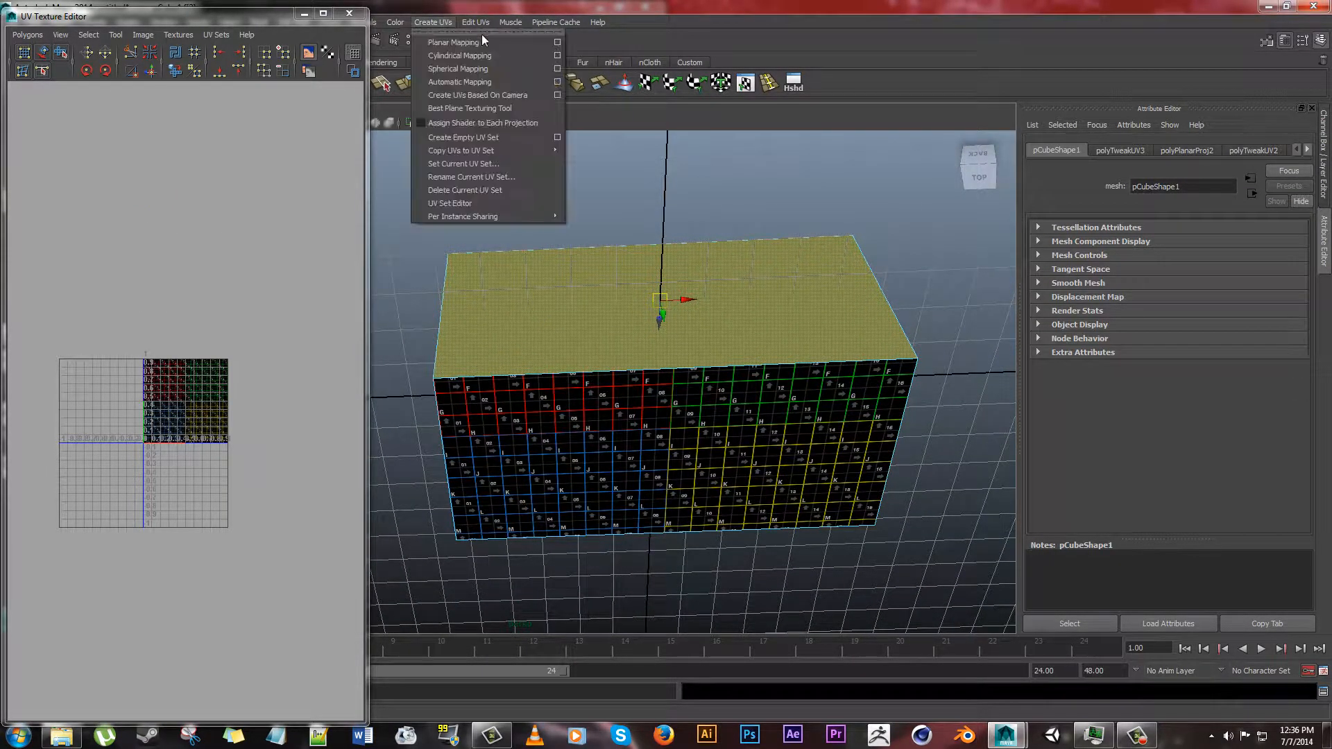
left_click(558, 42)
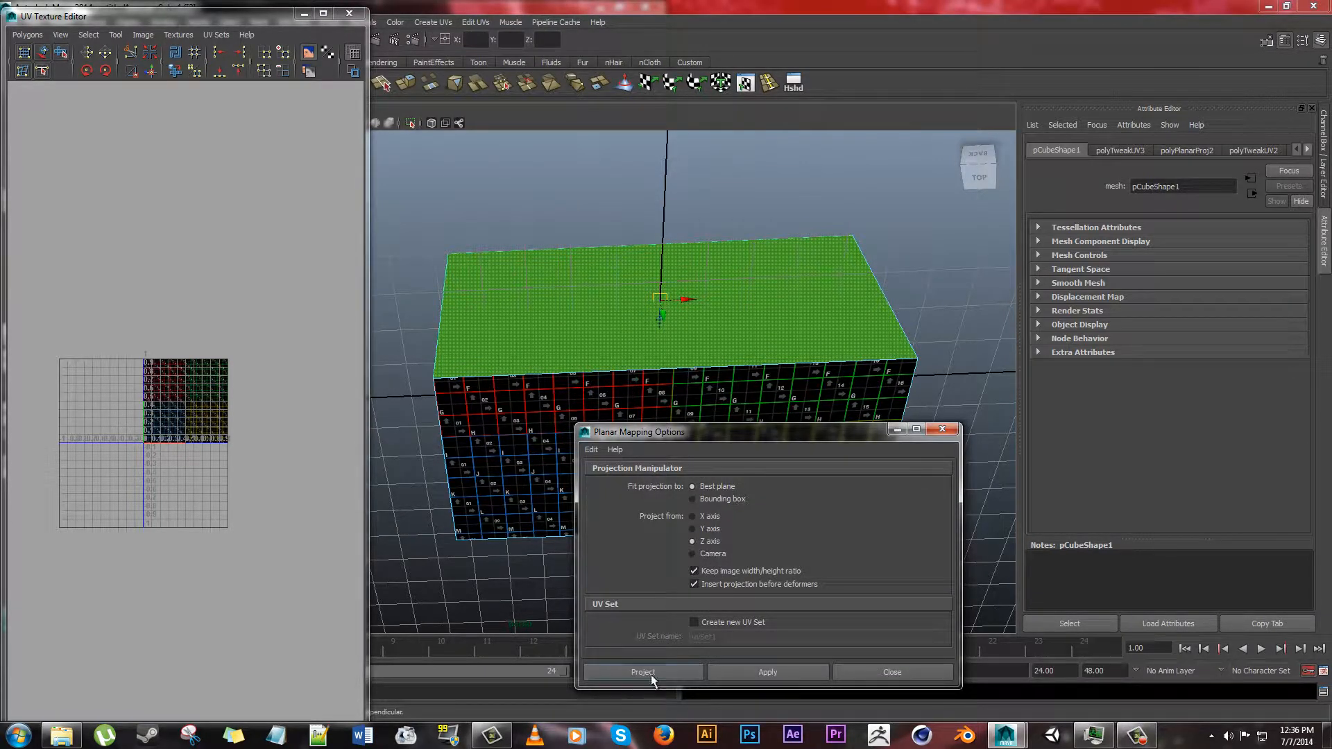
left_click(642, 672)
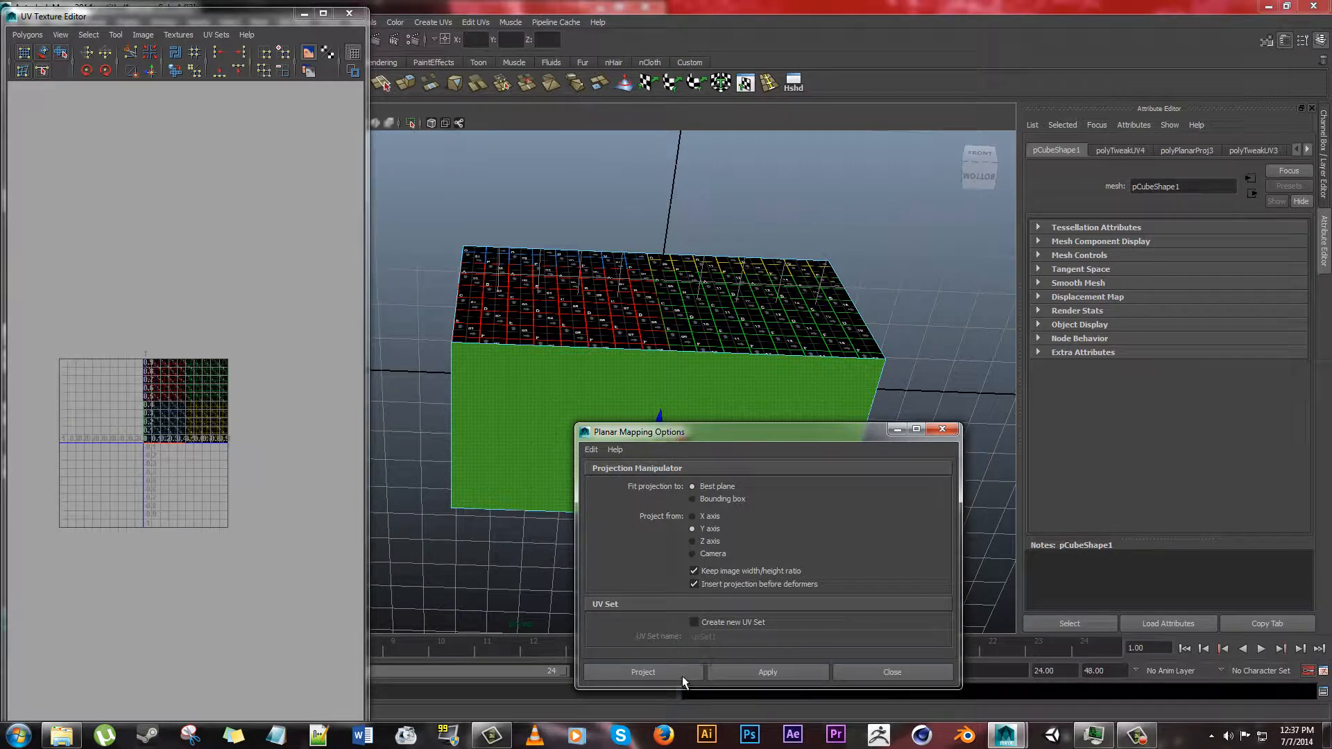
- Planar-project the bottom face along Y and rotate its UVs clockwise
left_click(642, 671)
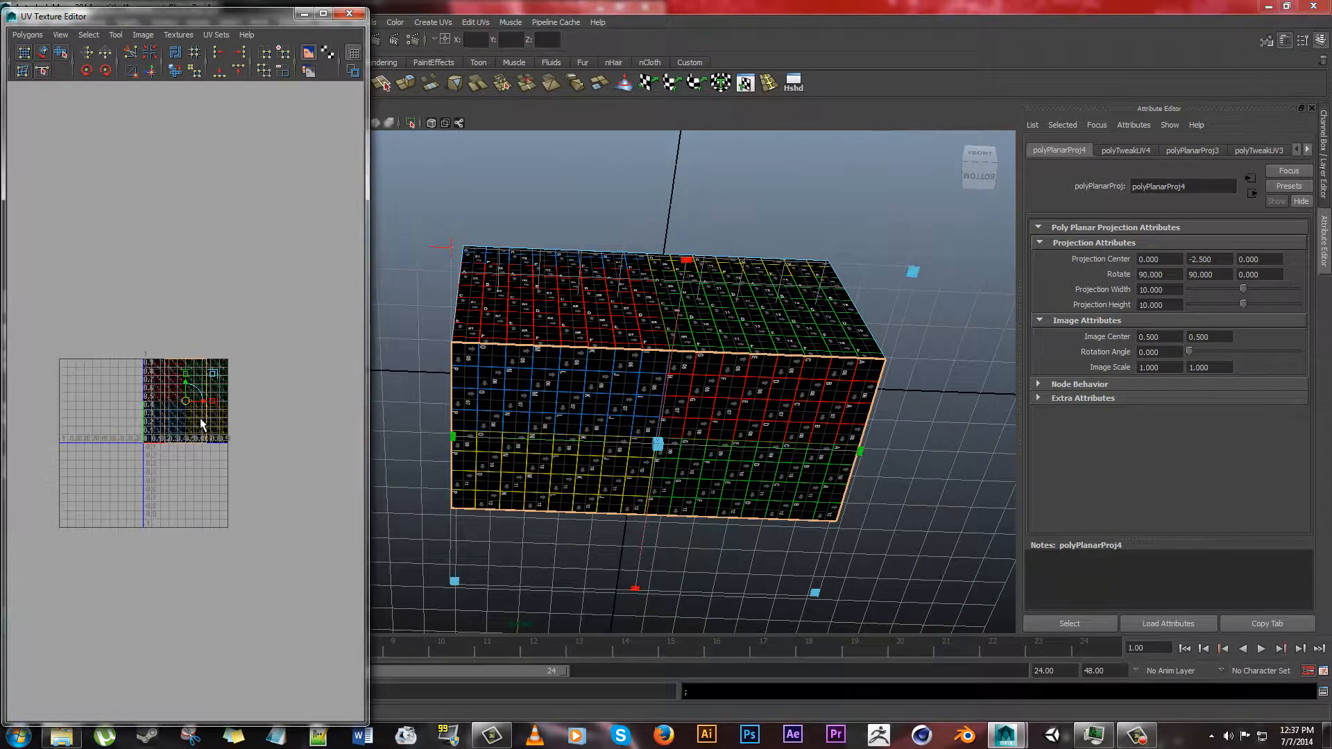
right_click(200, 417)
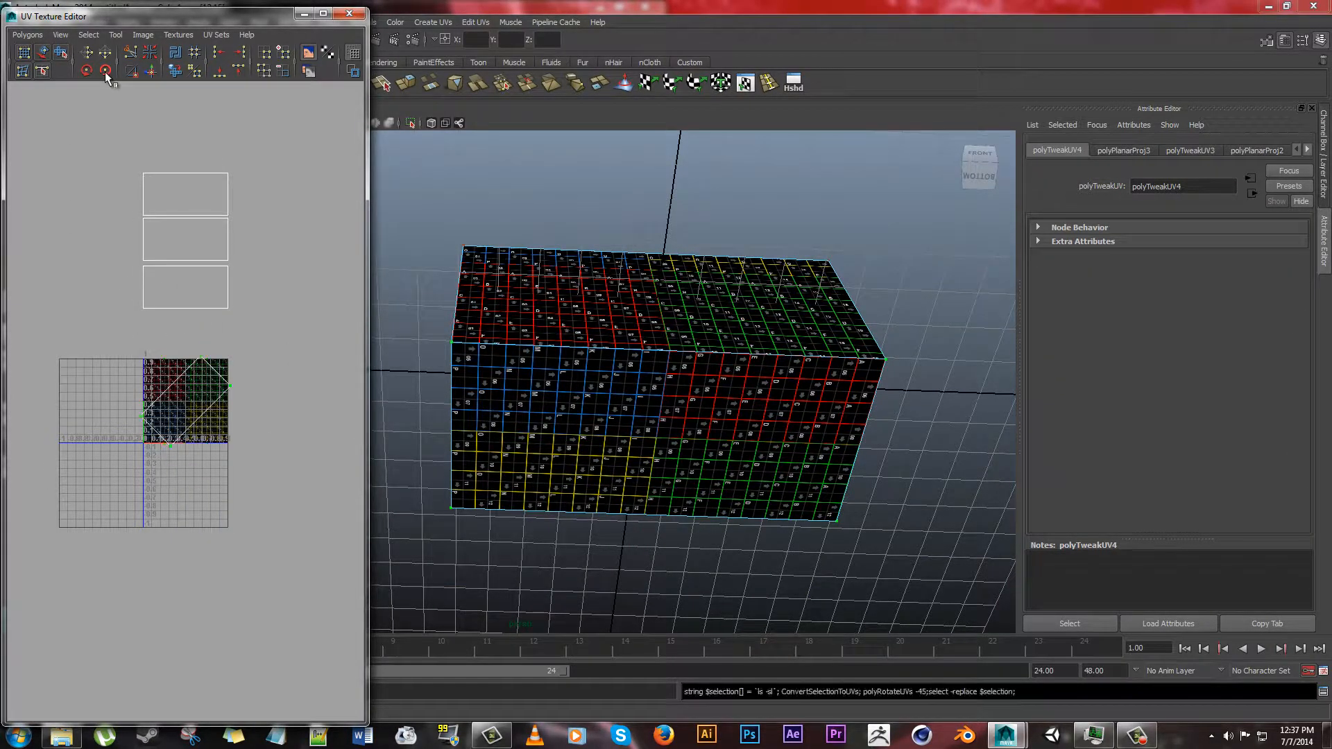
left_click(105, 71)
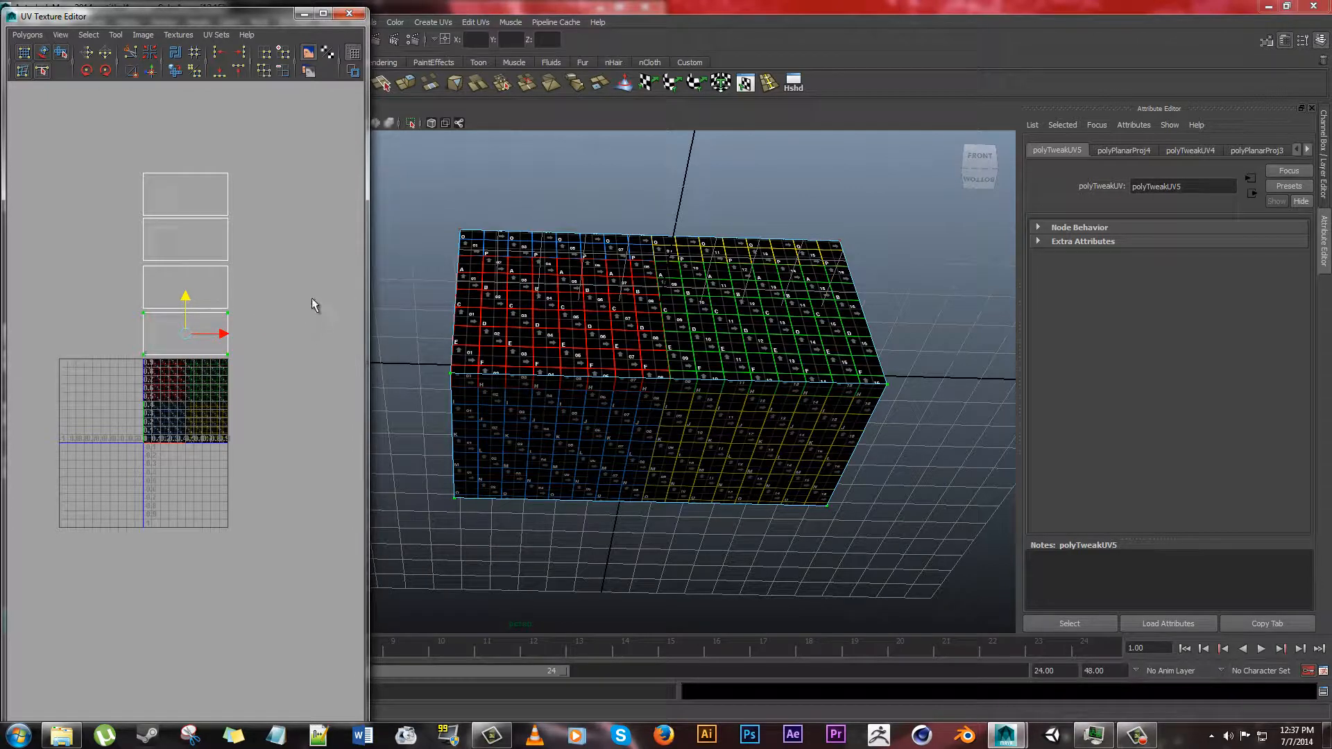
mouse_move(187, 304)
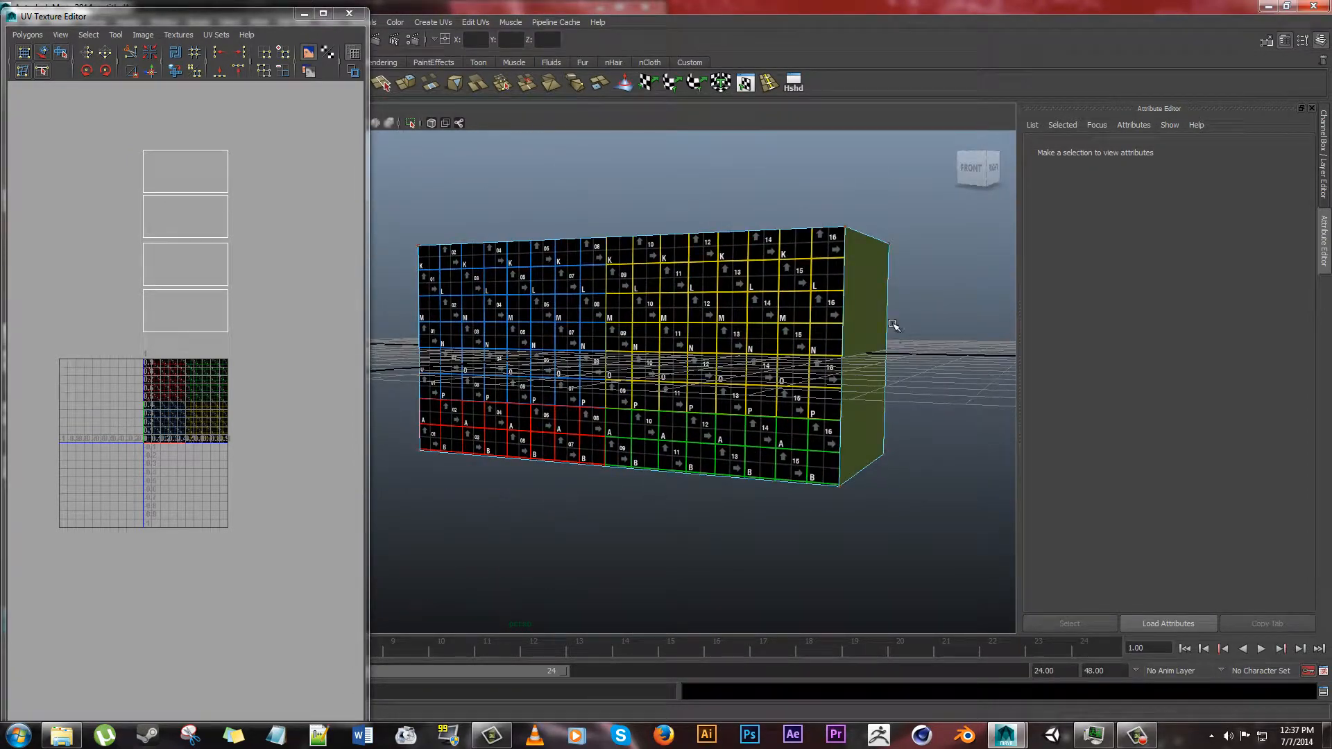
- Planar-map one end face so it gets its own square UV shell right of the column
right_click(870, 344)
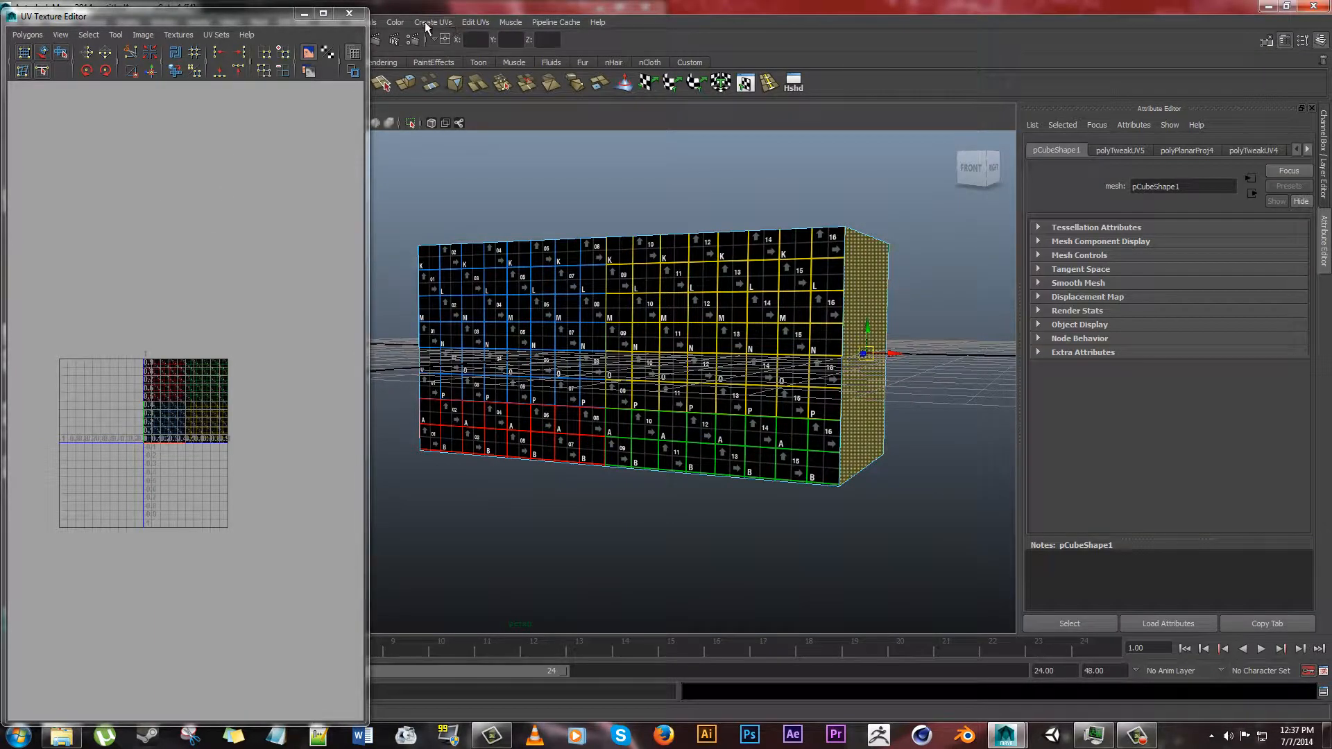
left_click(433, 20)
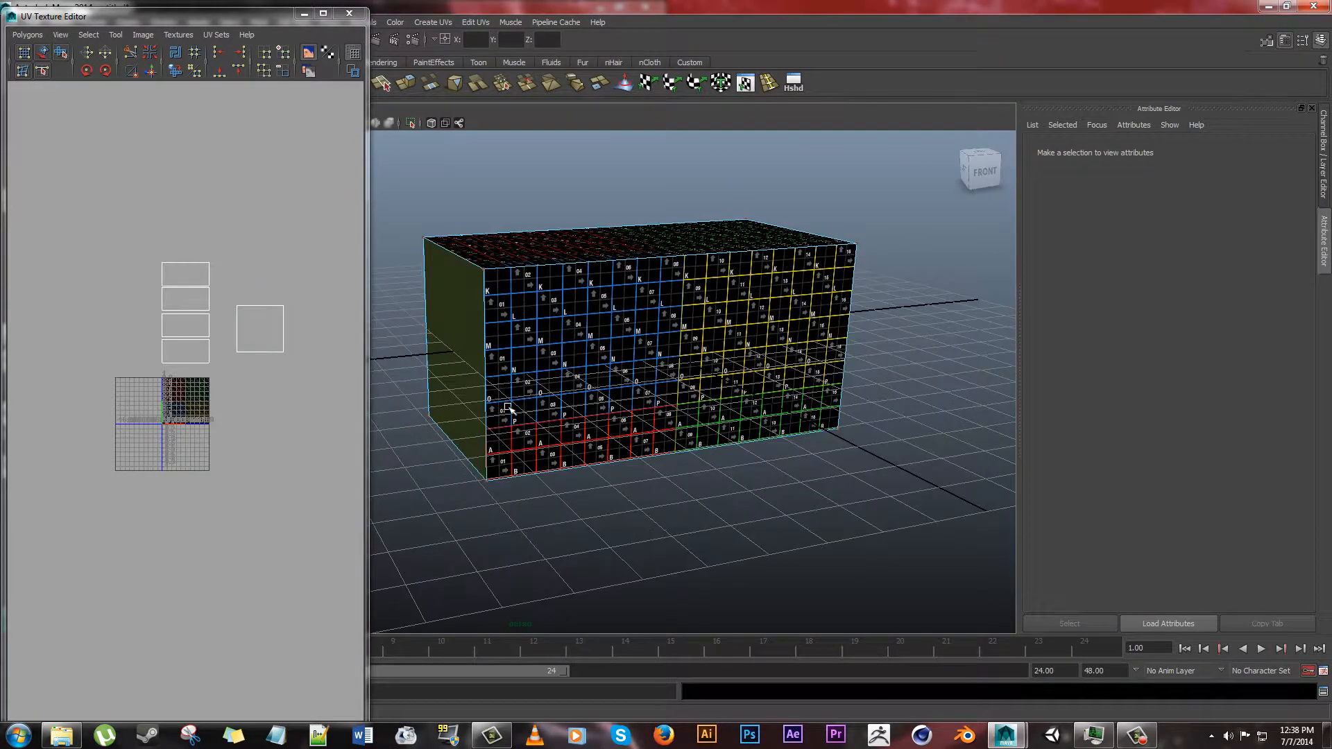
- Planar-map the other end face and move its square shell beside the column
right_click(505, 408)
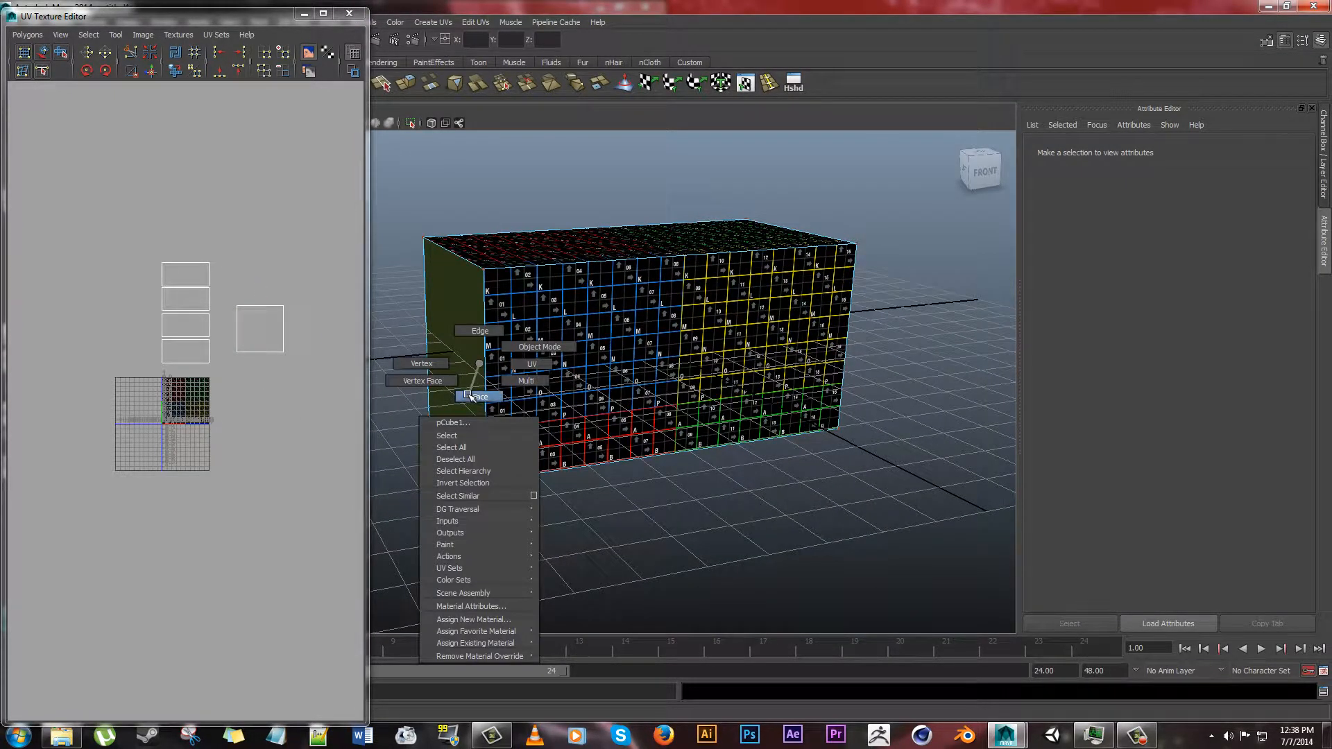
left_click(836, 455)
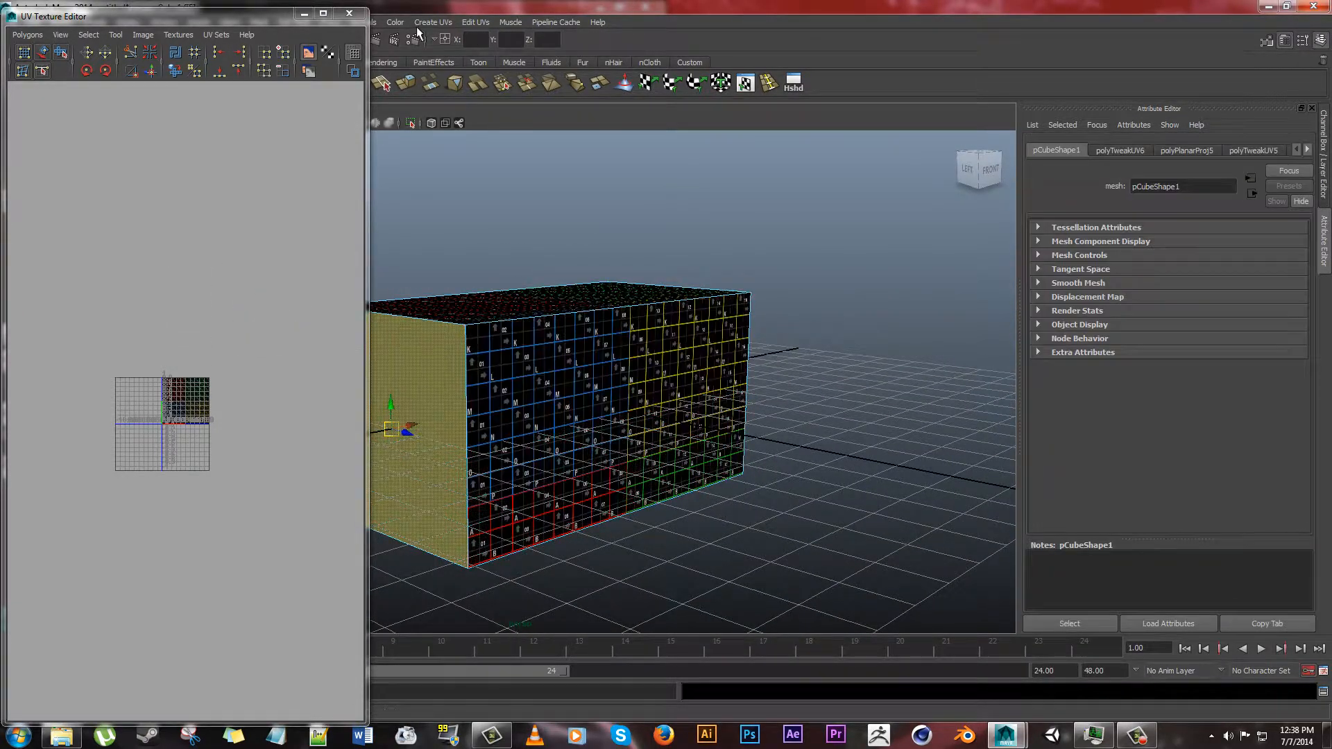
left_click(433, 21)
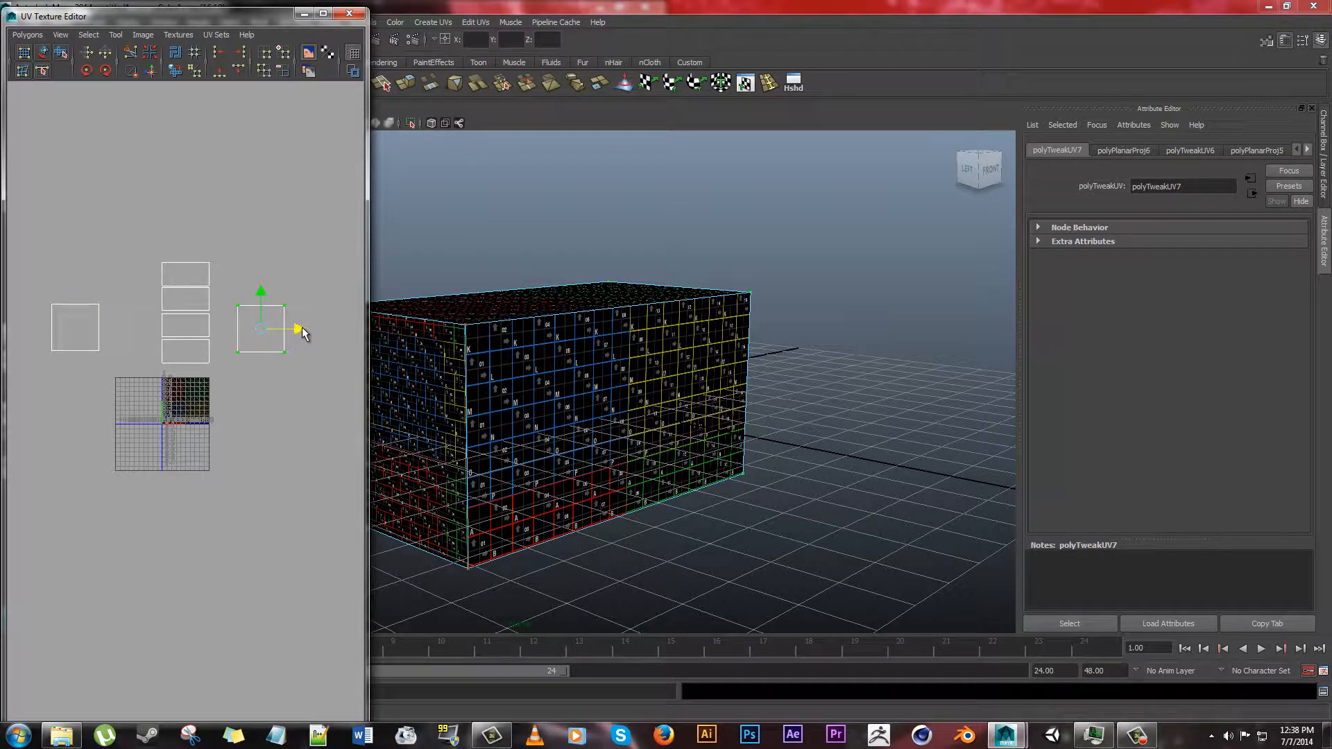
left_click_drag(259, 330, 297, 330)
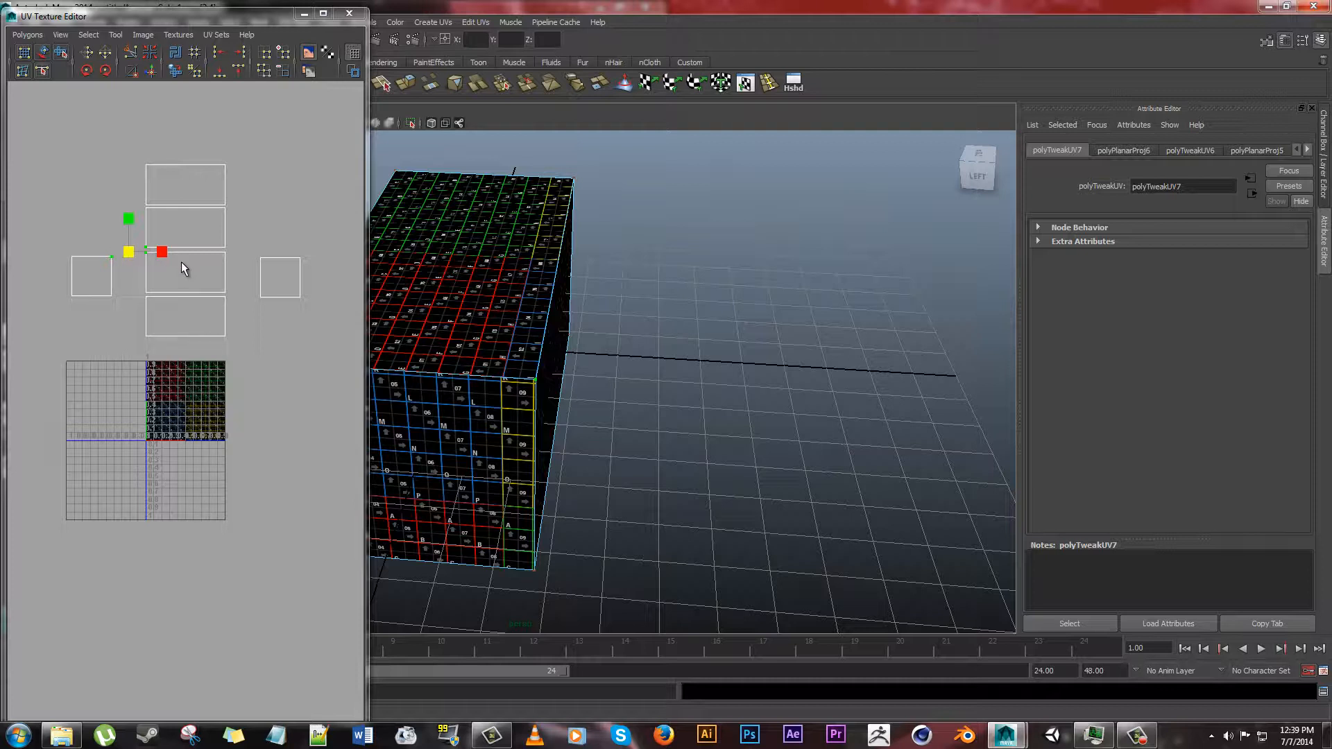
mouse_move(147, 255)
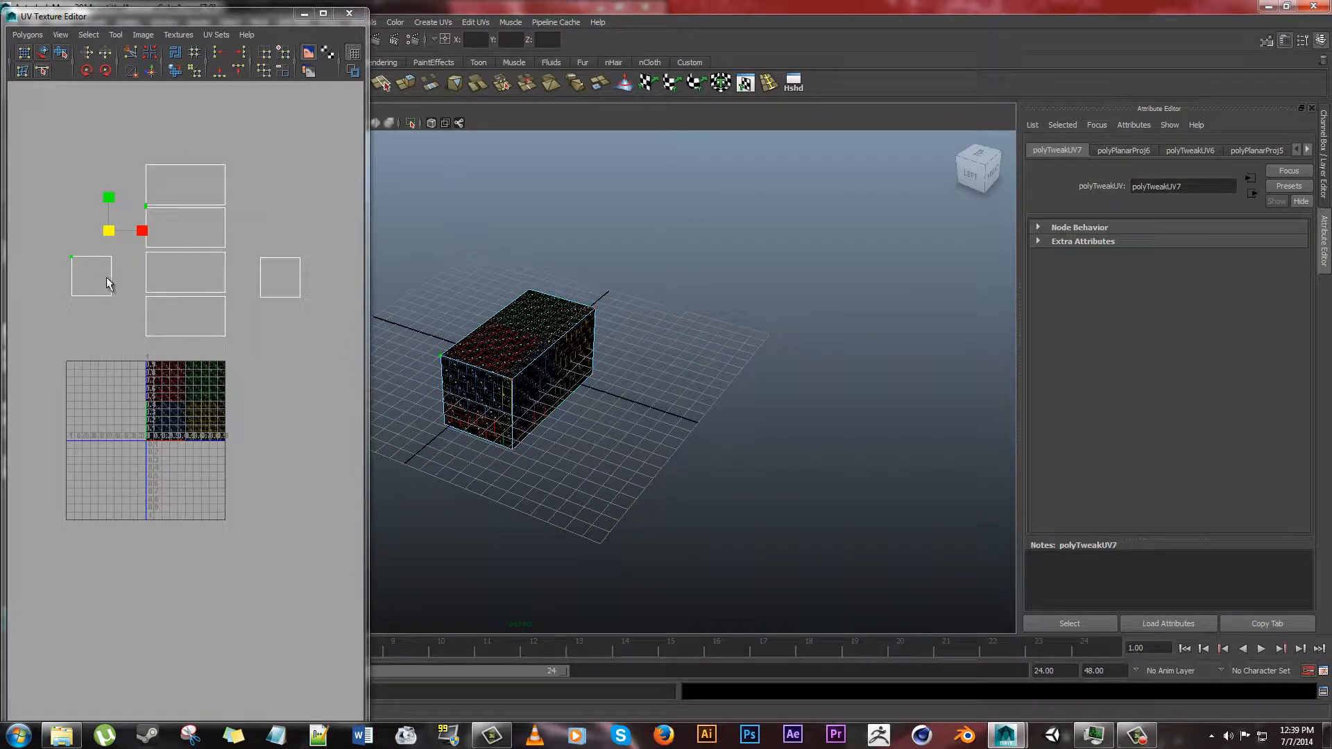
mouse_move(204, 235)
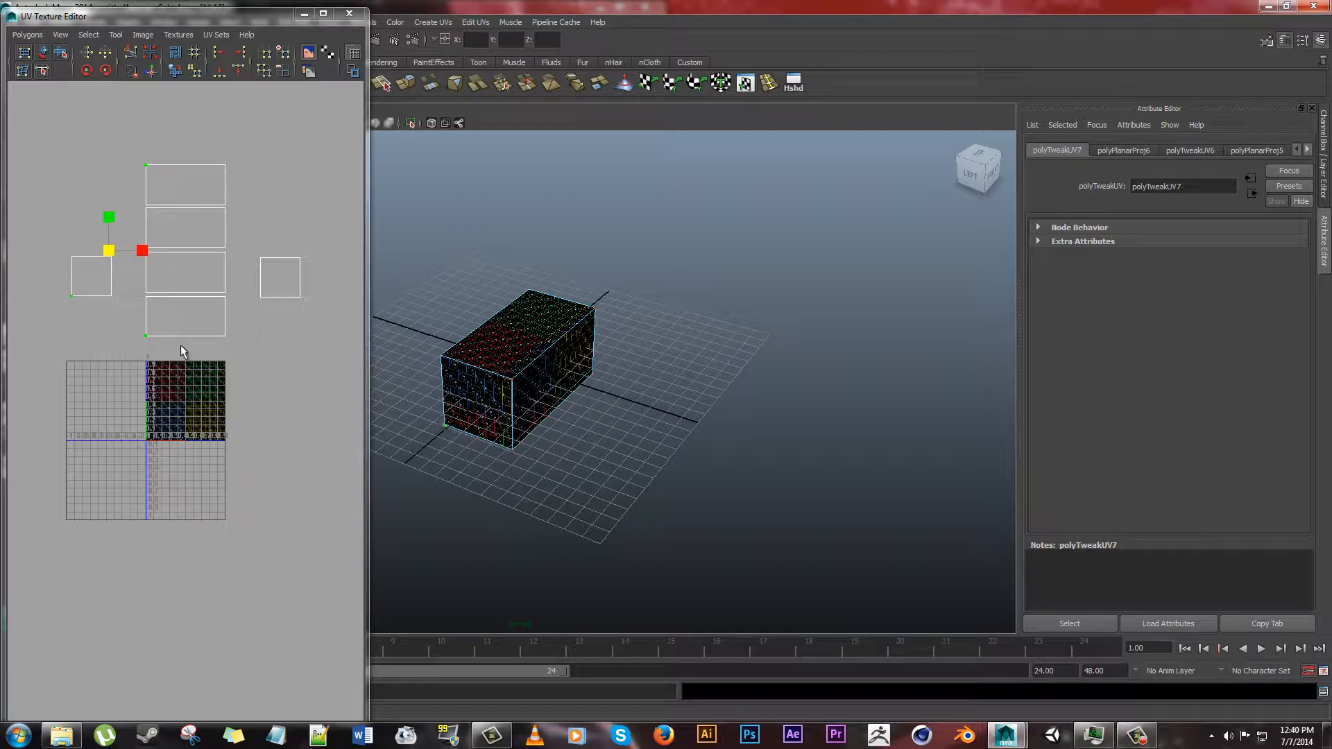
mouse_move(66, 255)
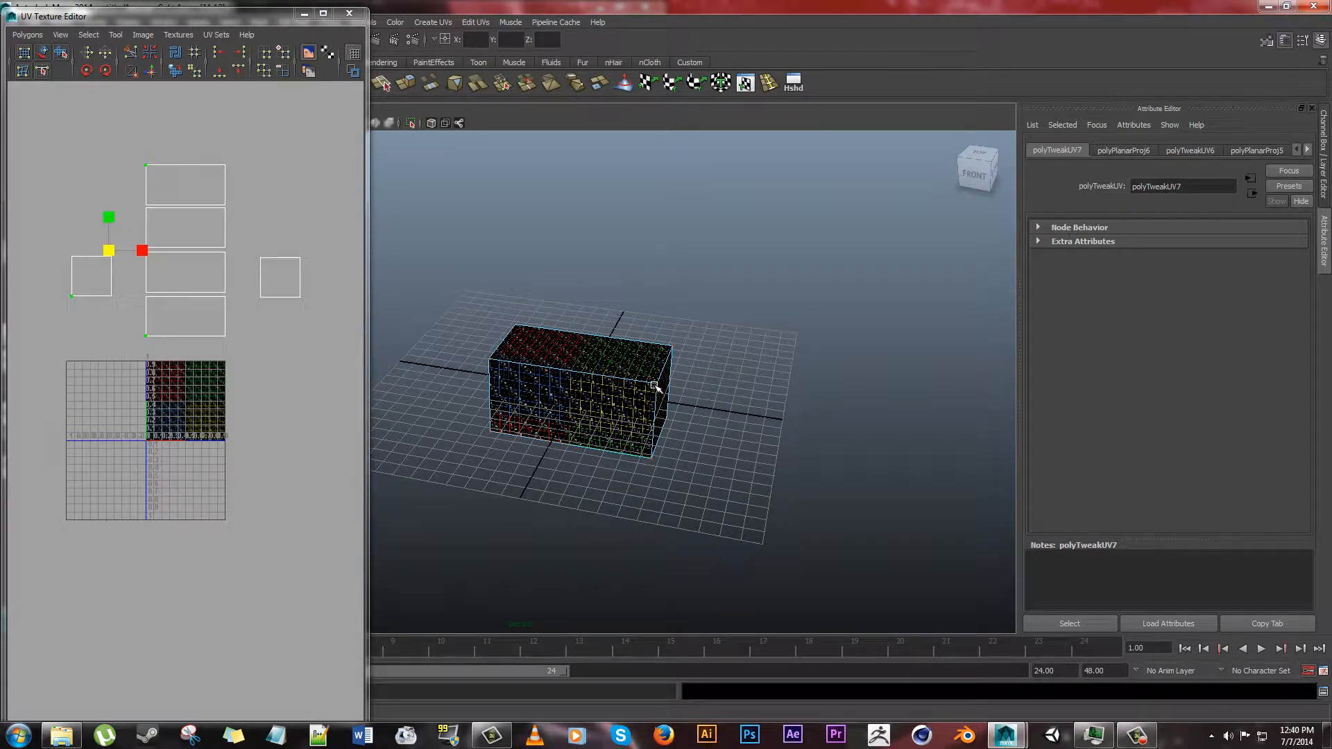
left_click_drag(111, 237, 247, 251)
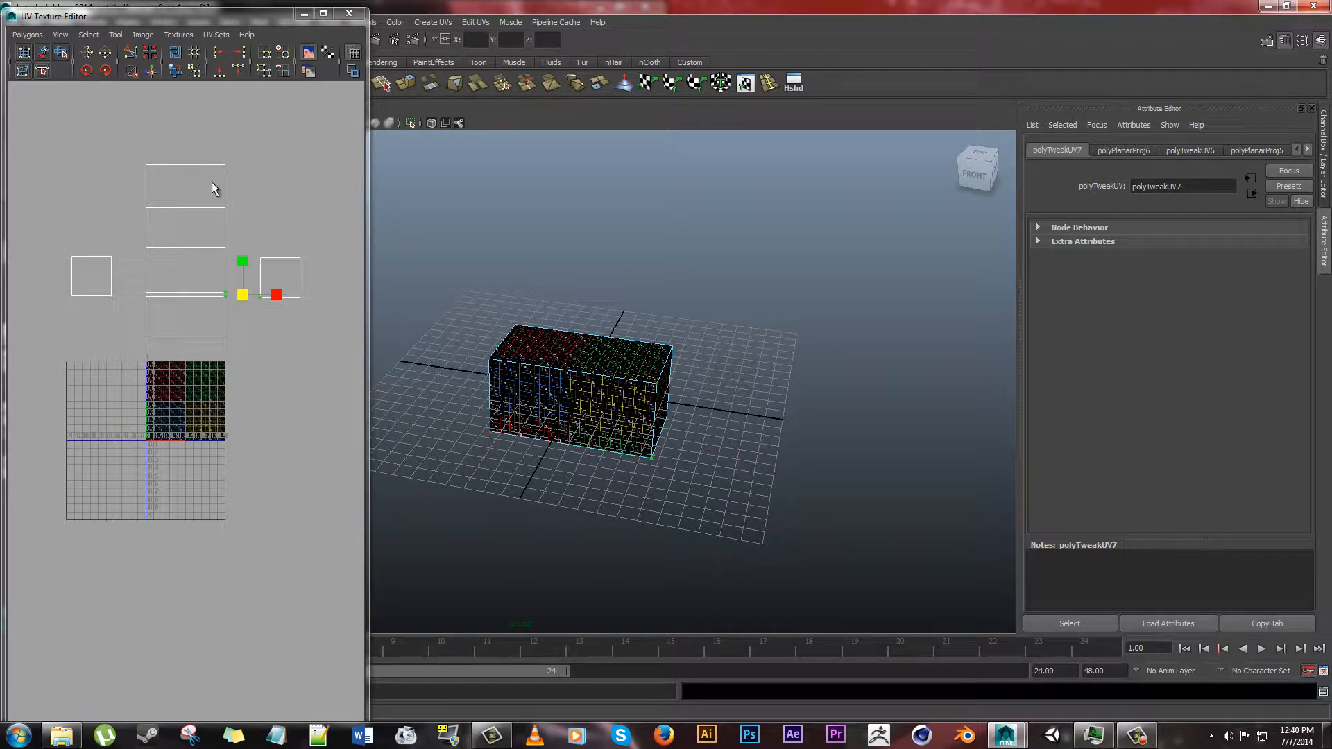
mouse_move(238, 176)
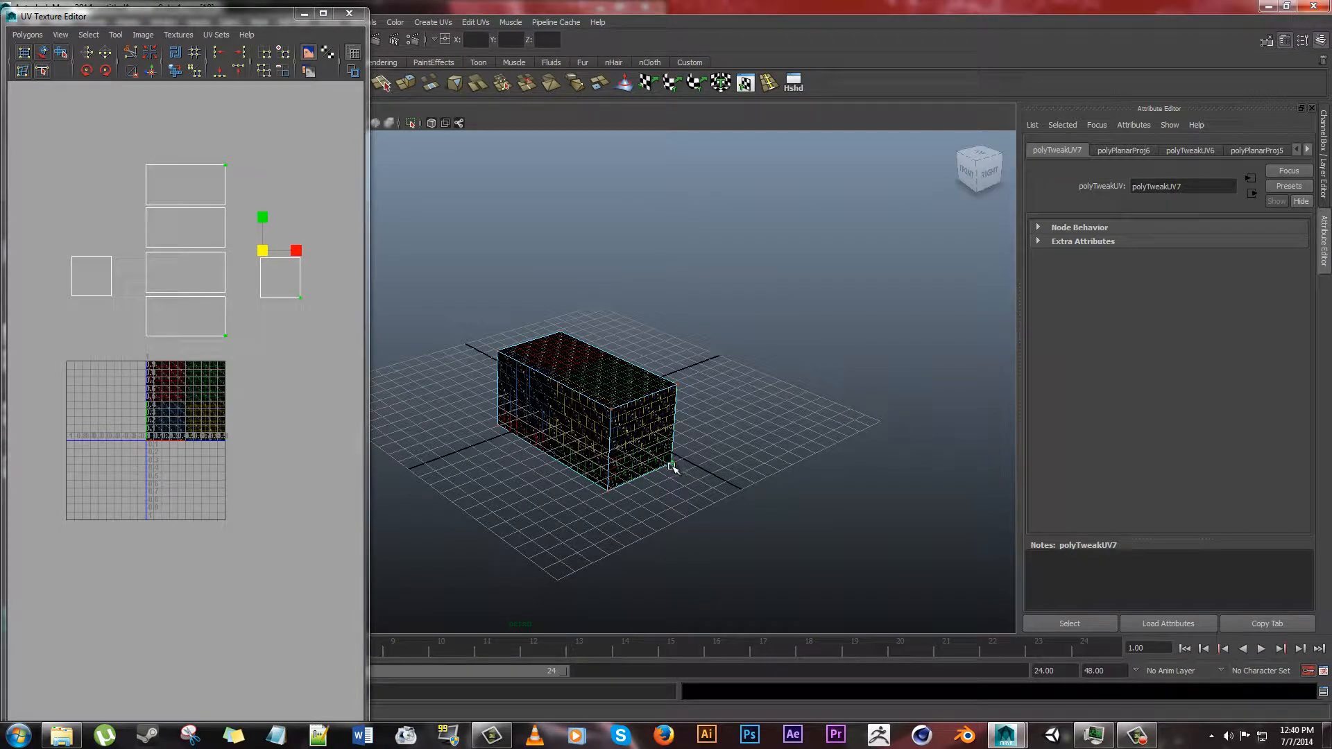
mouse_move(568, 493)
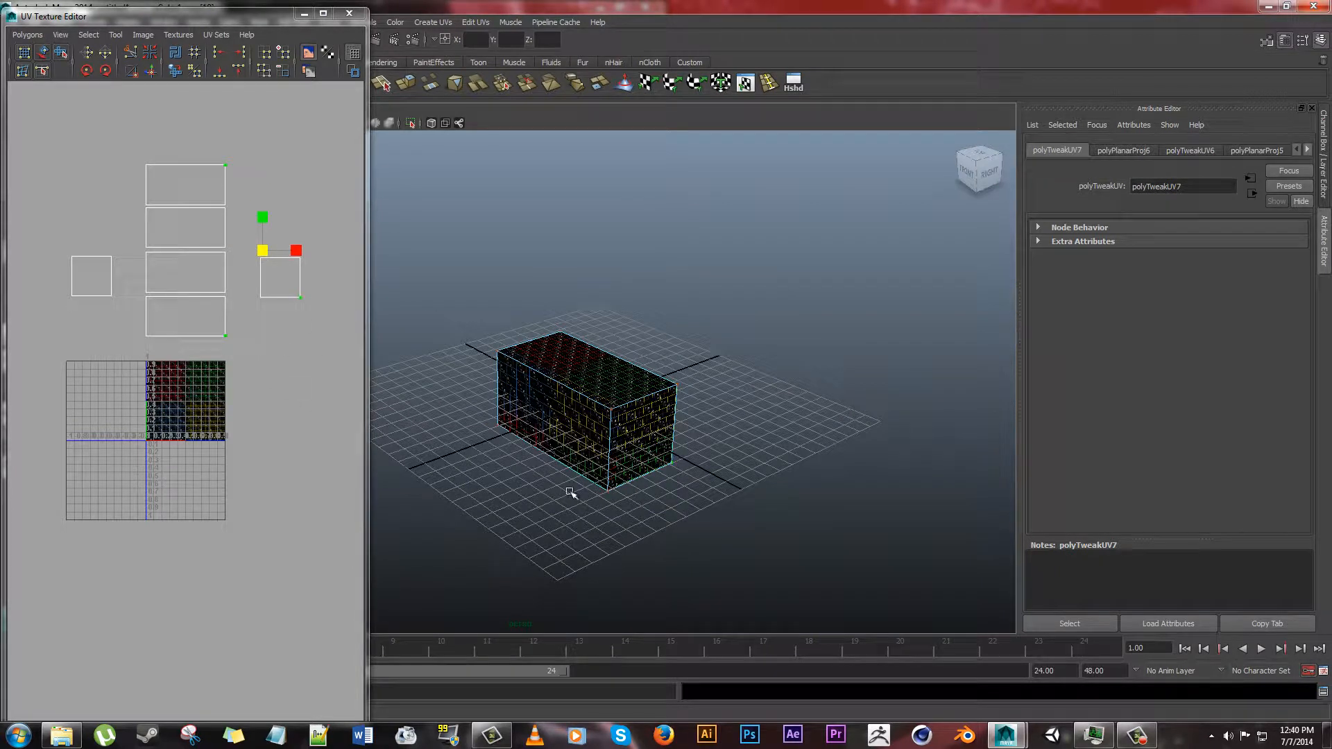
mouse_move(442, 440)
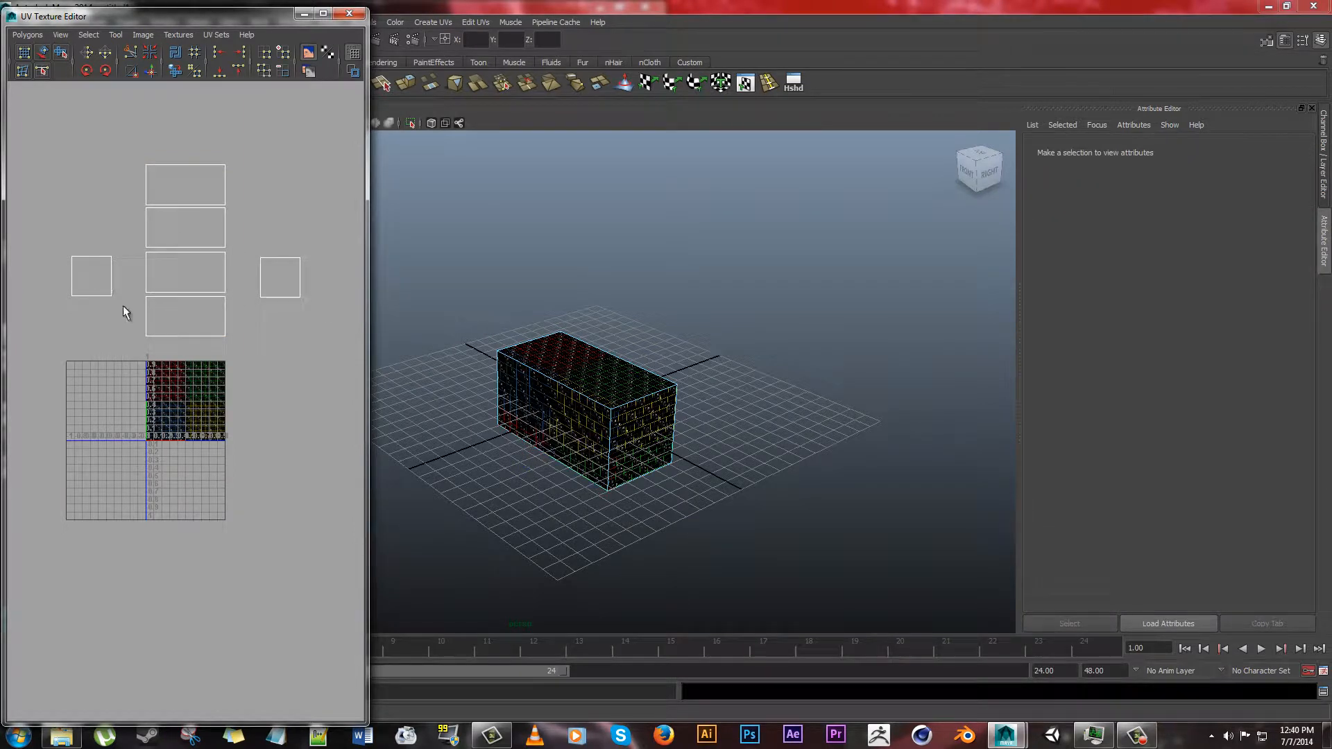
mouse_move(92, 268)
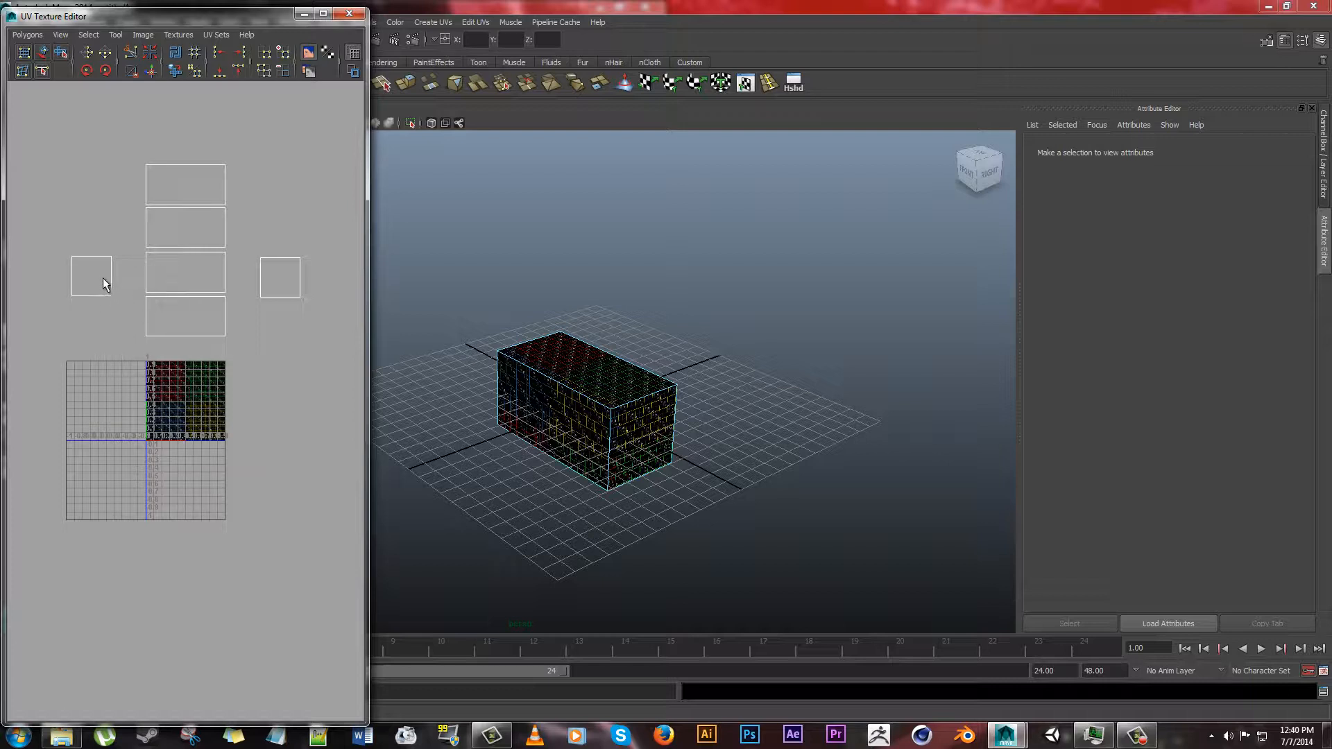
mouse_move(114, 283)
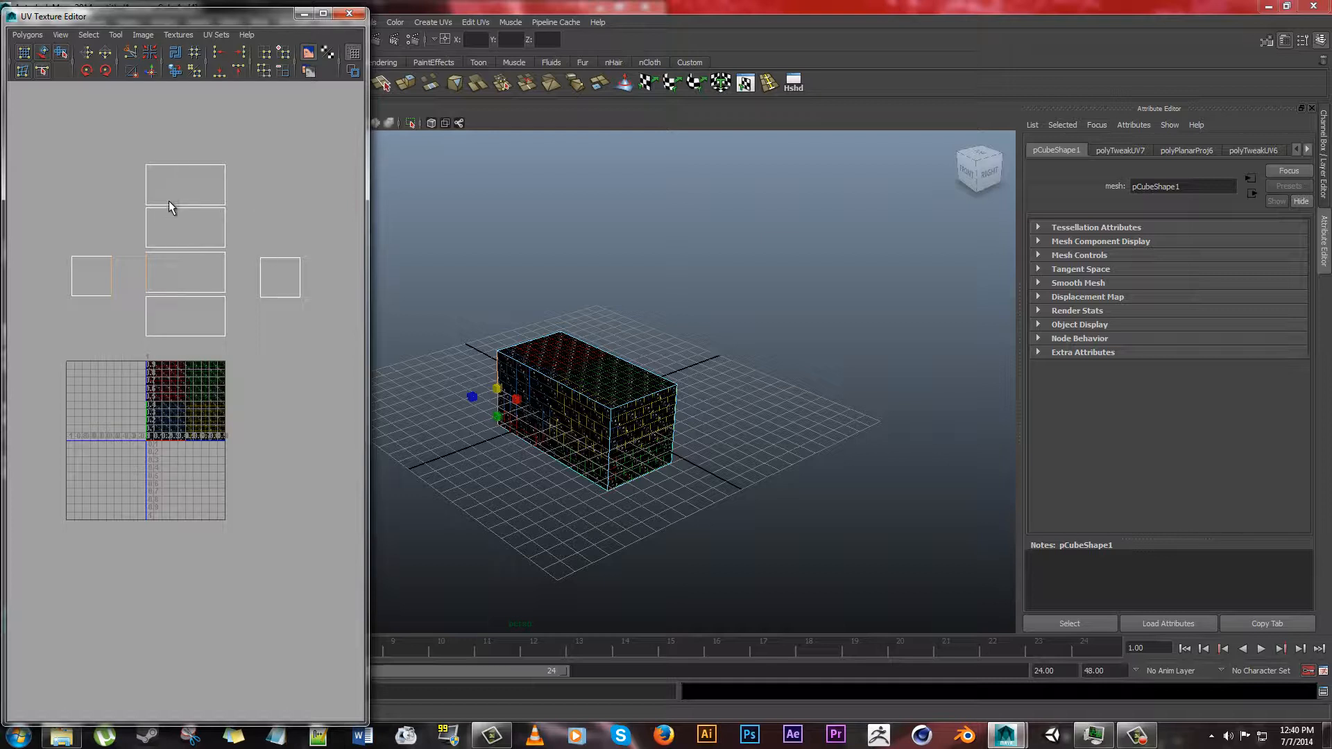
mouse_move(132, 280)
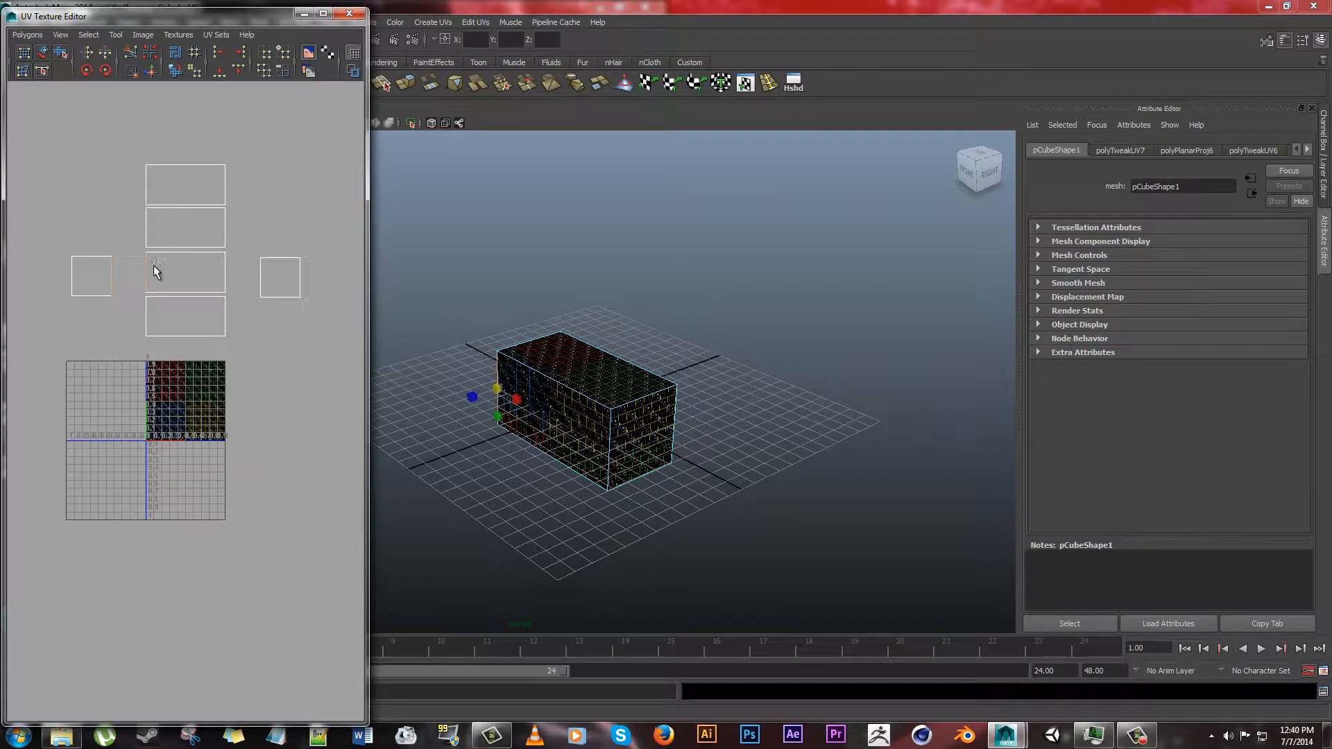
mouse_move(141, 256)
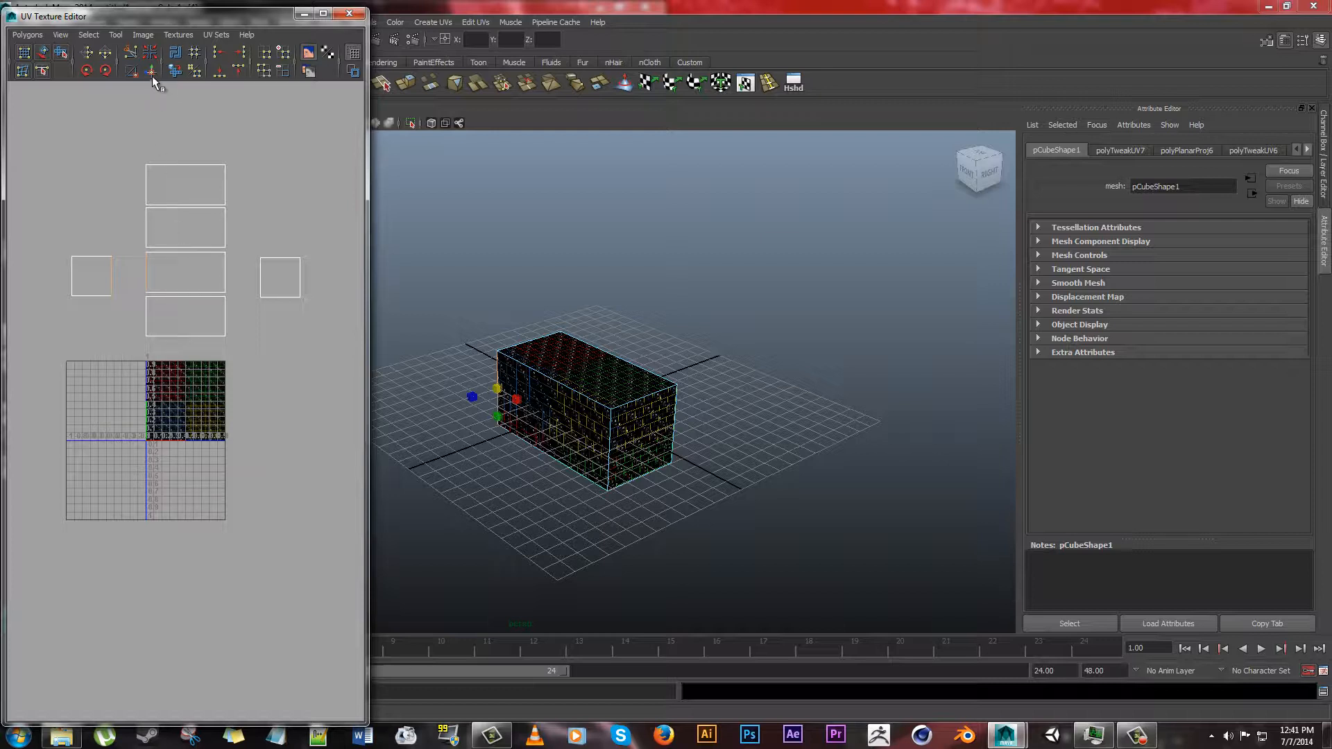
mouse_move(150, 75)
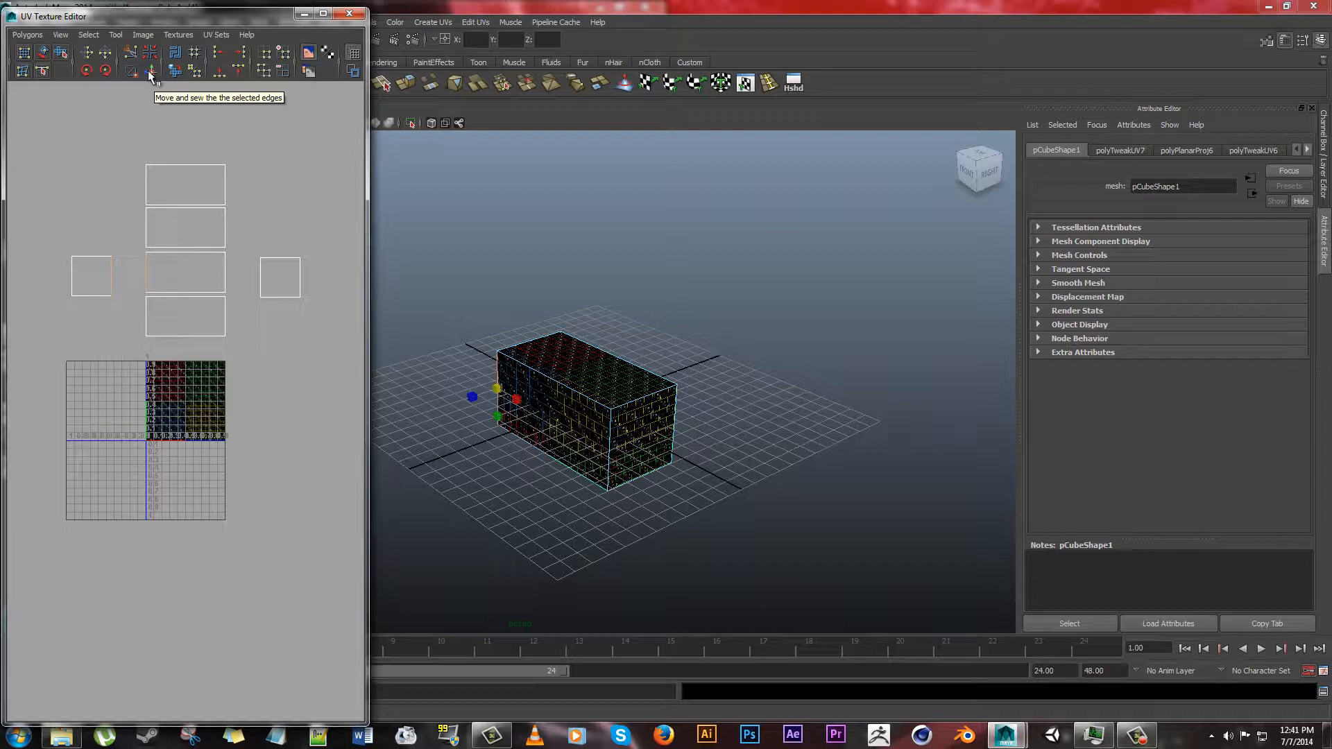
- Move and Sew the left square's shared edge onto the middle rectangle
left_click(150, 72)
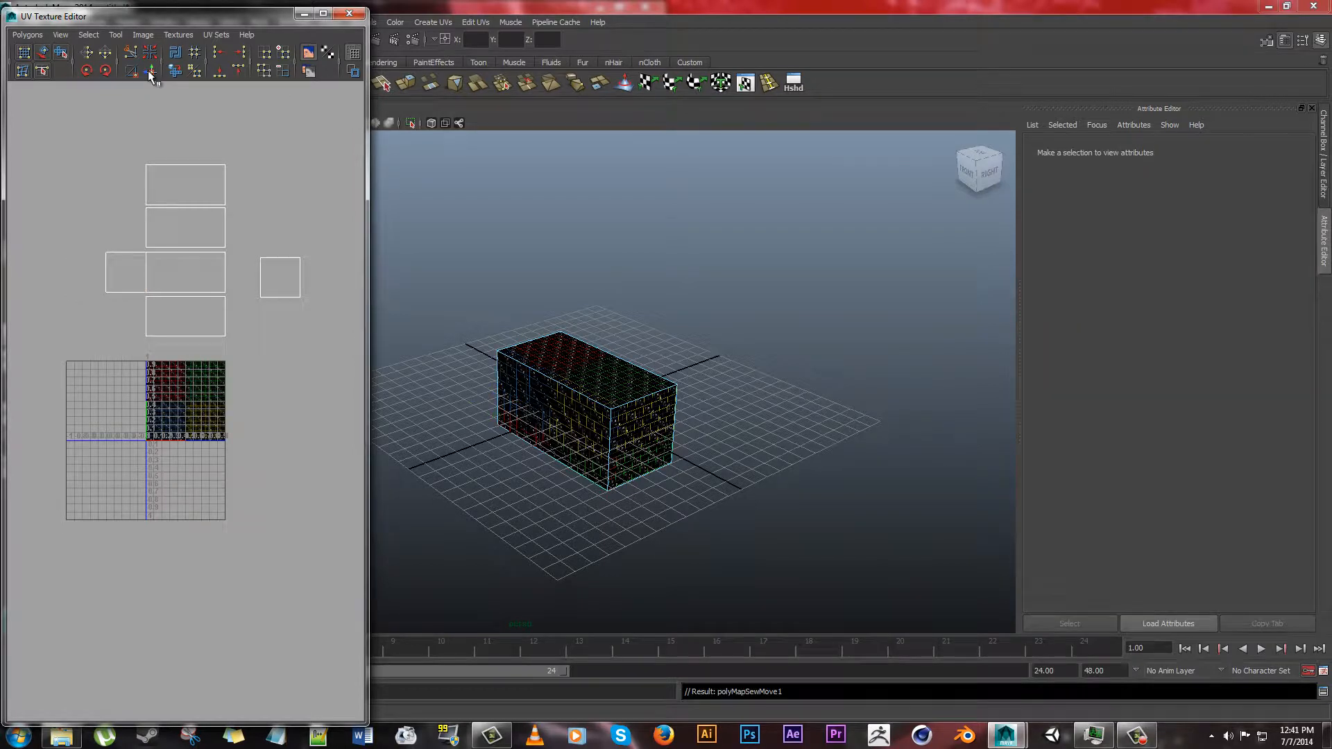
mouse_move(200, 228)
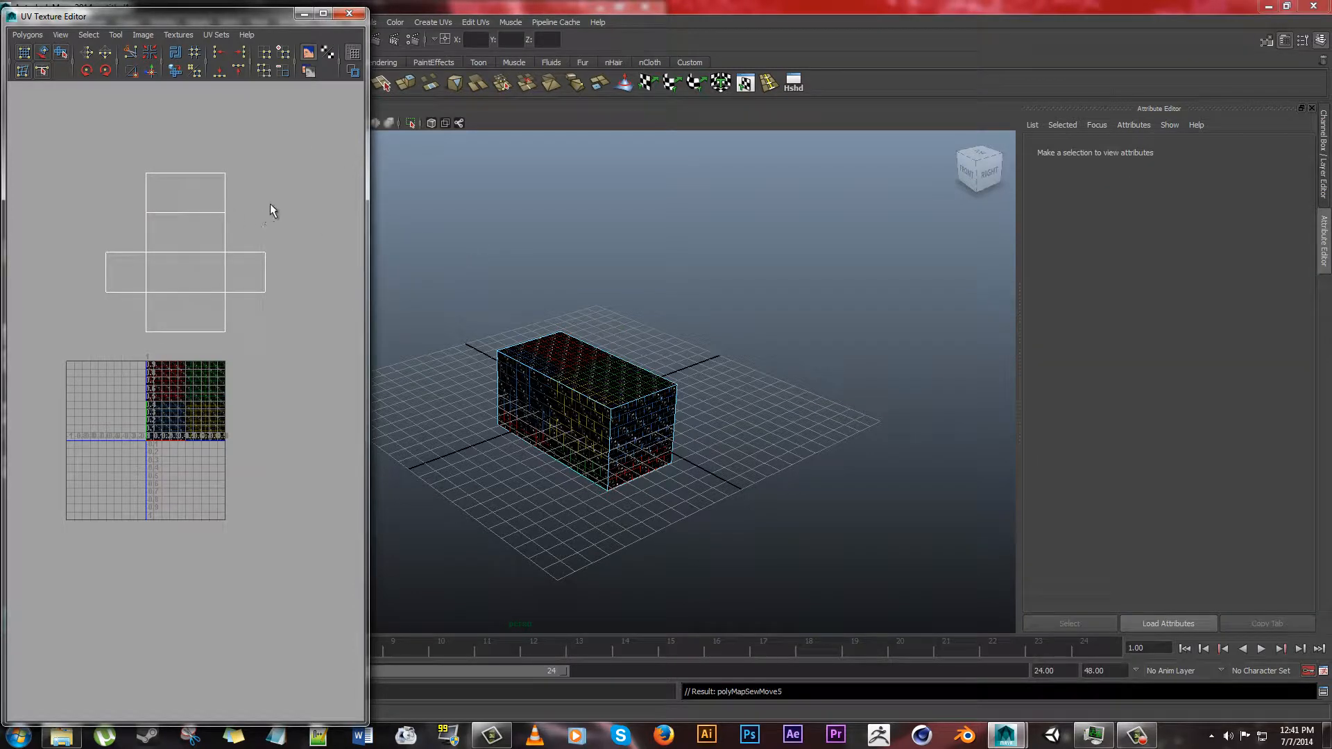
mouse_move(289, 358)
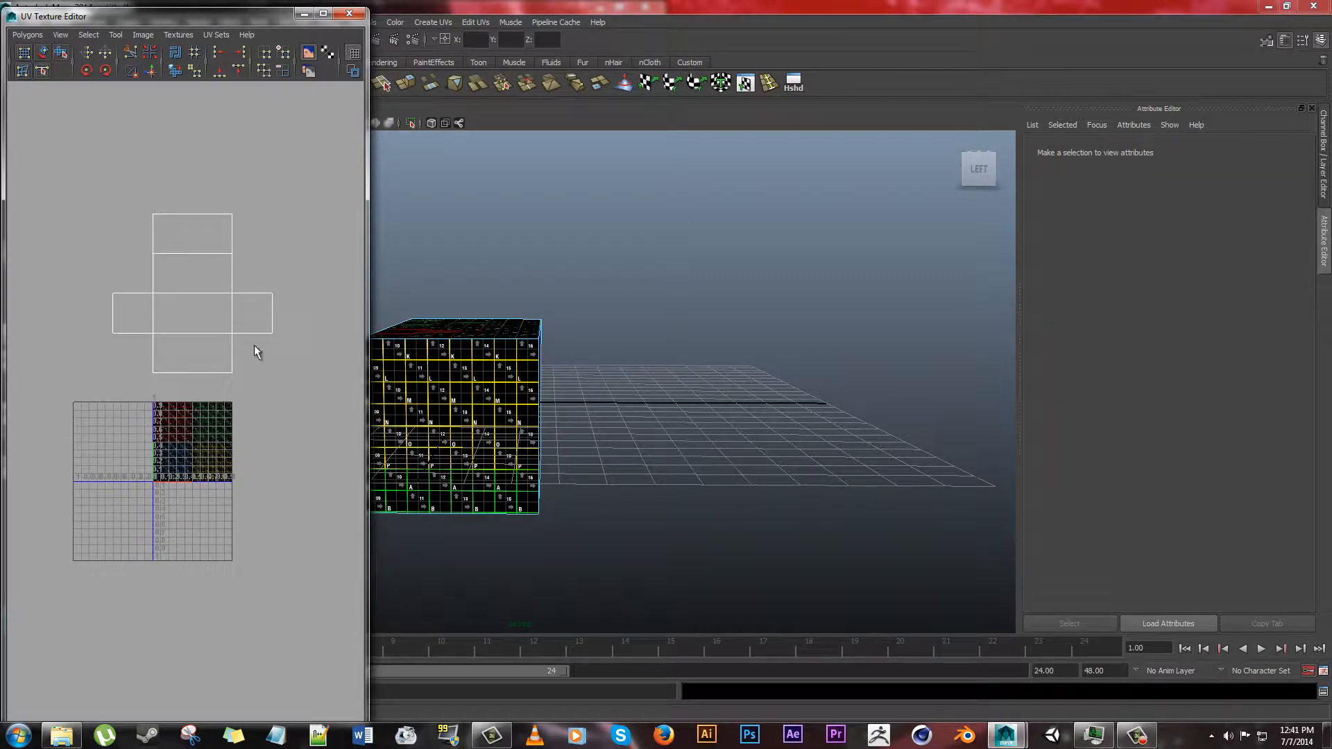
mouse_move(100, 275)
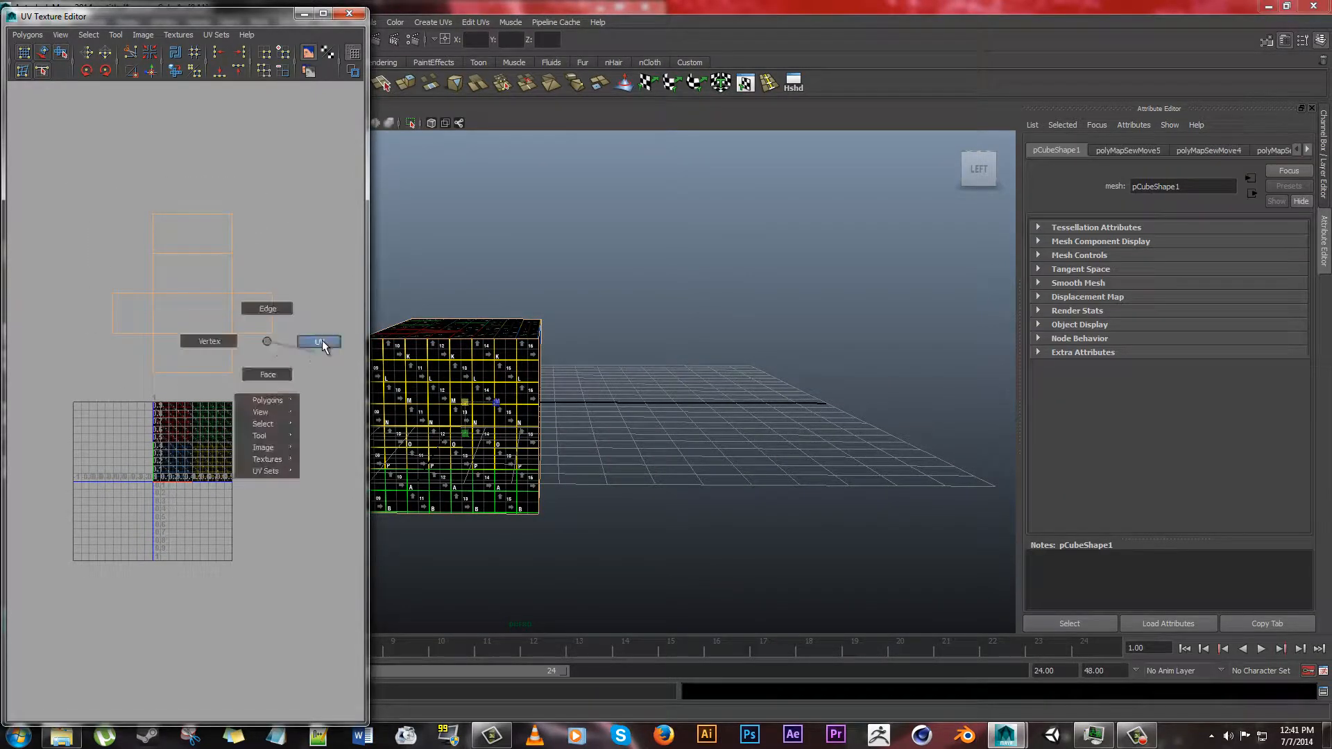
- Select all UV points and scale the sewn cross to fill the 0–1 texture square
left_click(320, 341)
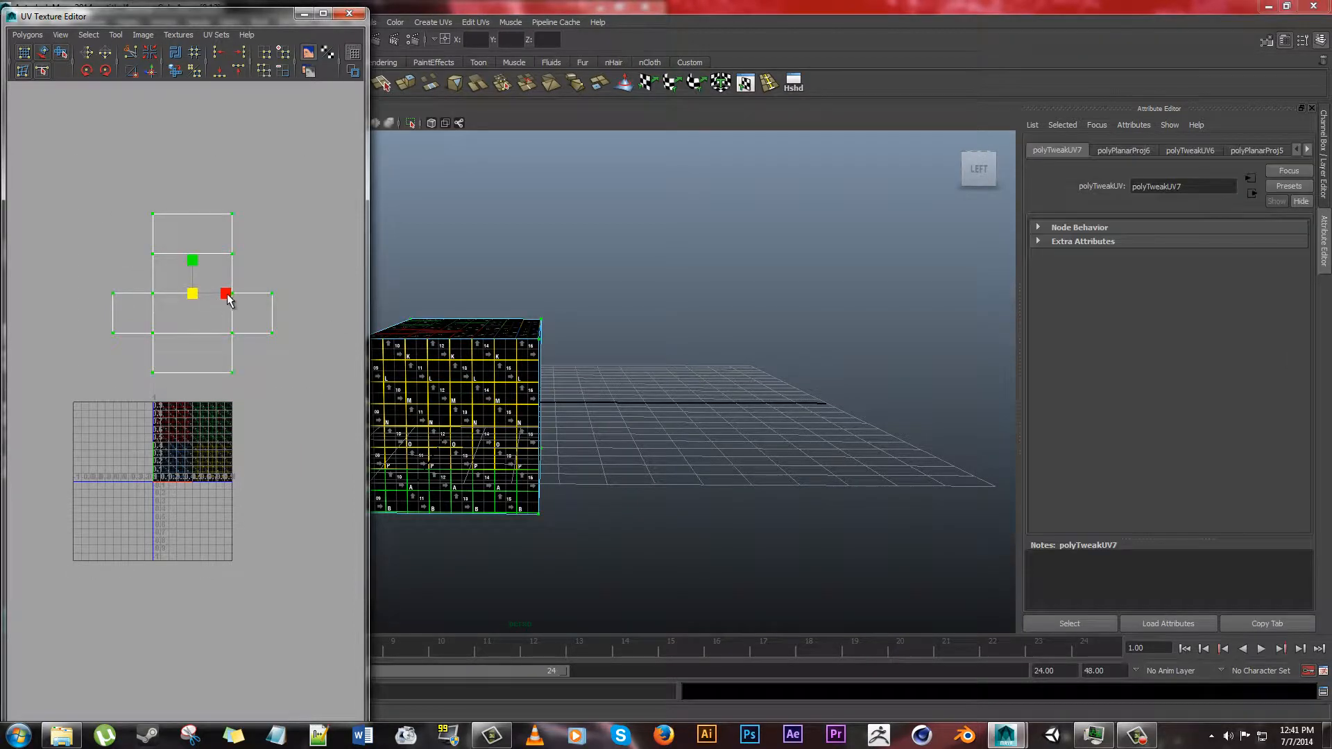
left_click_drag(226, 292, 226, 405)
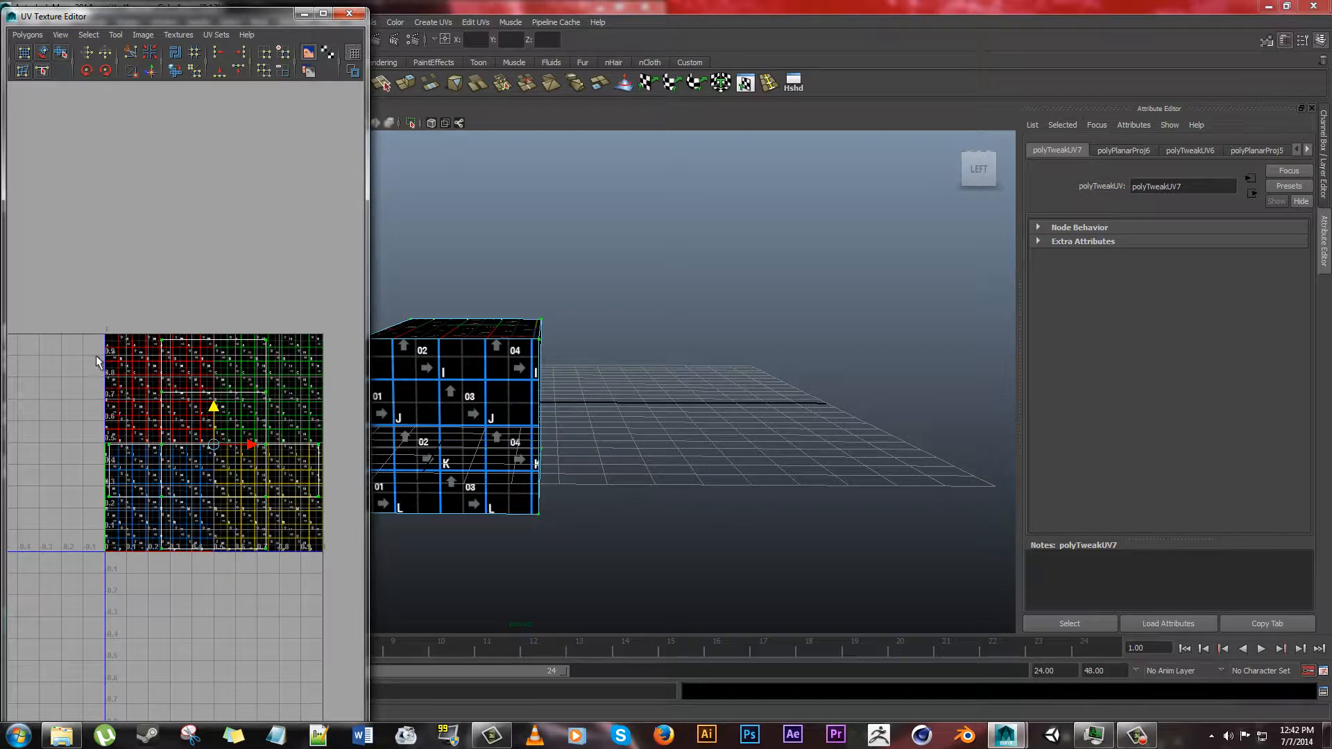
mouse_move(215, 362)
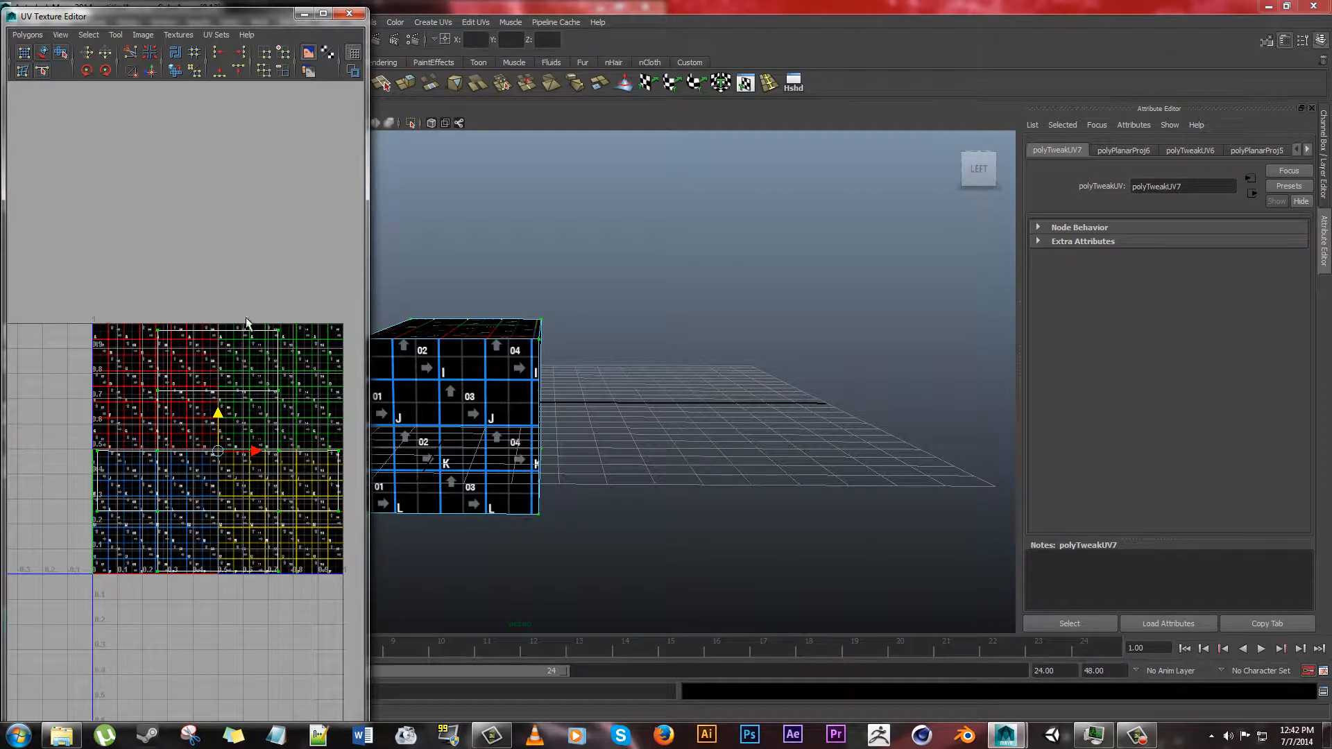
mouse_move(463, 525)
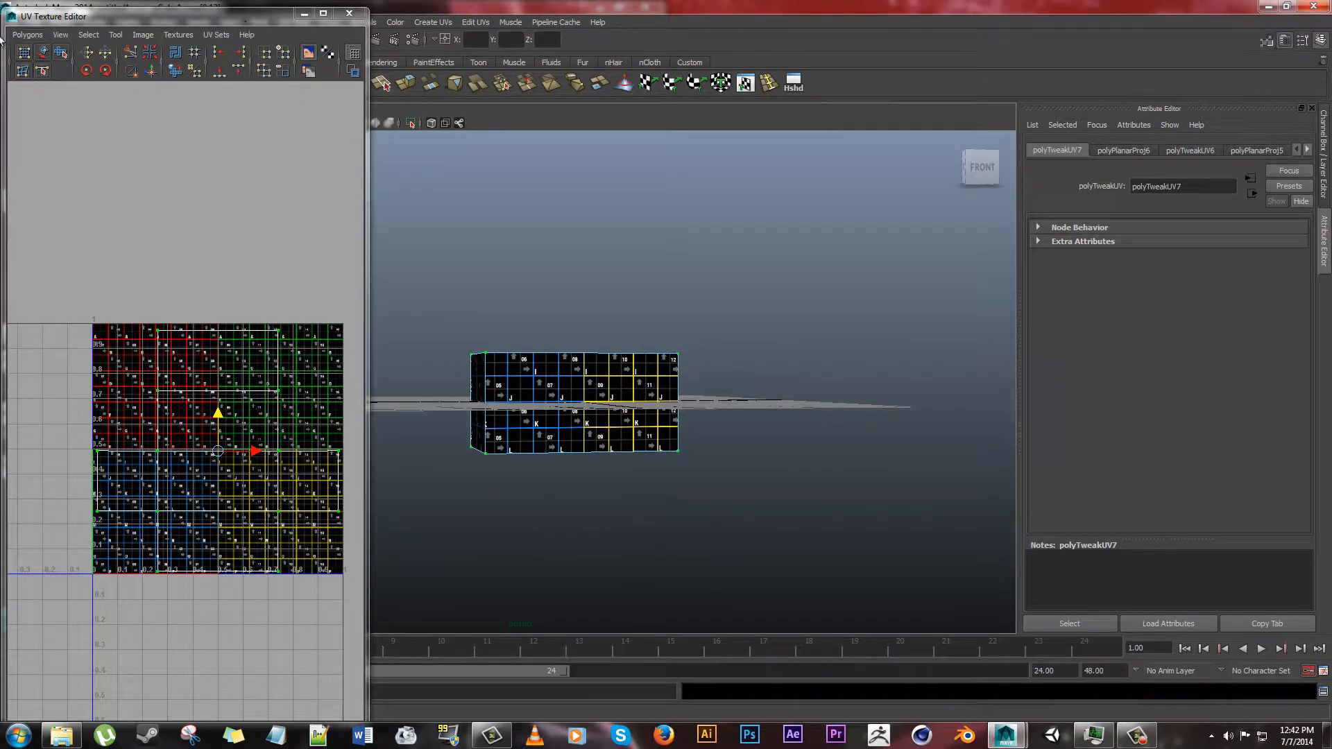
- Keep UV Snapshot at 1024×1024 with PNG format, then close the options
left_click(28, 33)
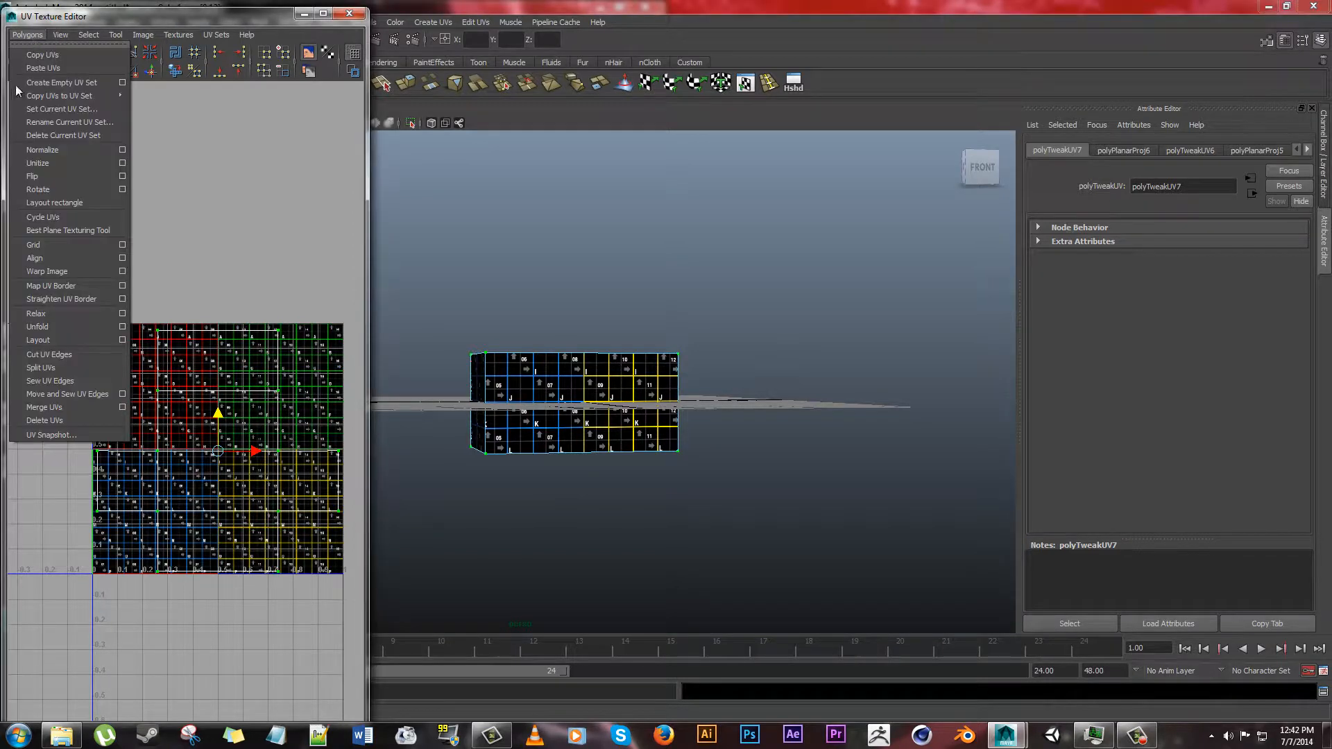
mouse_move(51, 434)
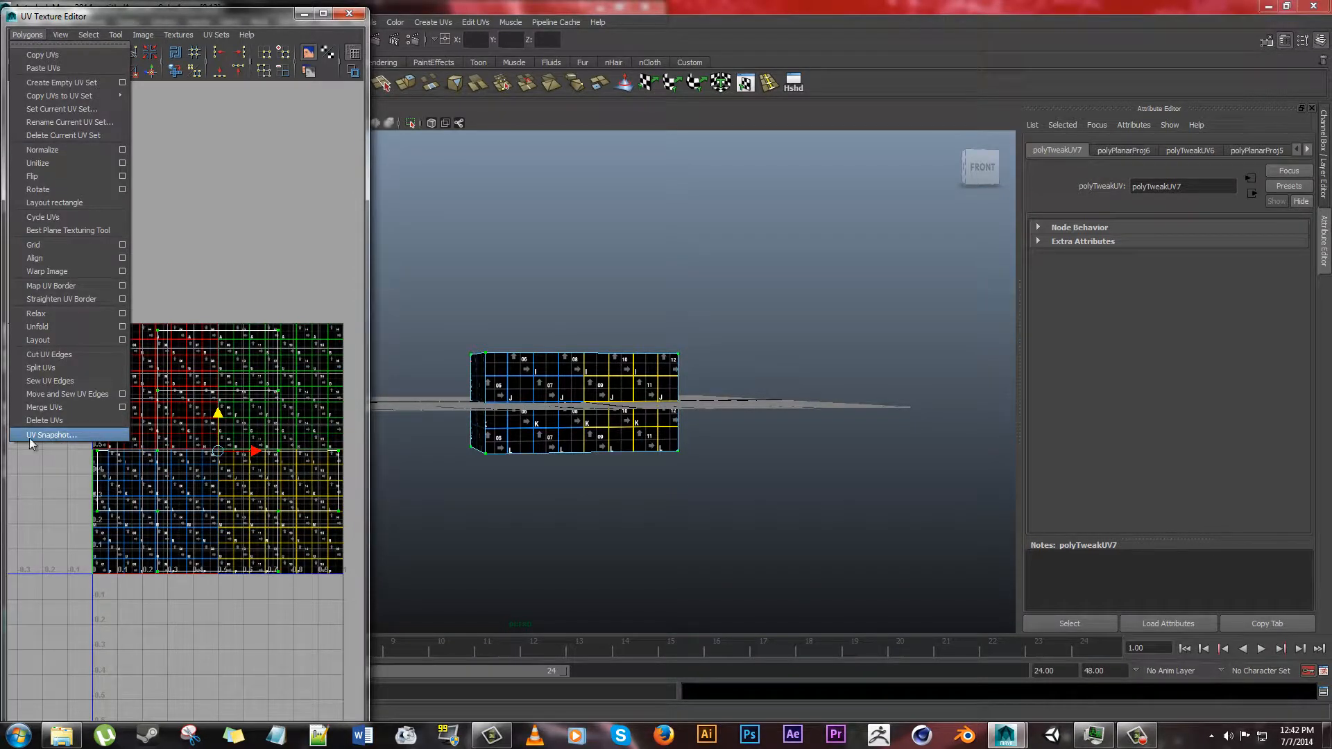
left_click(50, 435)
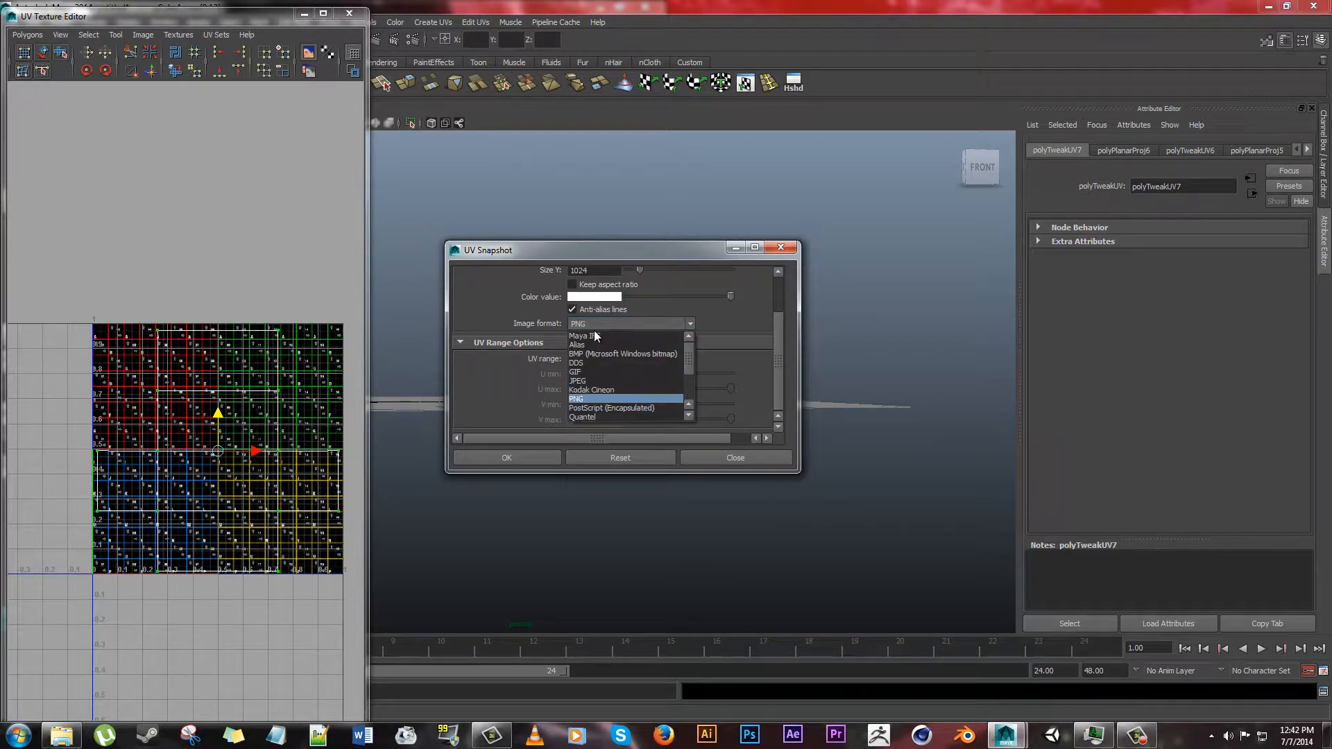
left_click(575, 398)
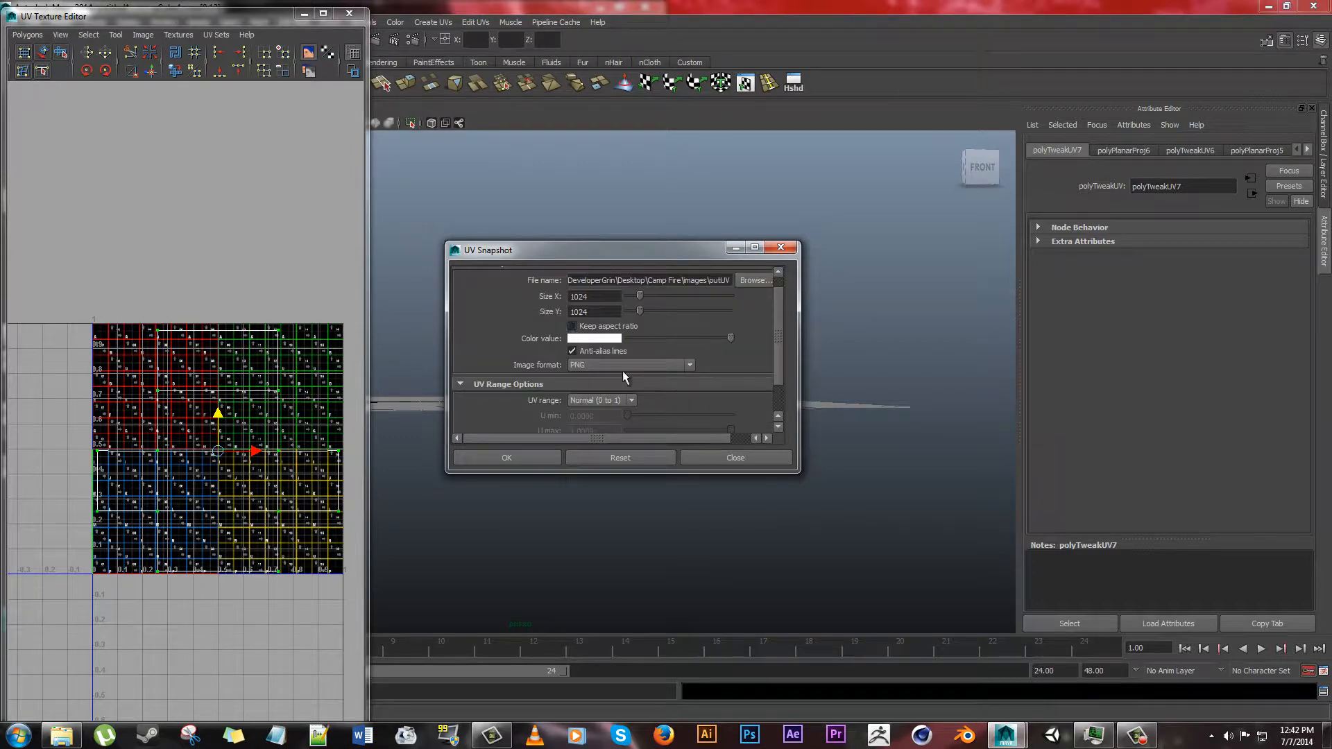
mouse_move(496, 323)
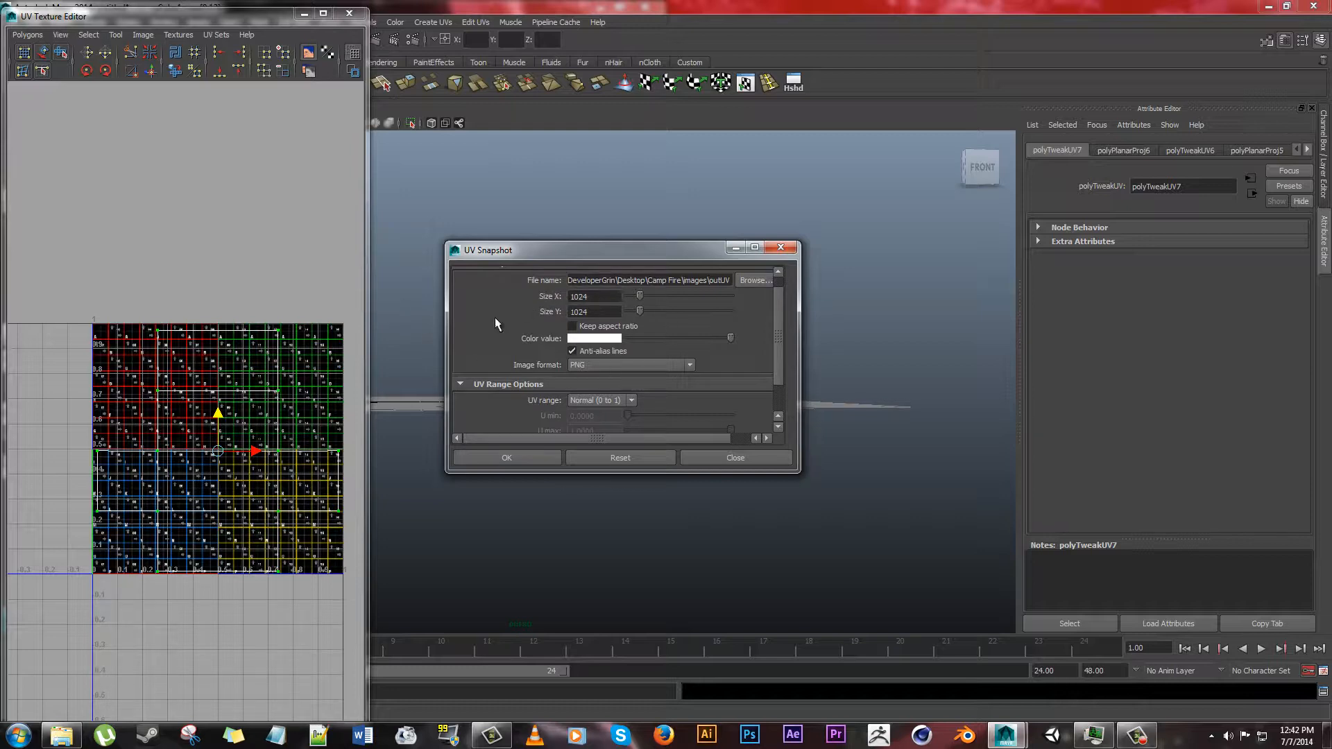
mouse_move(544, 329)
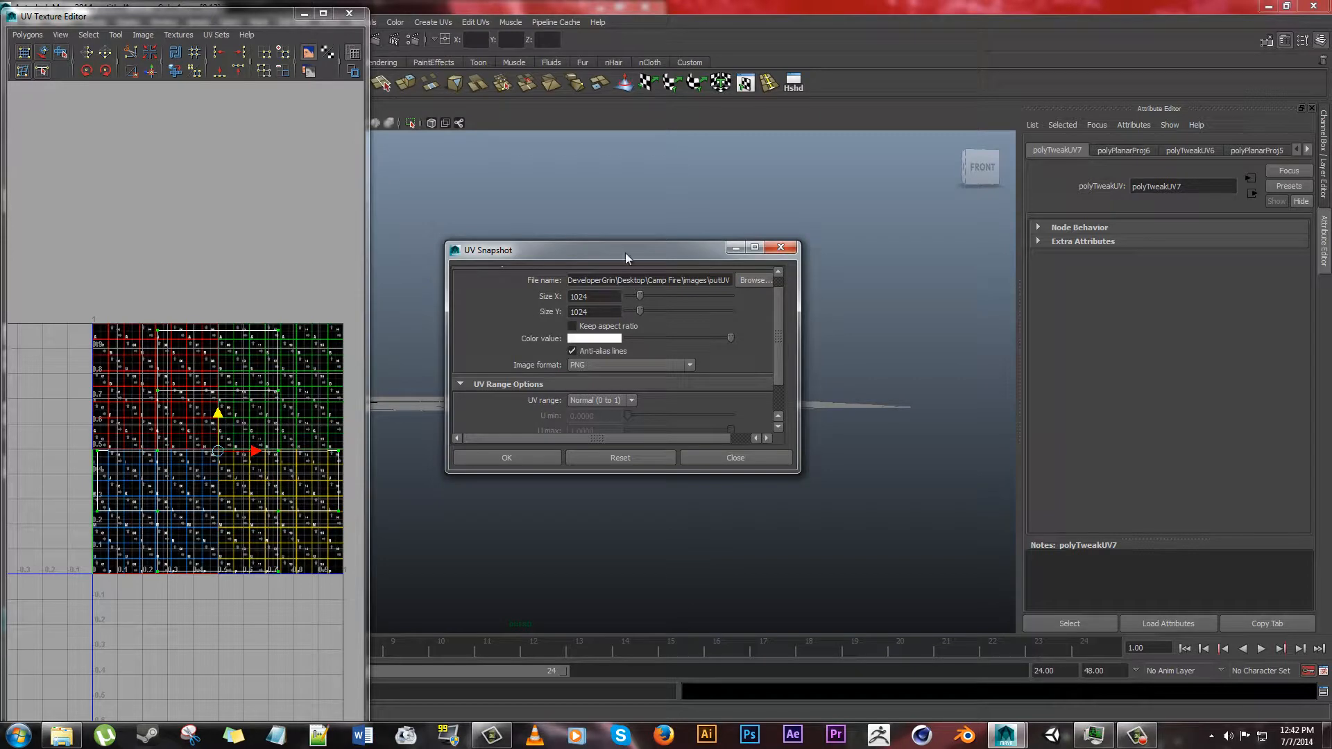
mouse_move(711, 324)
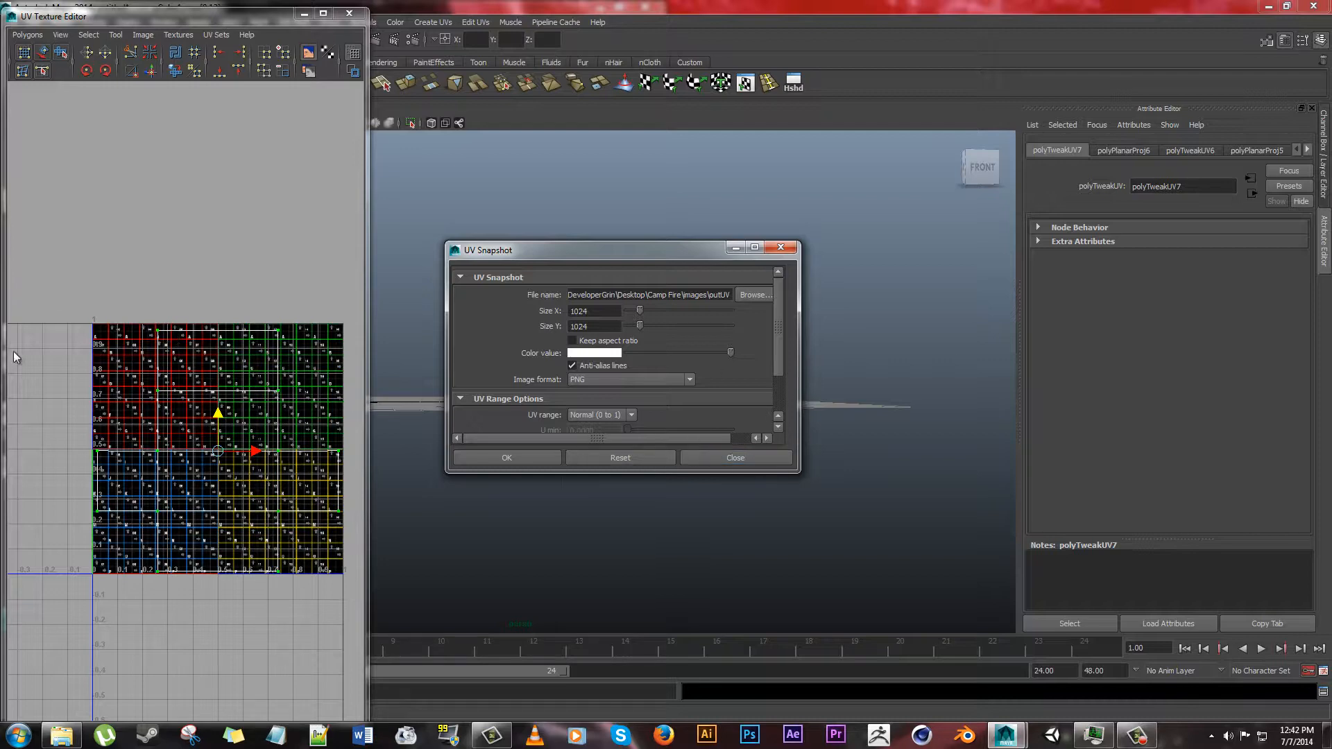
mouse_move(781, 487)
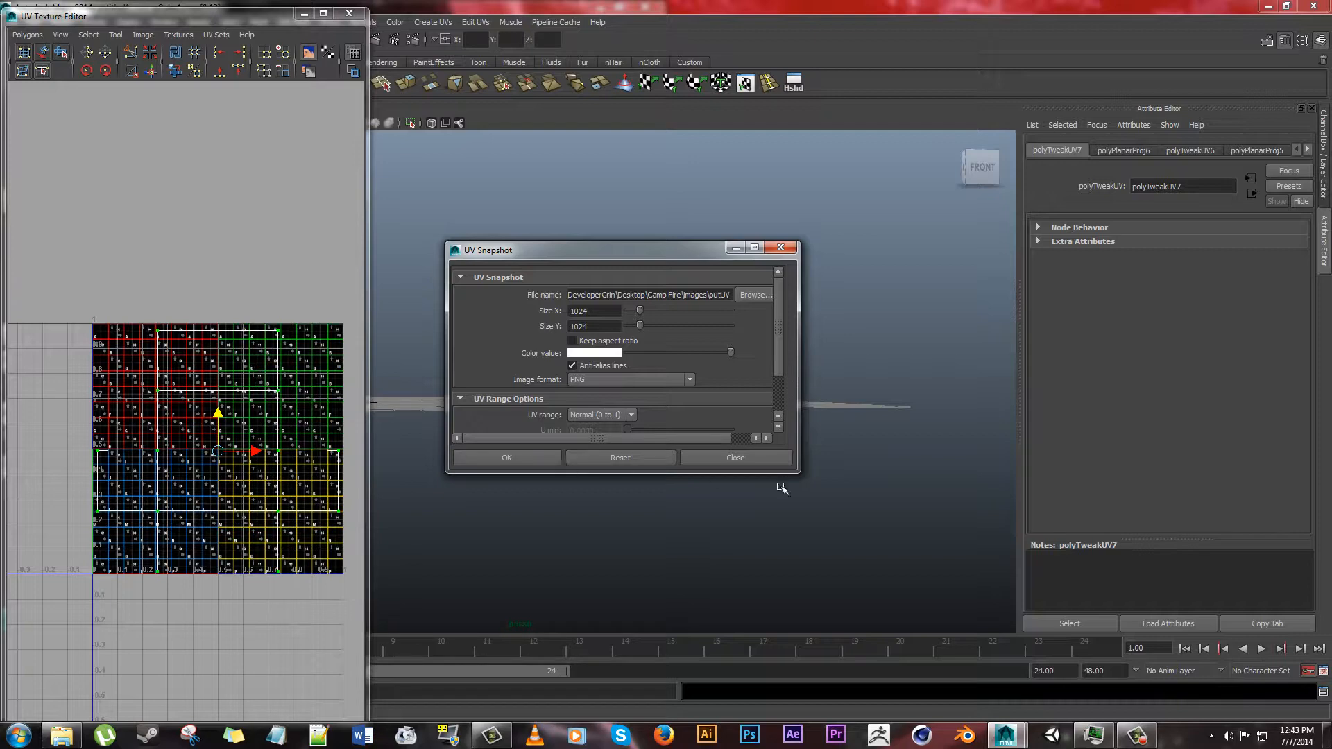
mouse_move(175, 567)
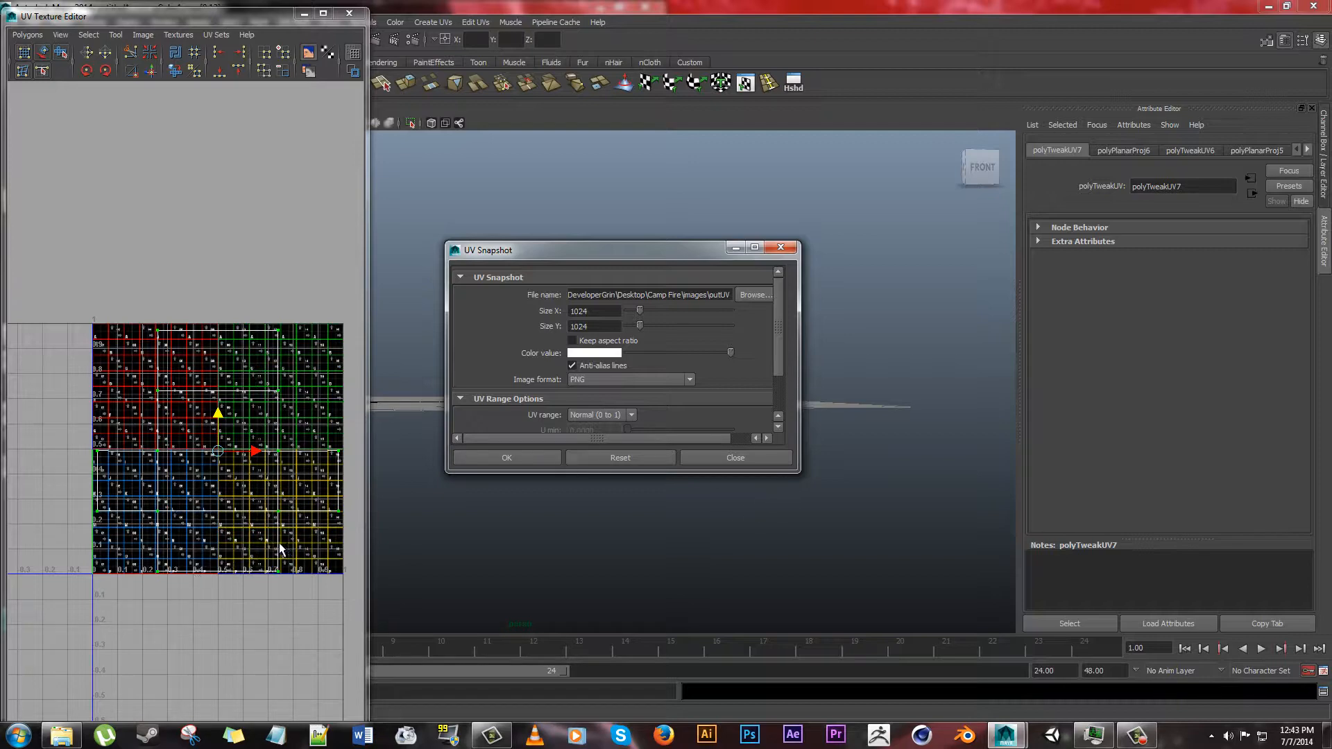
mouse_move(640, 366)
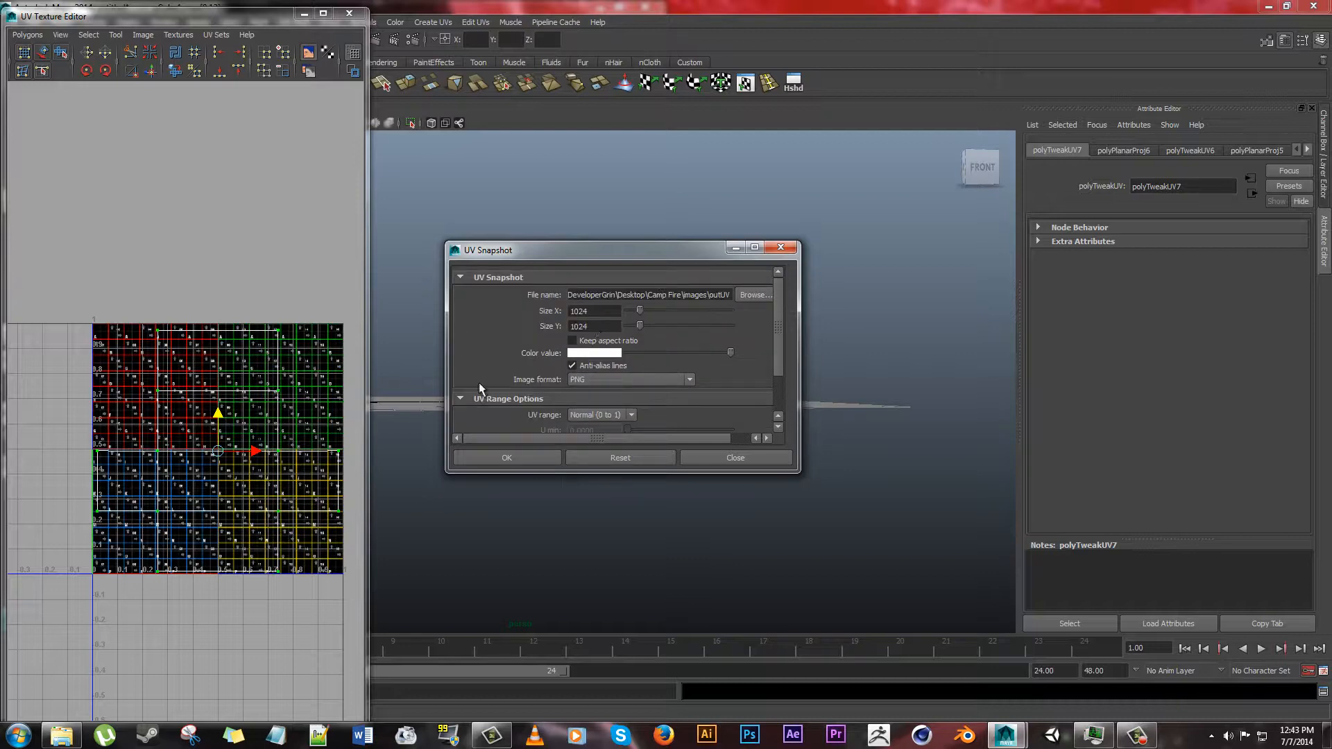
mouse_move(756, 717)
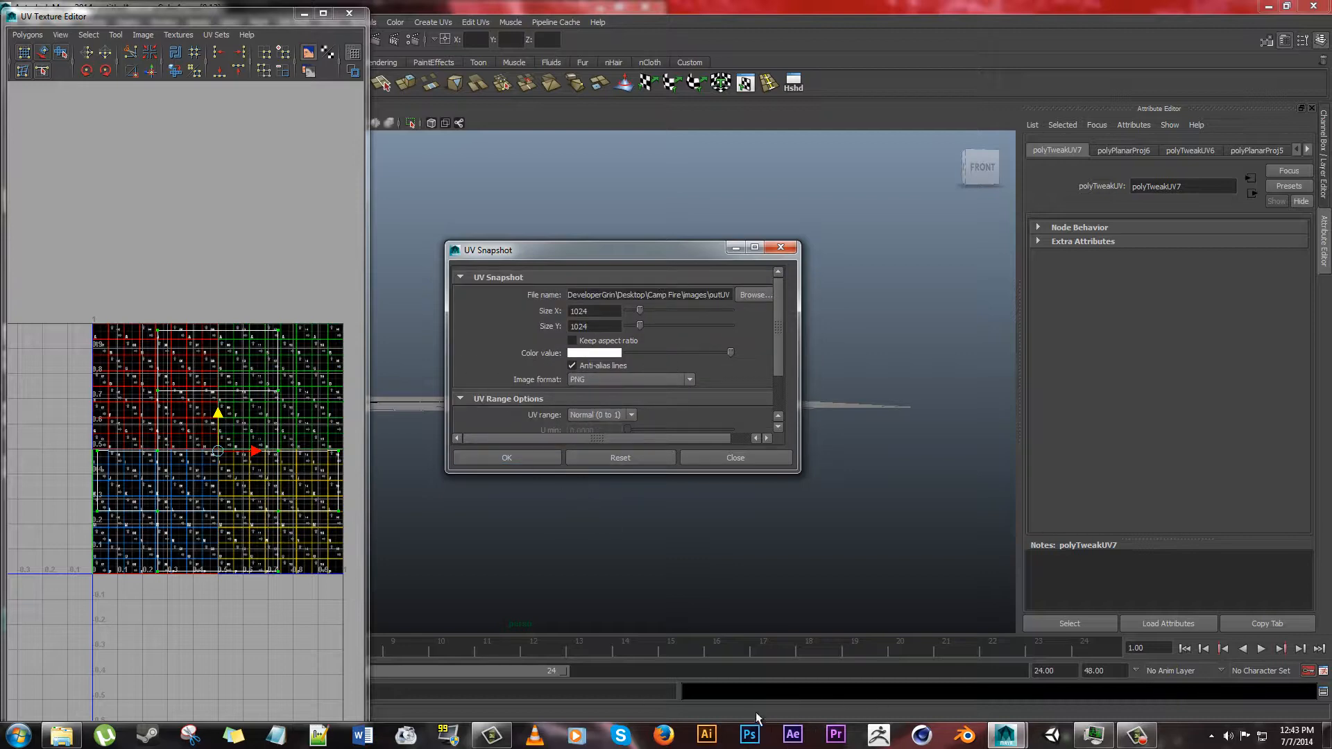
mouse_move(579, 494)
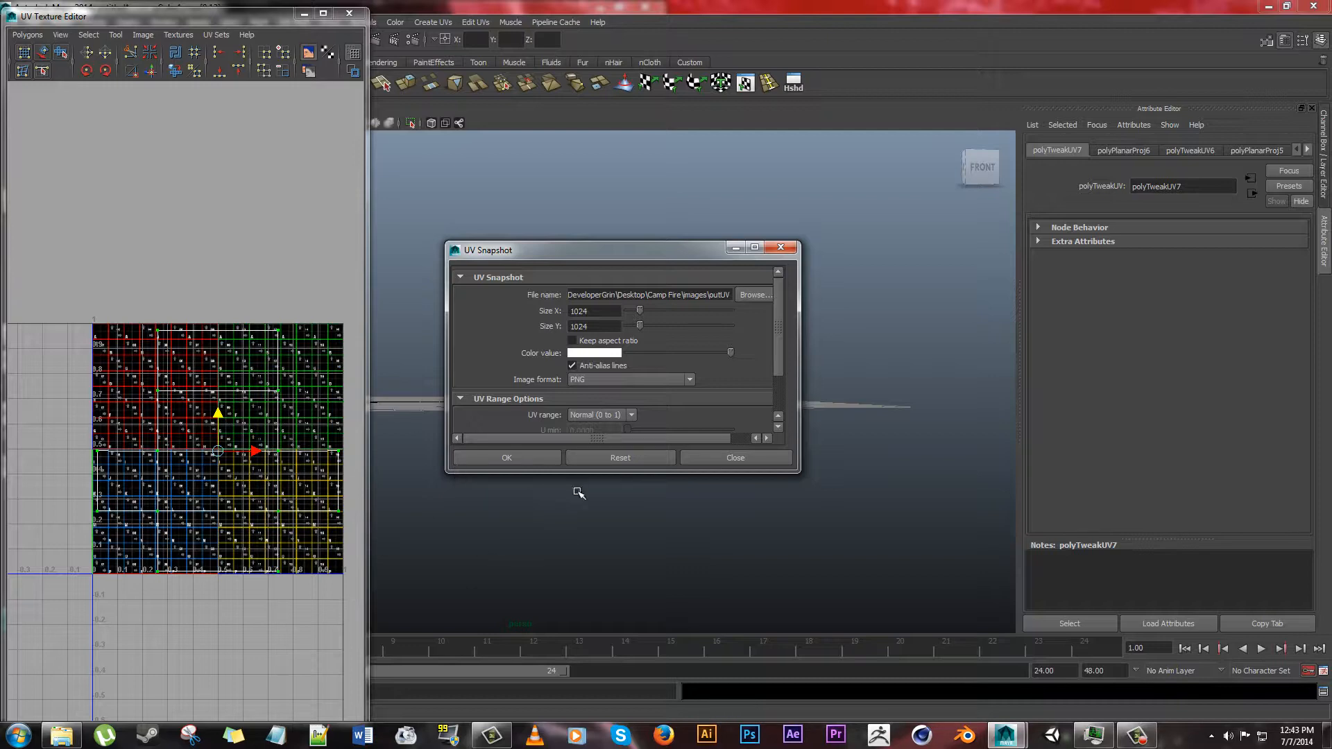
mouse_move(220, 396)
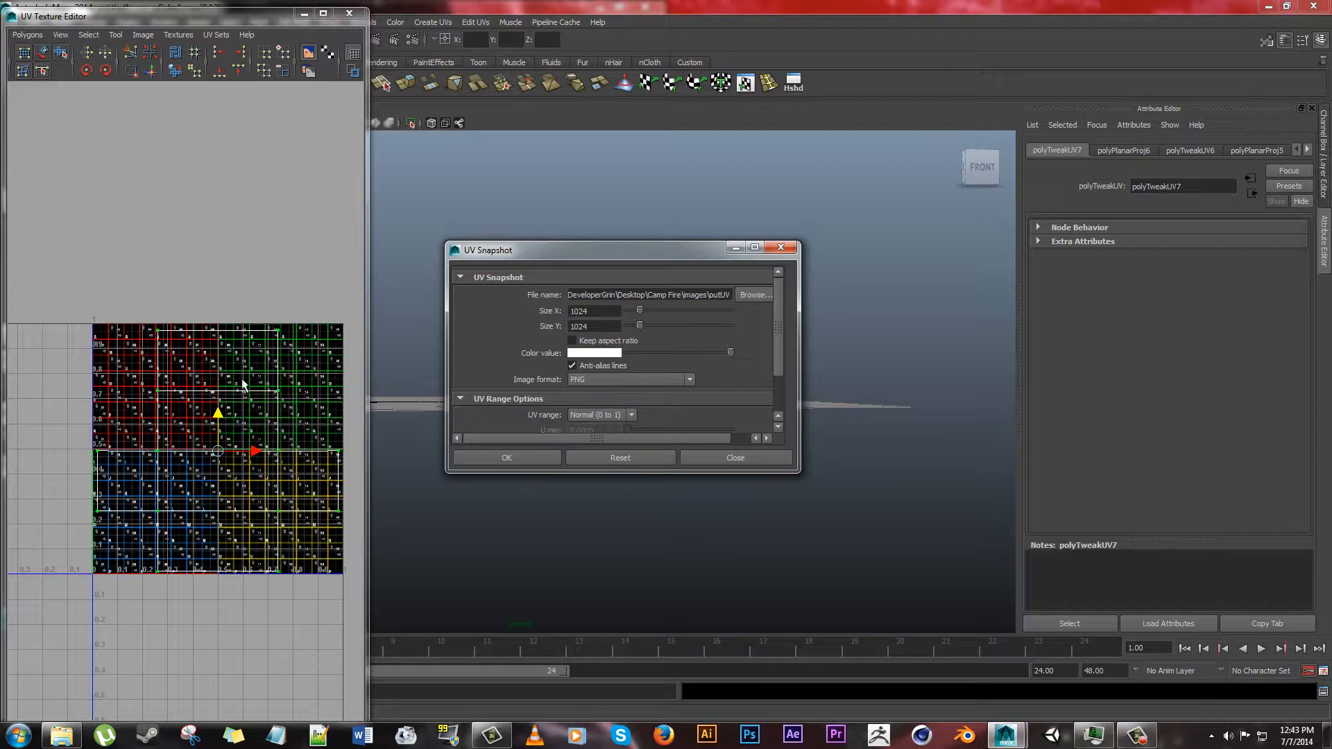
mouse_move(808, 320)
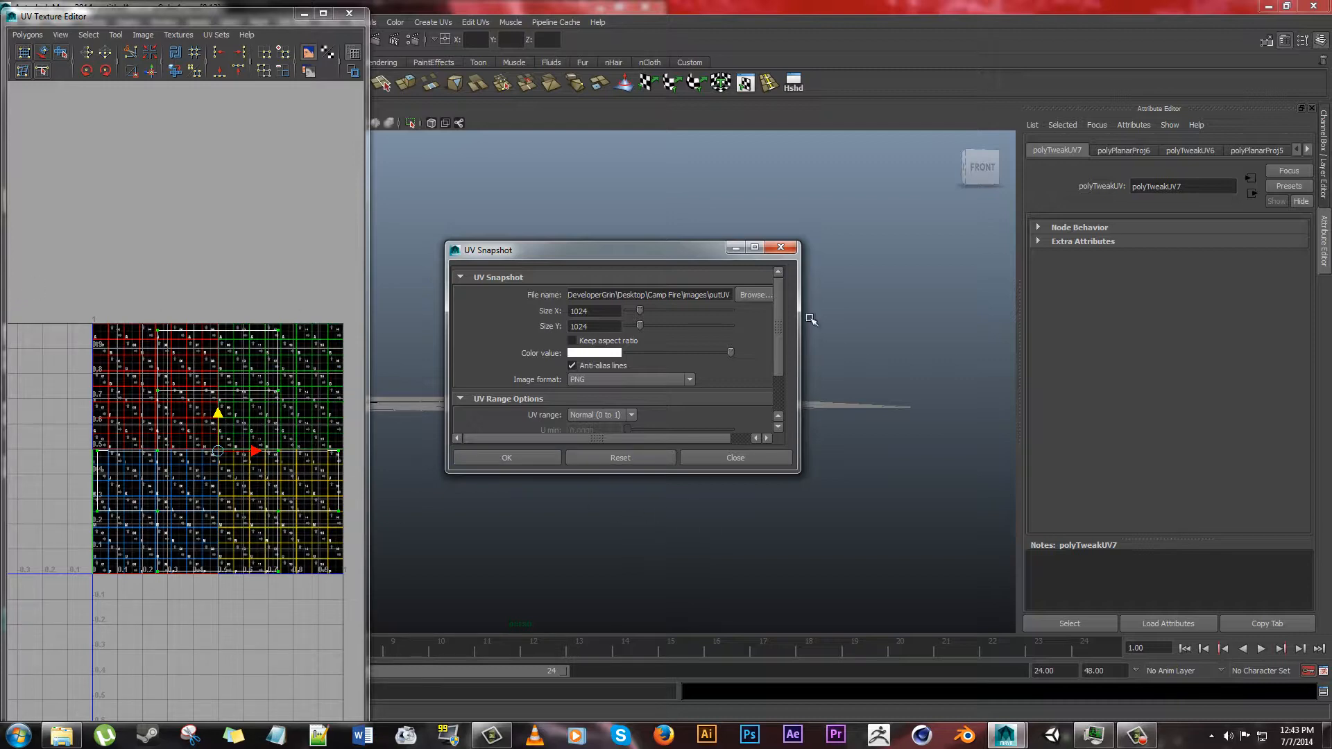
left_click(752, 294)
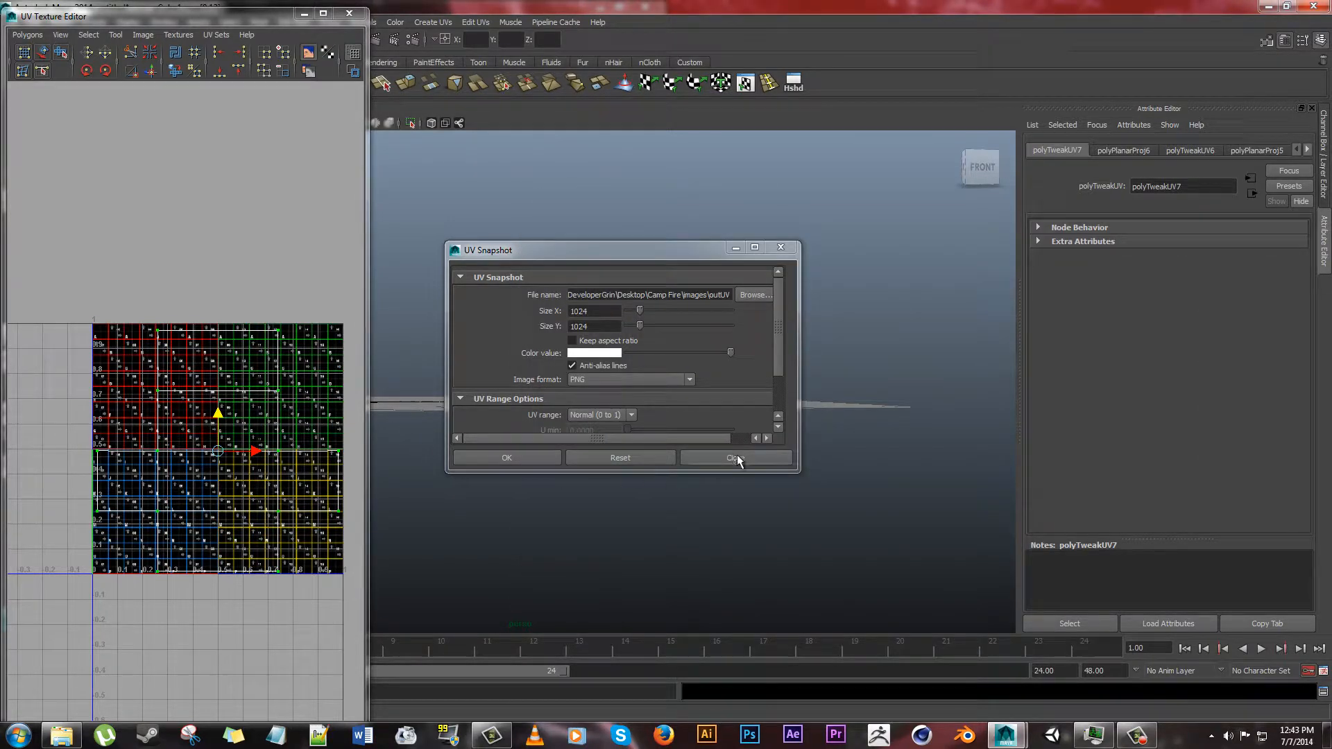
left_click(733, 456)
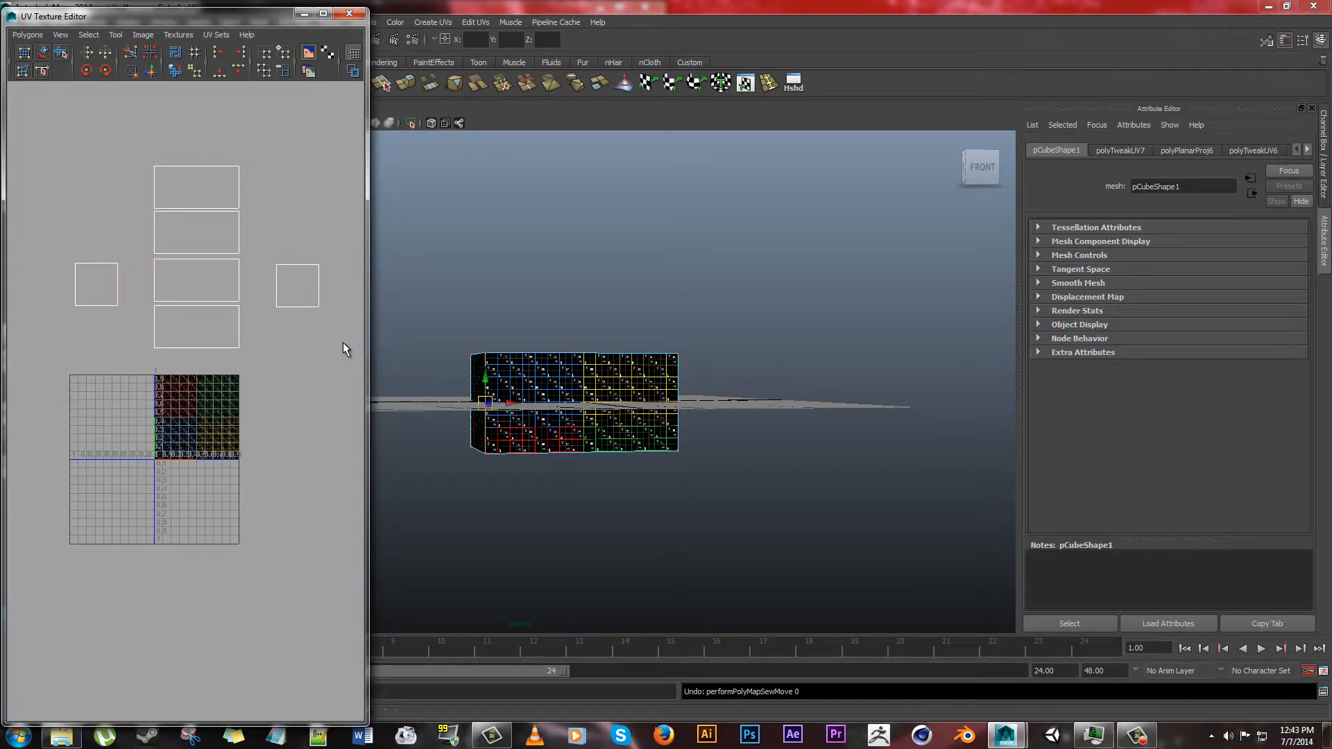
- Select the right and left side UV shells and adjust the left end-face square
left_click(297, 285)
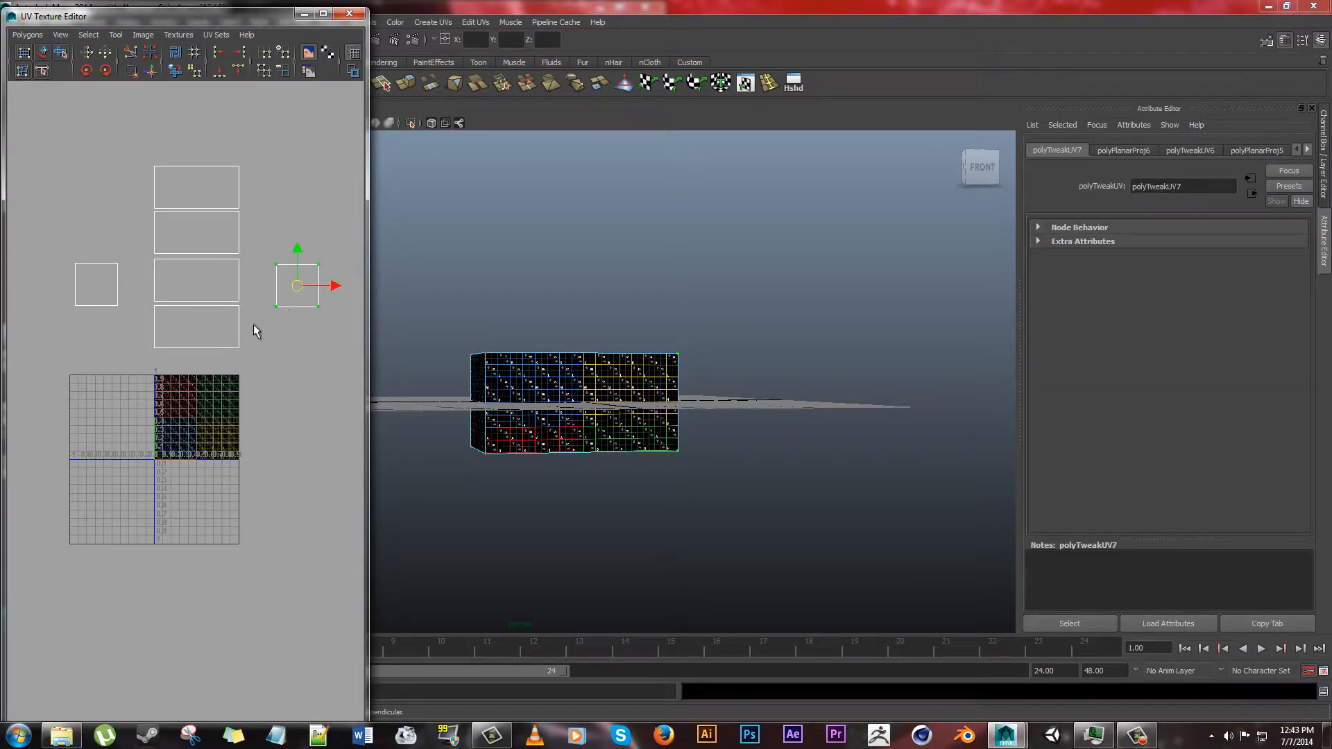
left_click_drag(297, 284, 237, 301)
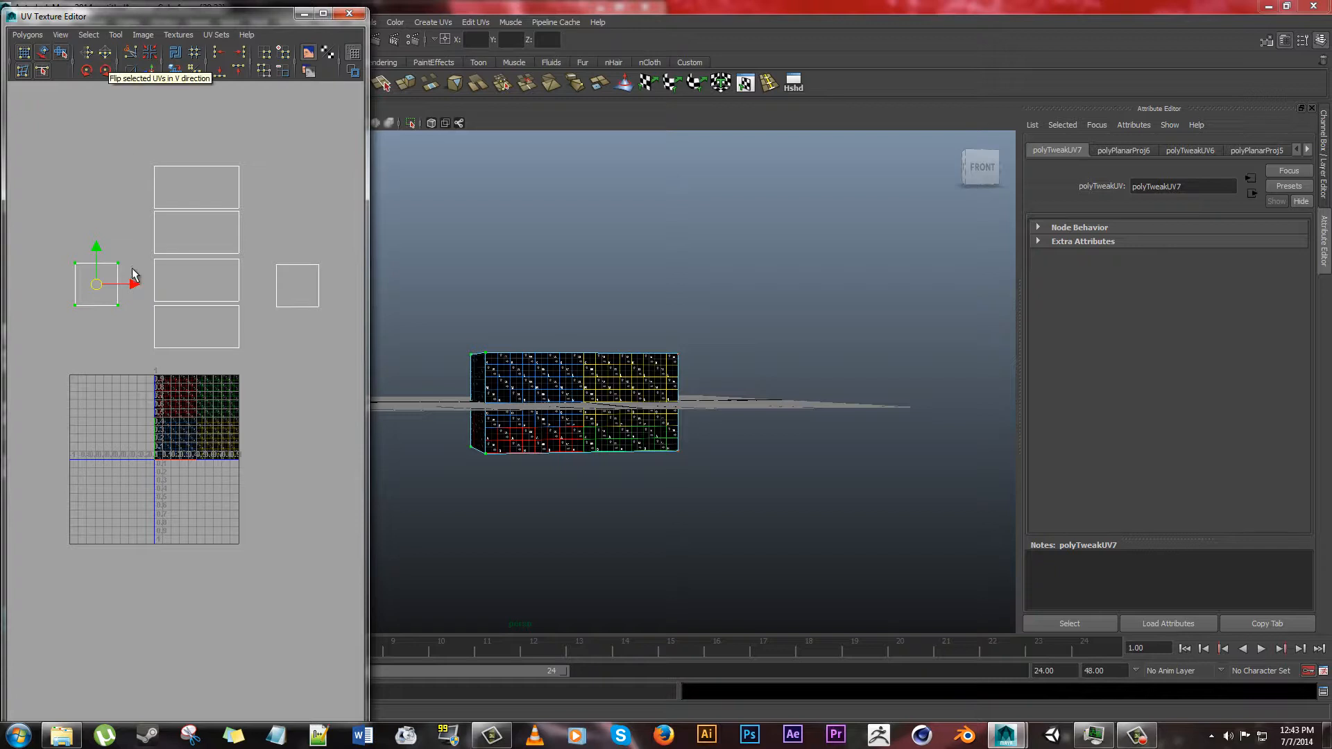
mouse_move(108, 316)
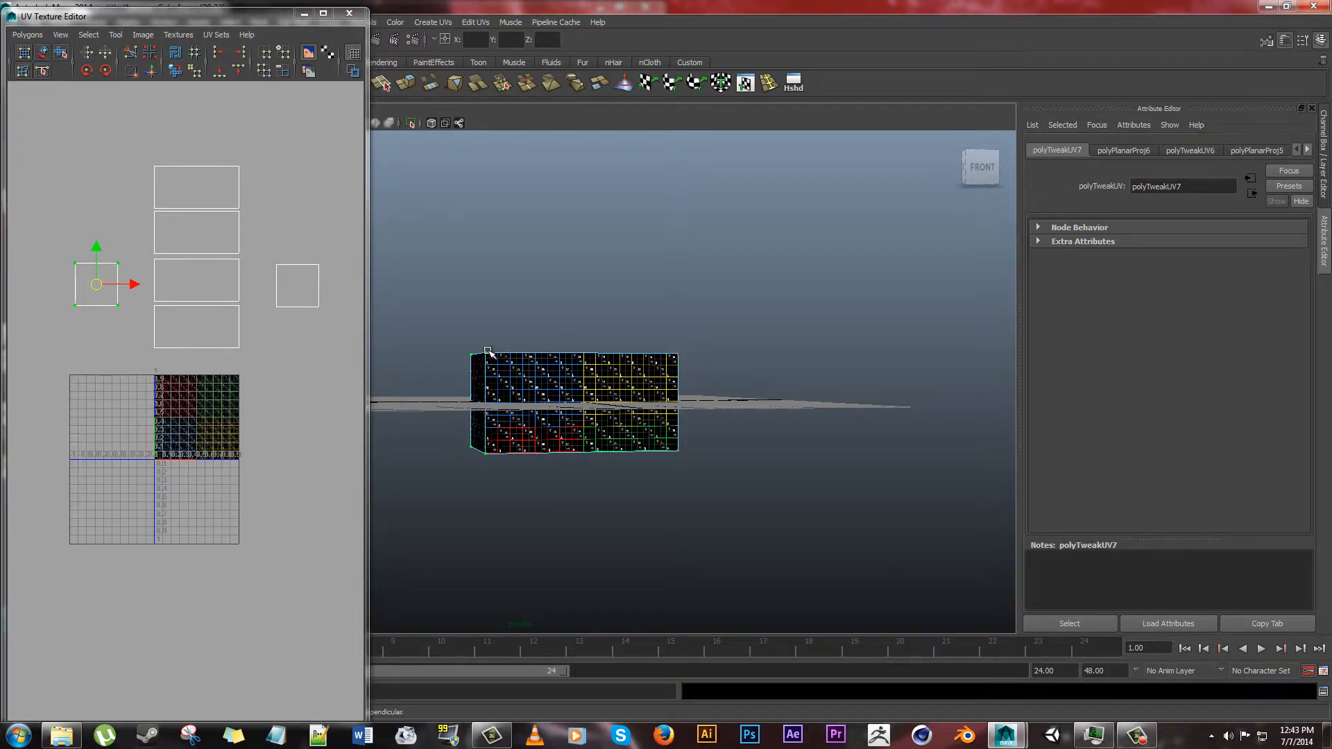
left_click_drag(96, 283, 134, 279)
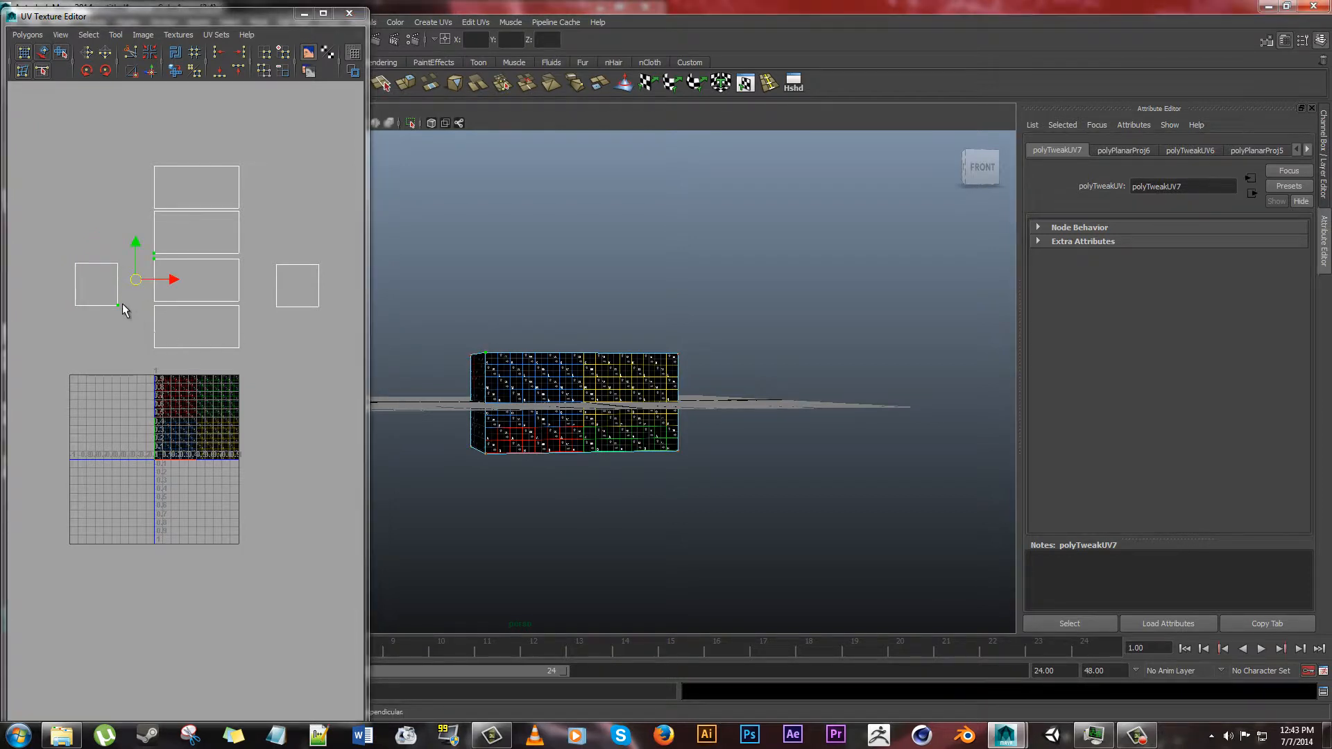
mouse_move(165, 272)
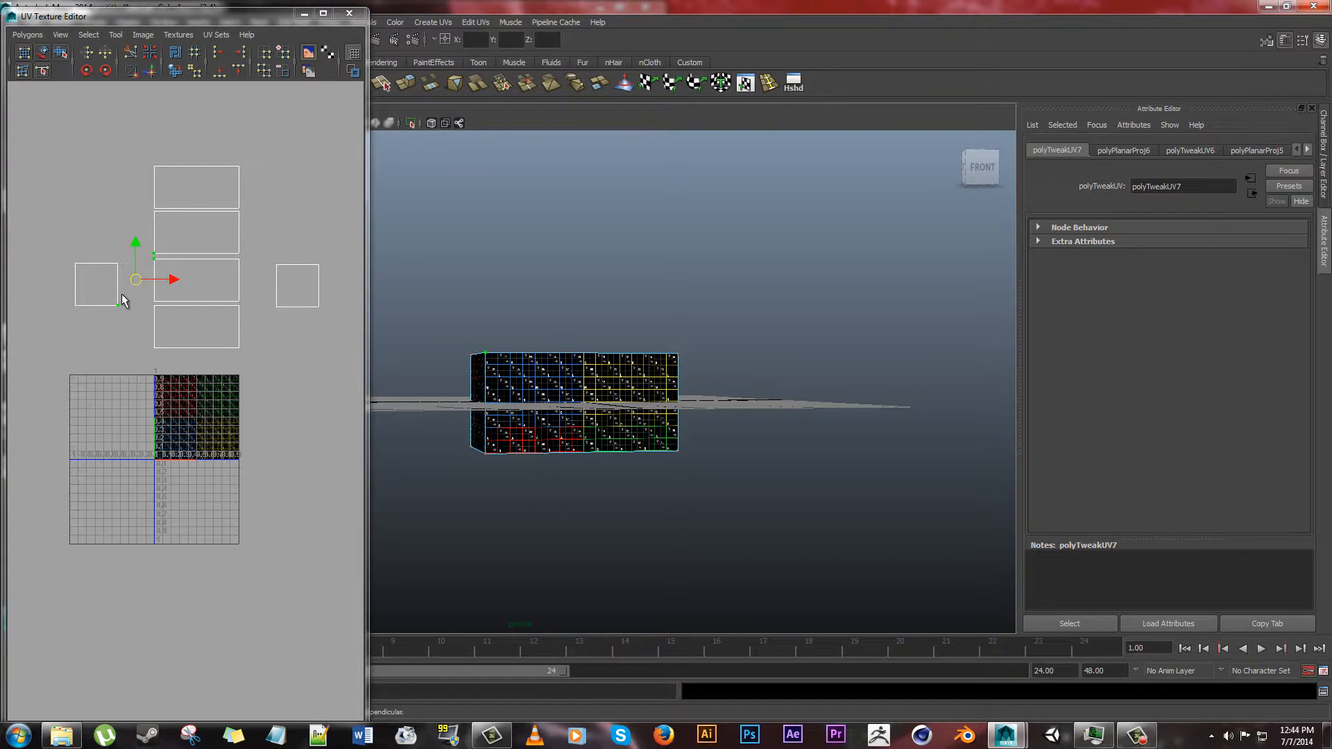
mouse_move(213, 264)
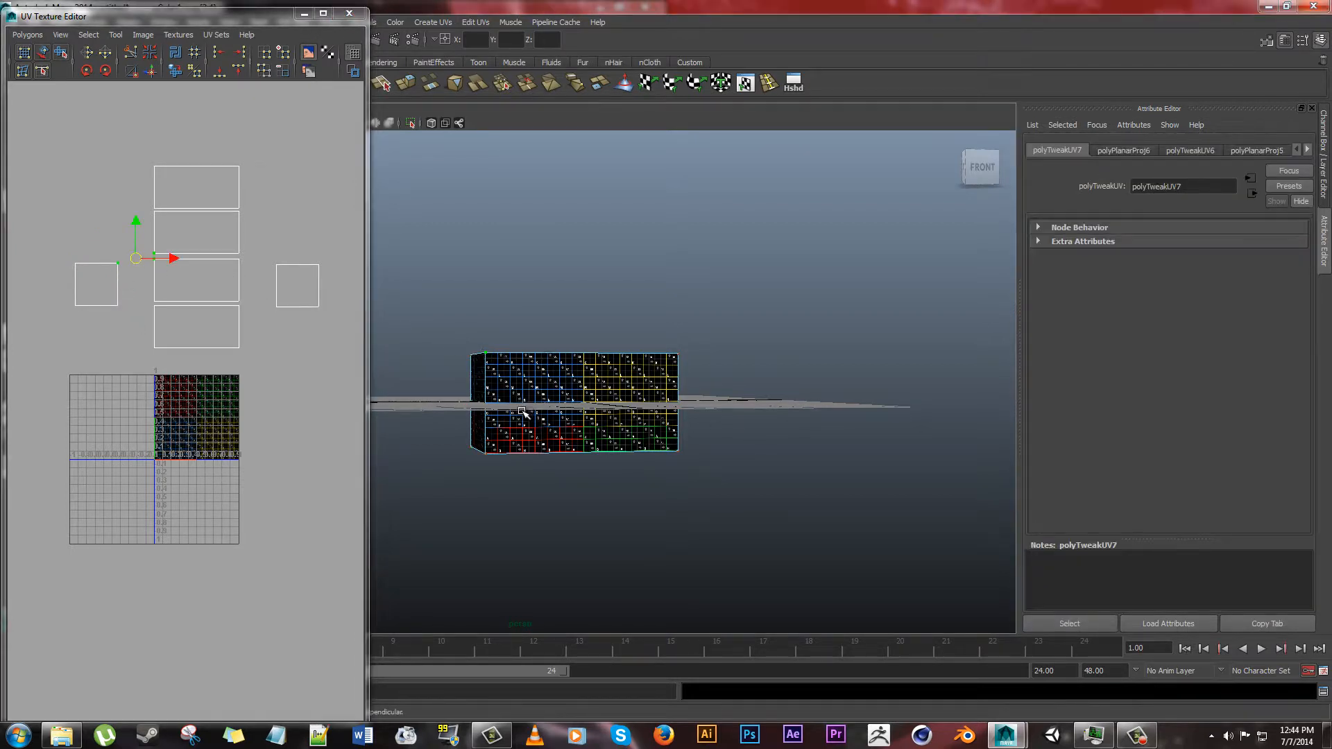
mouse_move(123, 288)
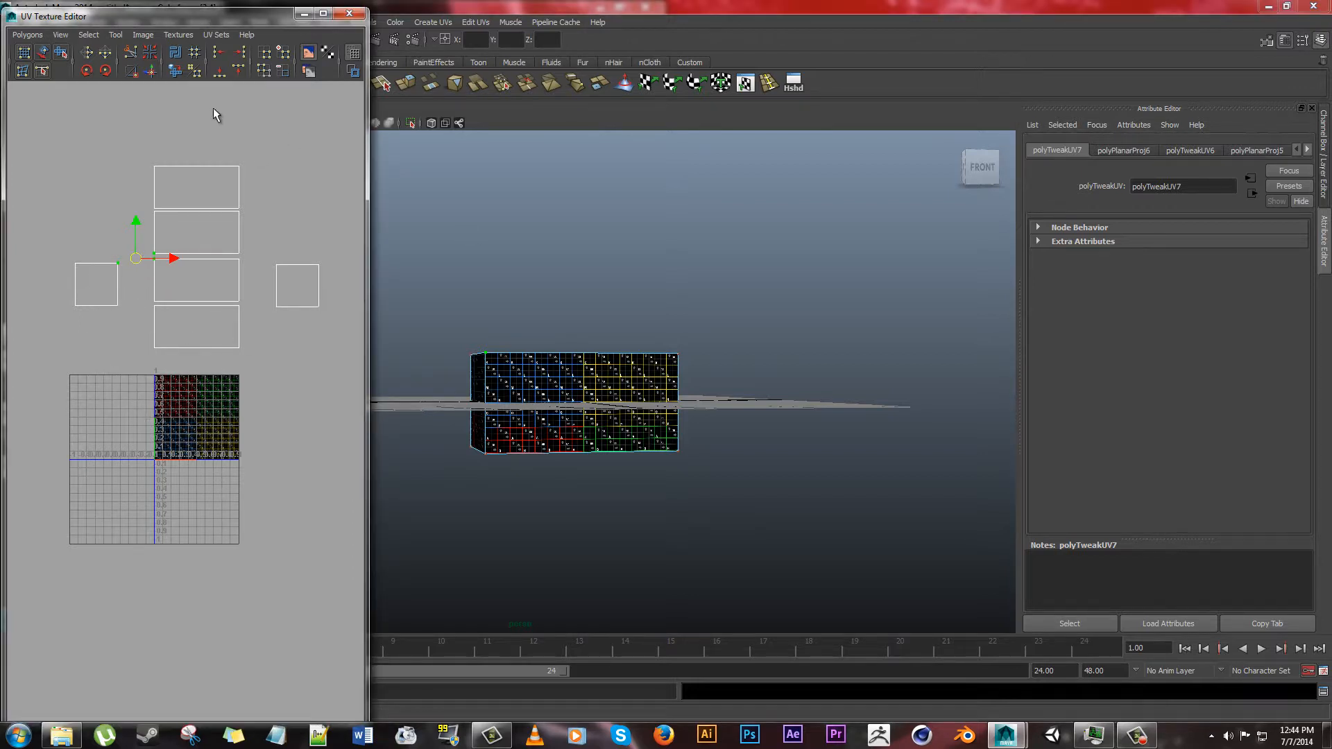
mouse_move(25, 33)
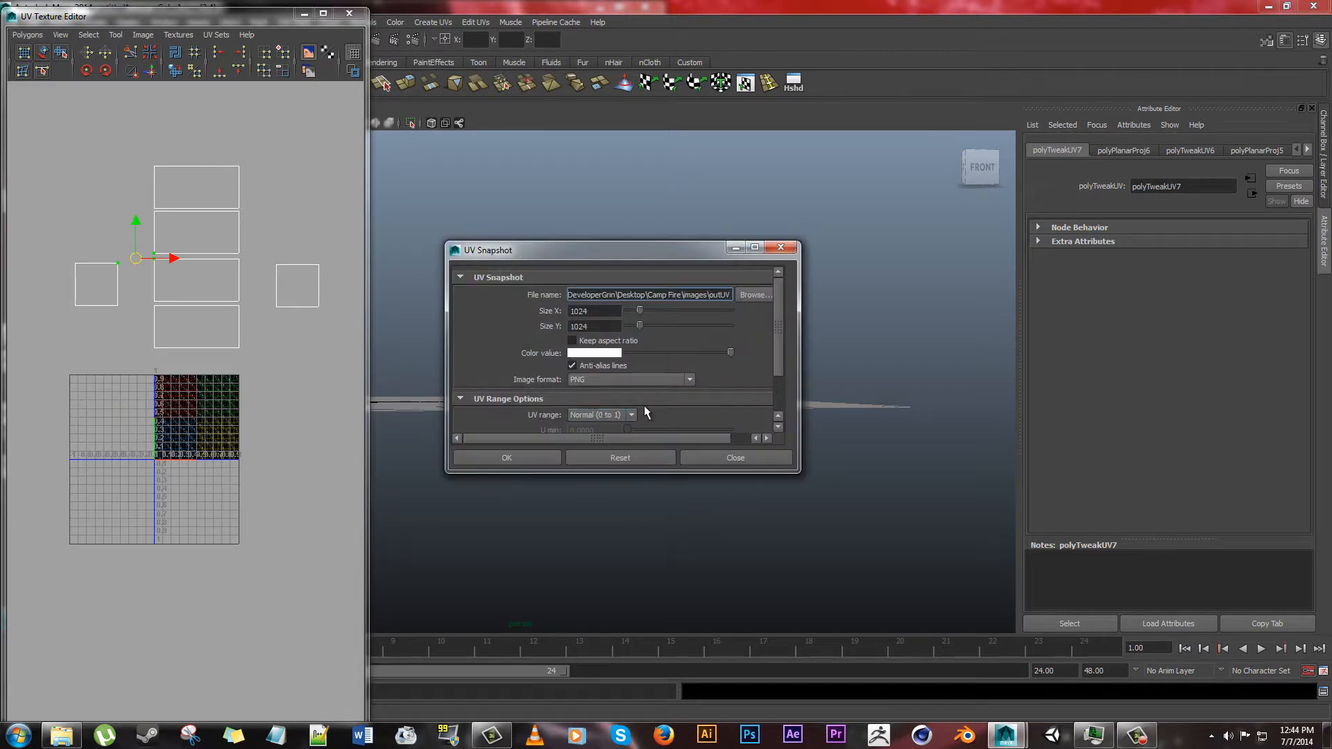
mouse_move(400, 391)
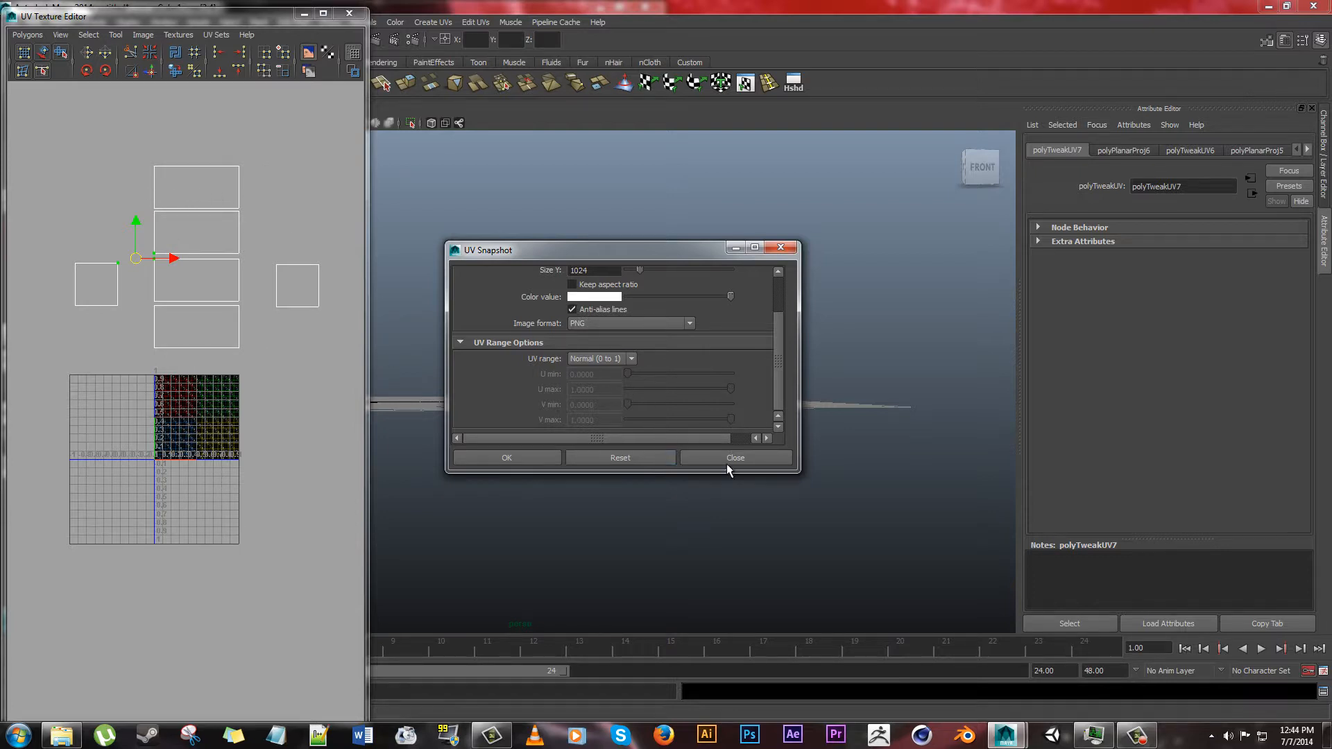
left_click(734, 457)
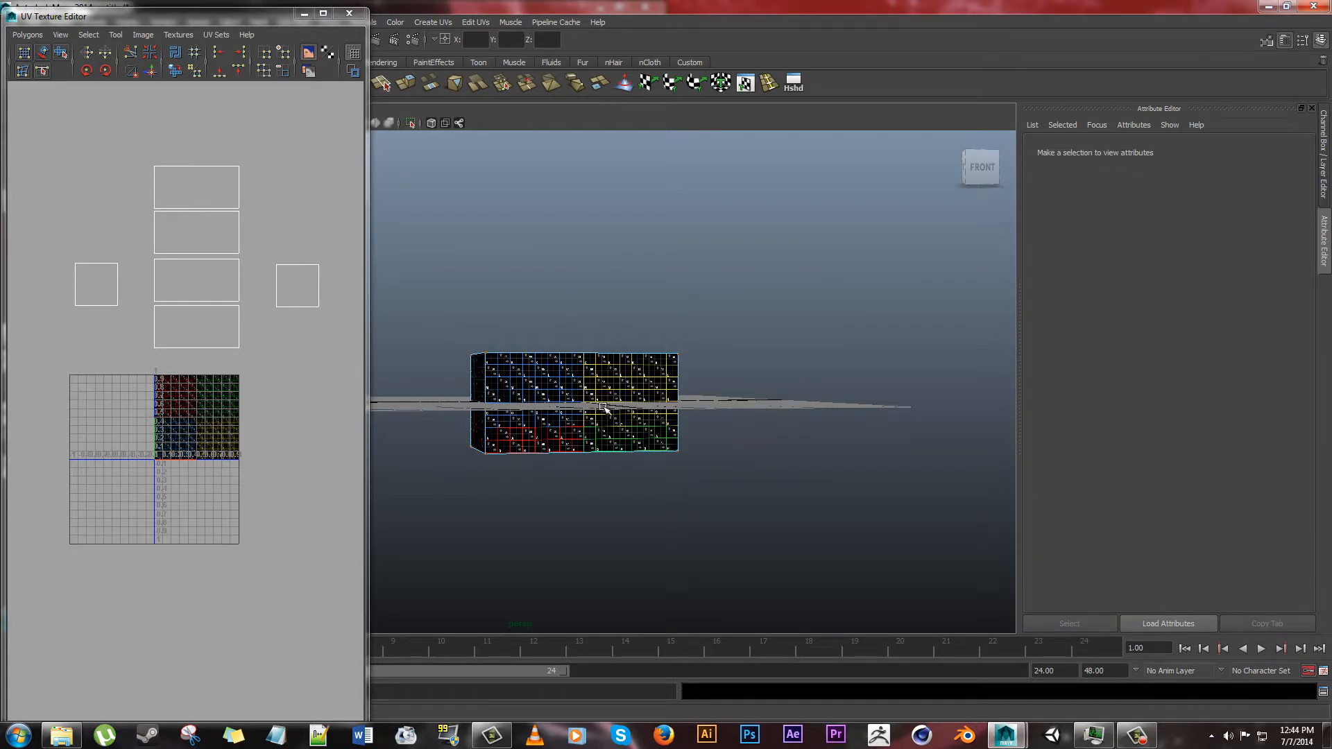
- Assign a new Phong material to the box
right_click(604, 408)
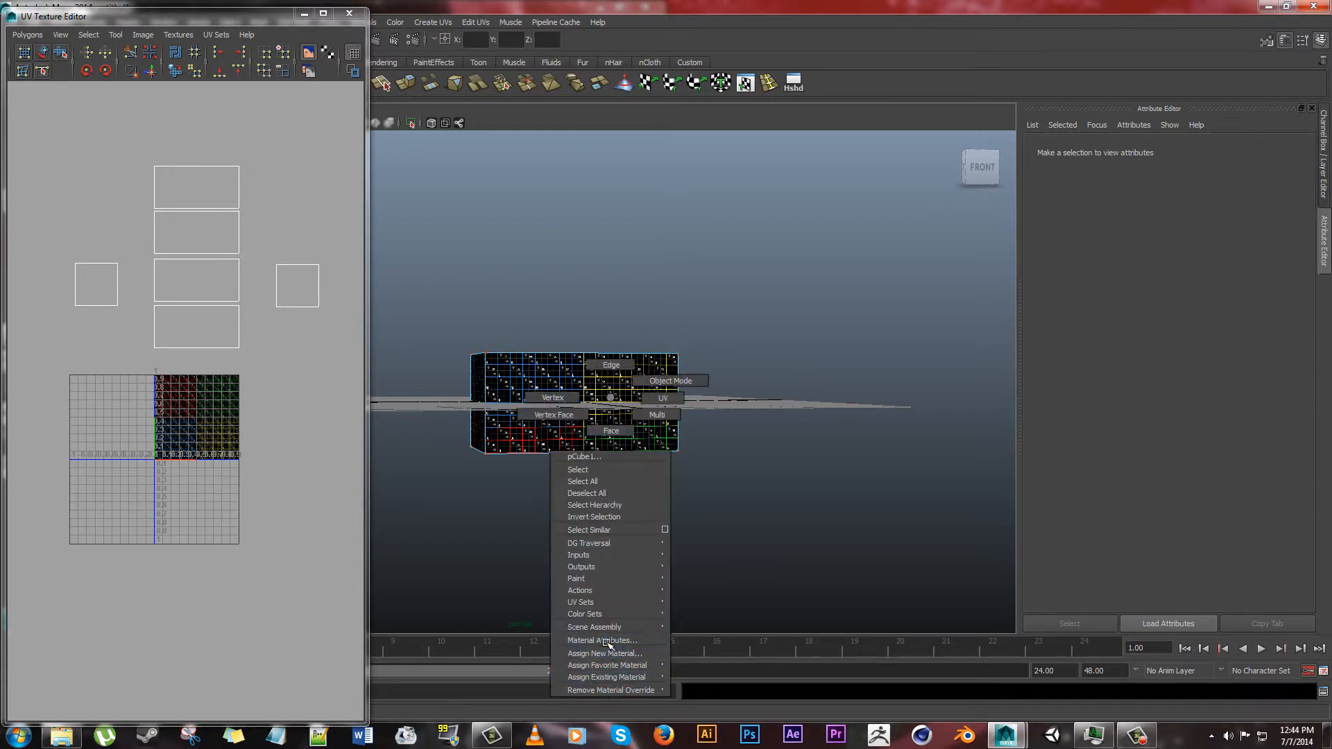
left_click(603, 654)
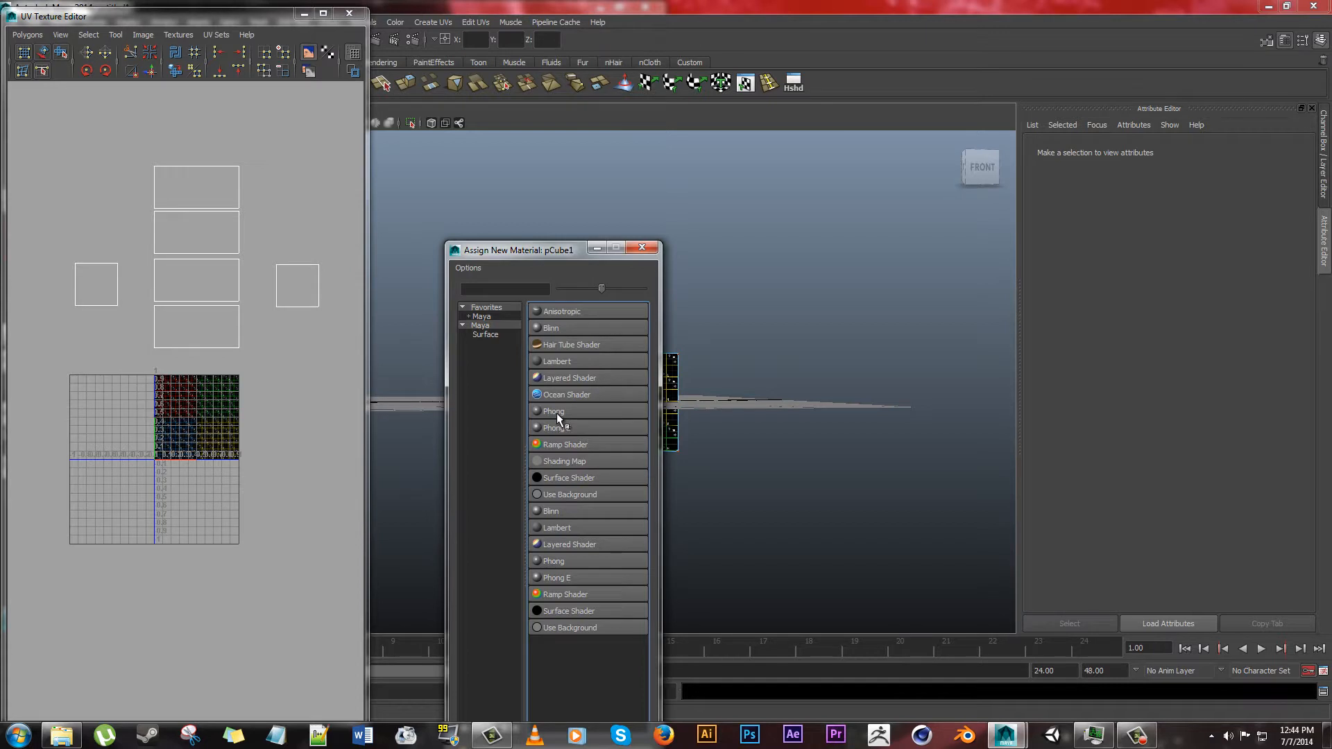
left_click(553, 411)
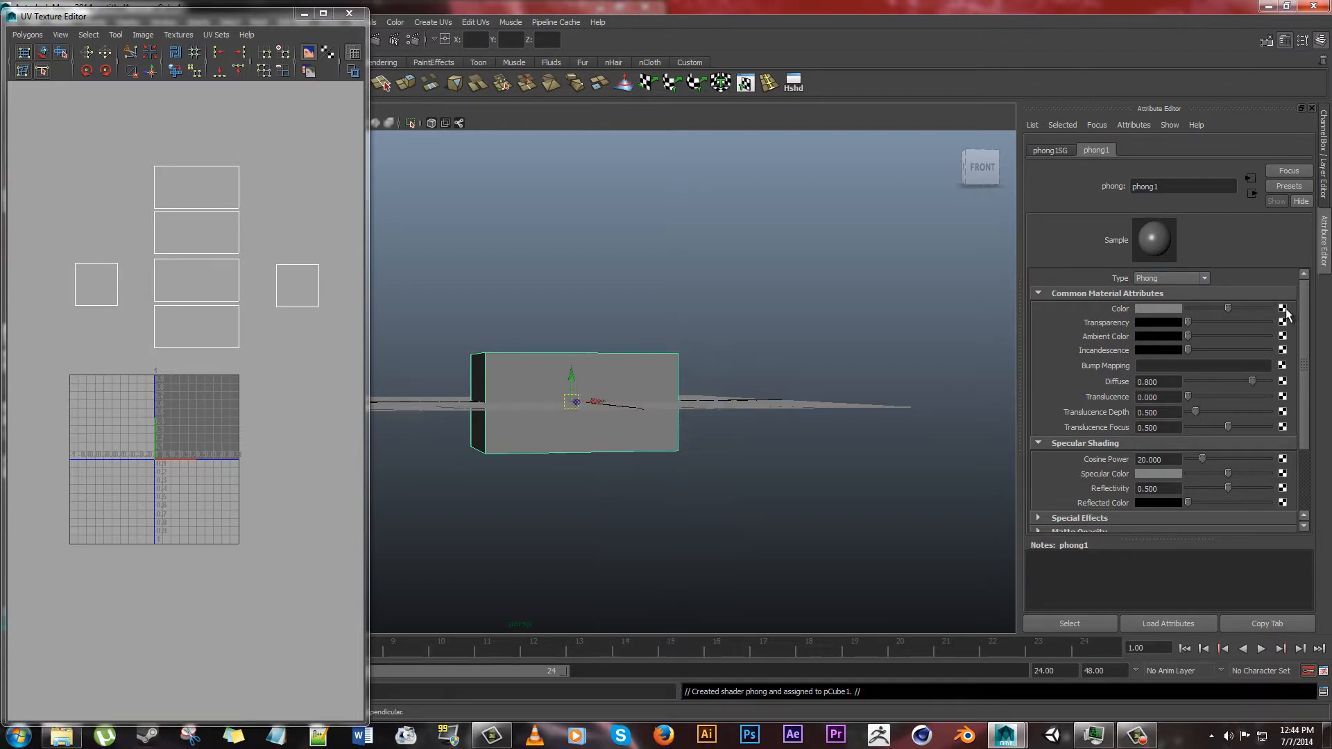
- Drive the Phong Color with a file texture node and browse for its image
left_click(1282, 308)
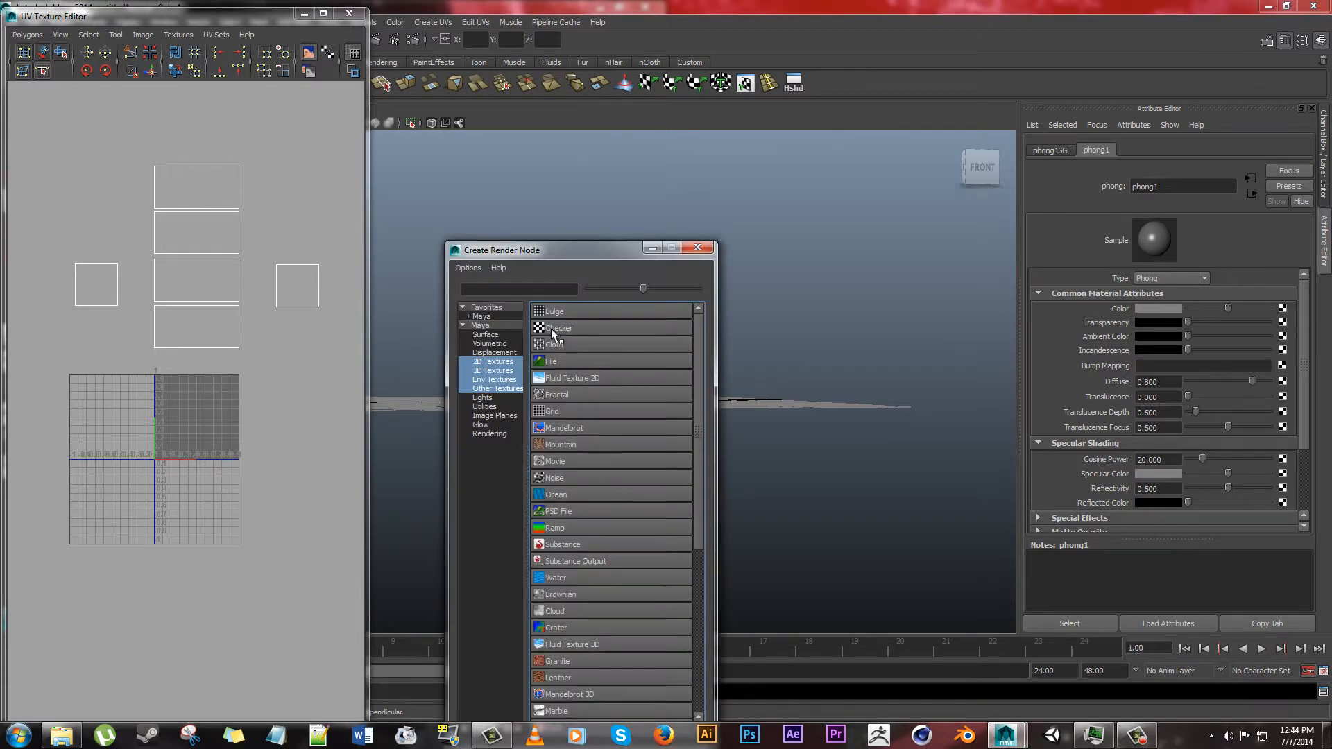
left_click(550, 361)
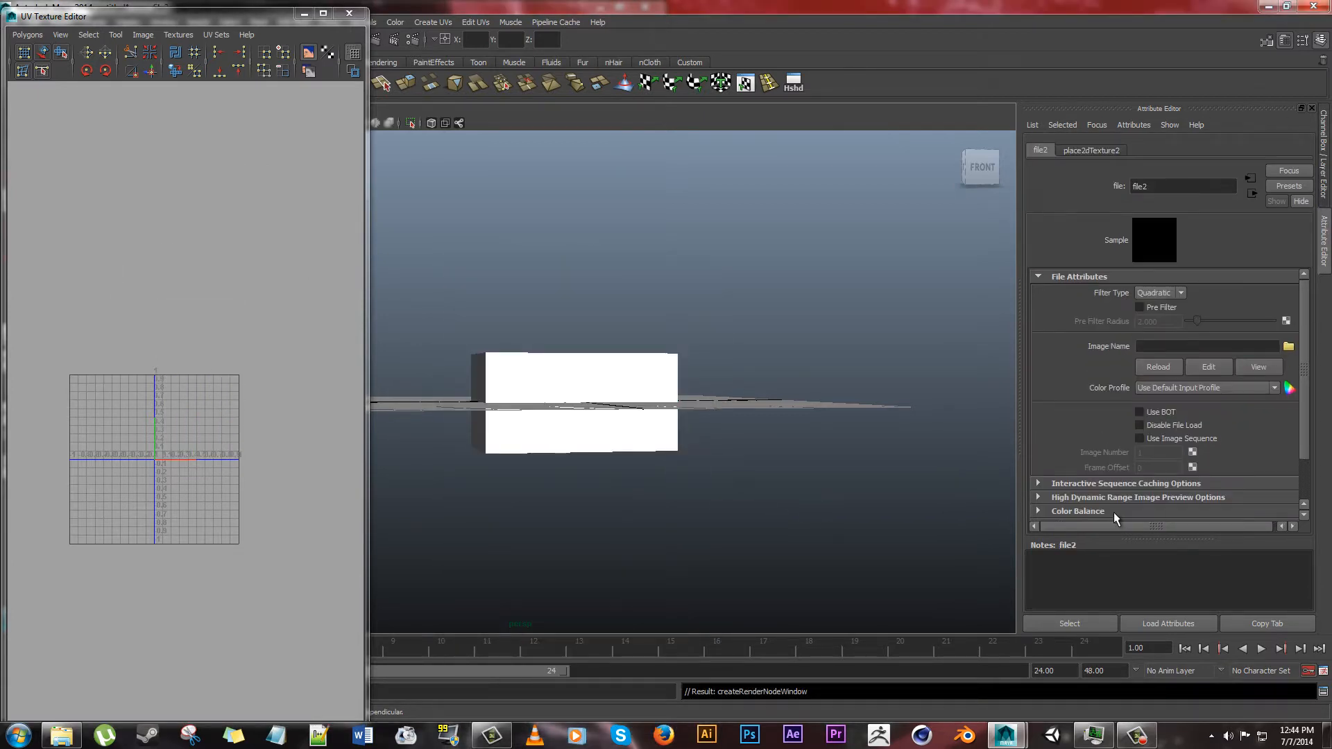
left_click(1288, 345)
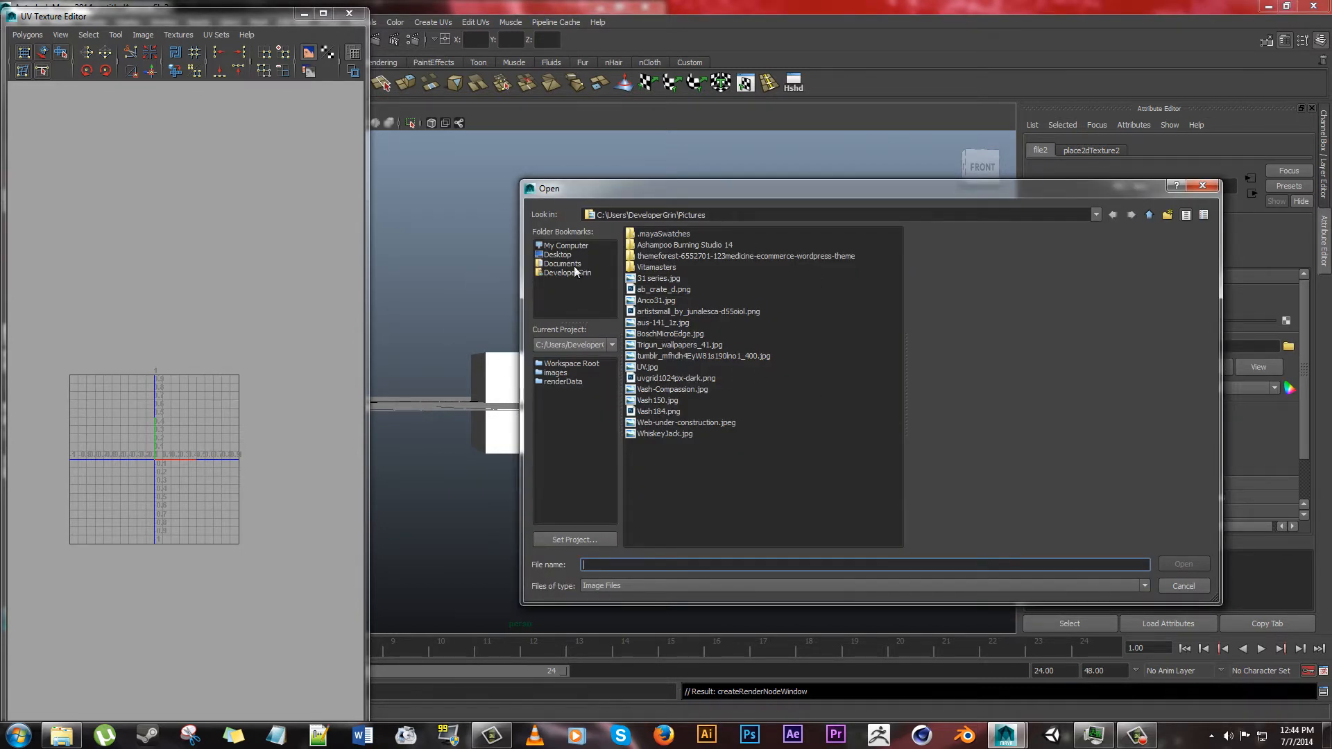
mouse_move(709, 425)
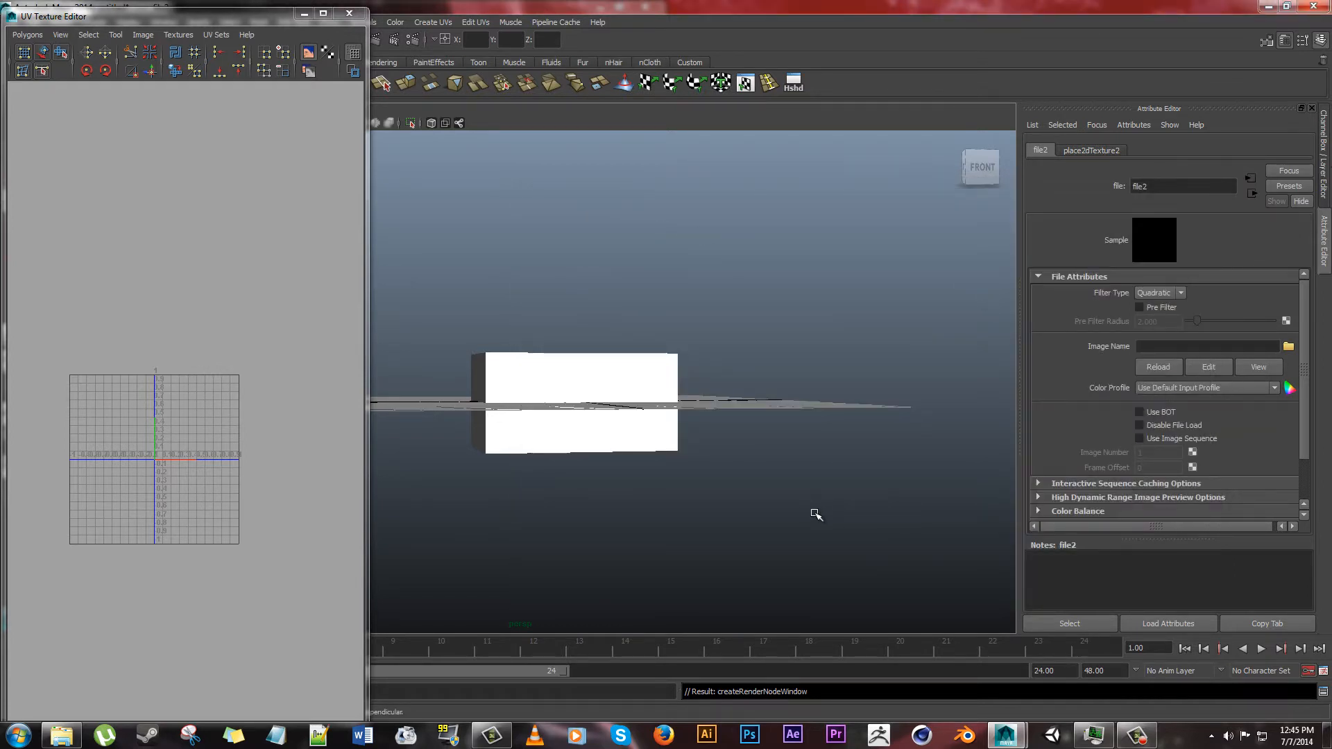
mouse_move(351, 15)
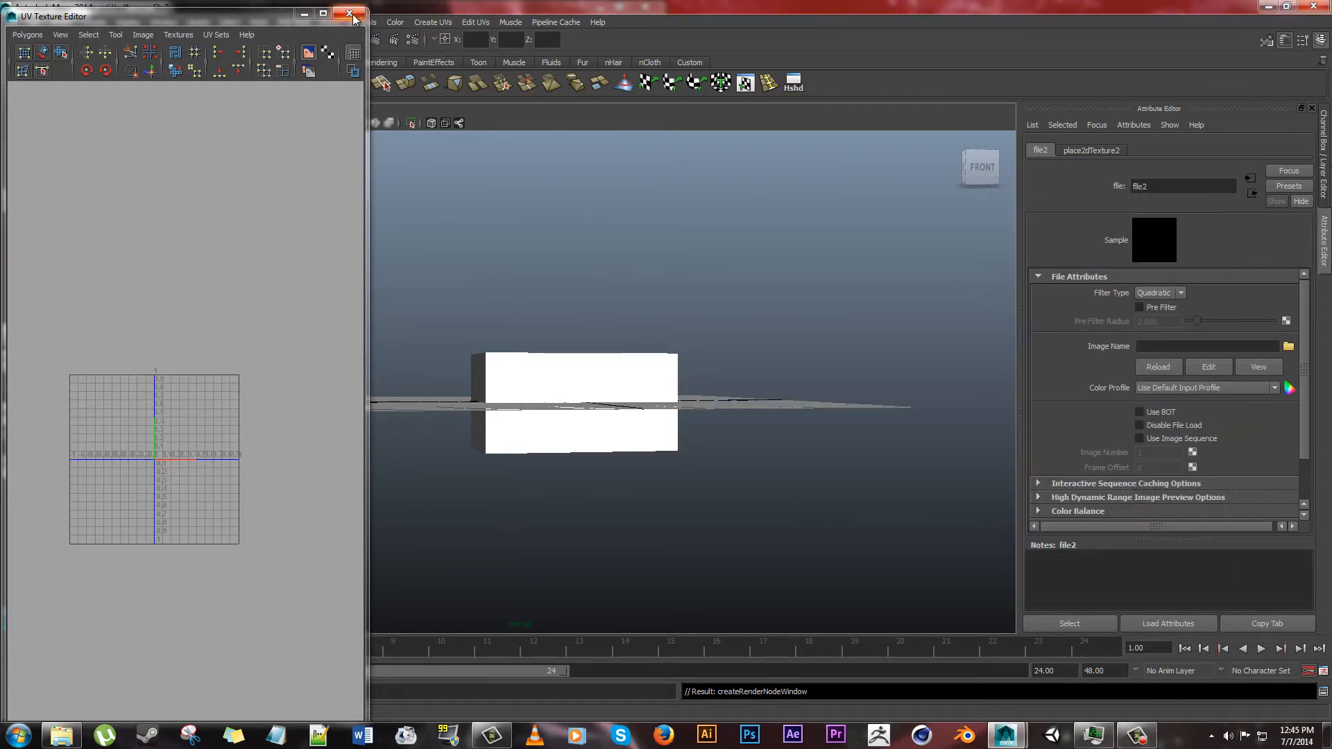